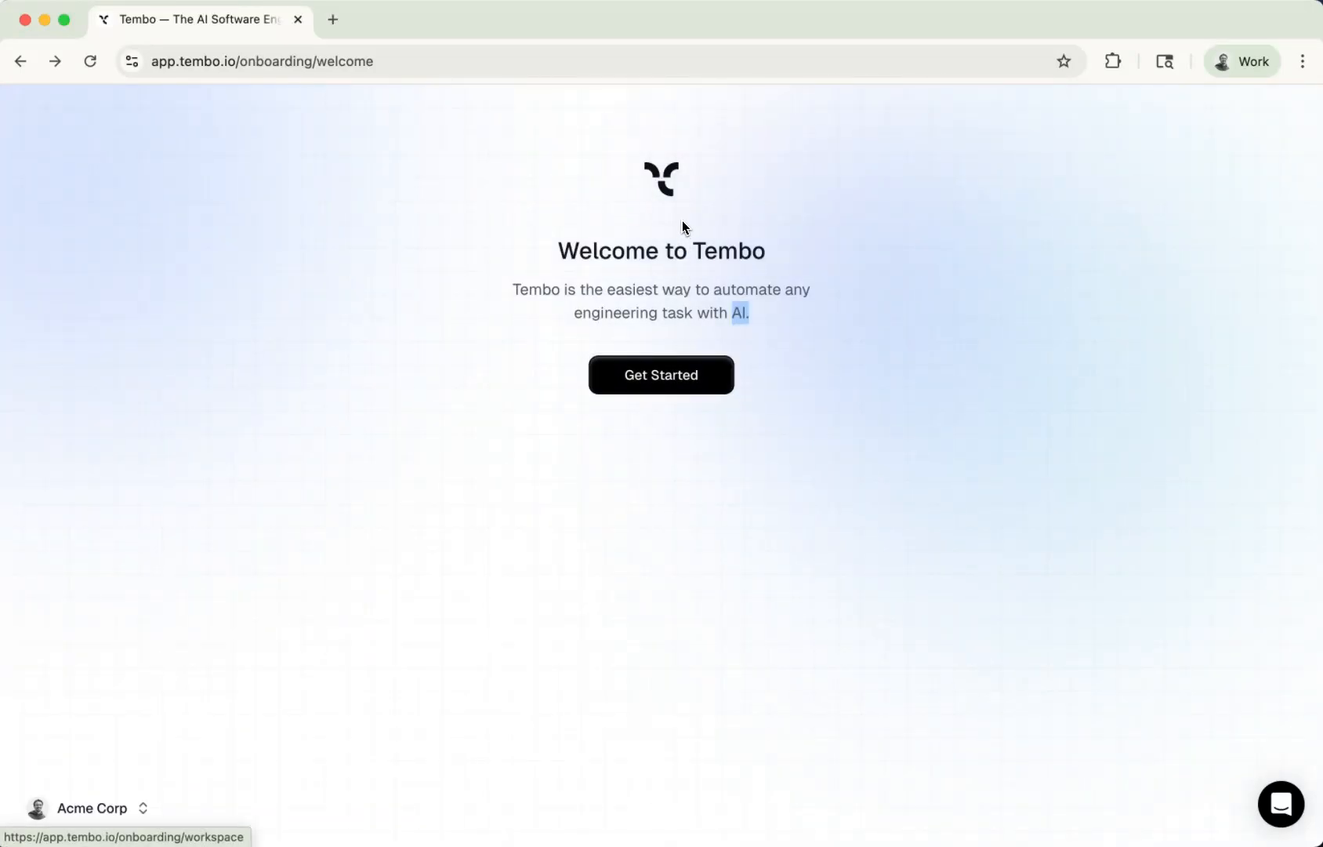
# Start onboarding from the welcome page and focus the Workspace Name field showing Acme Corp.
pyautogui.click(660, 375)
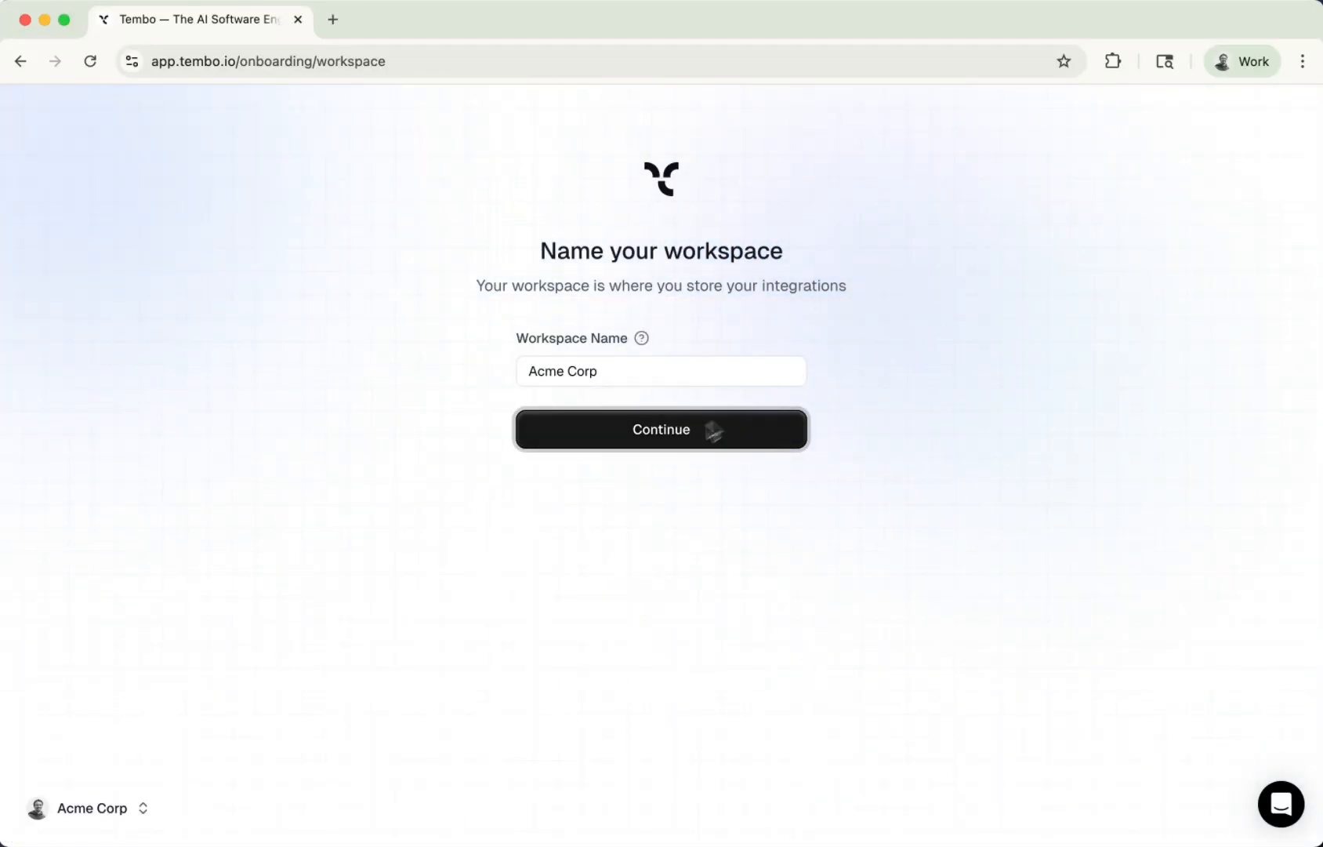
pyautogui.click(660, 370)
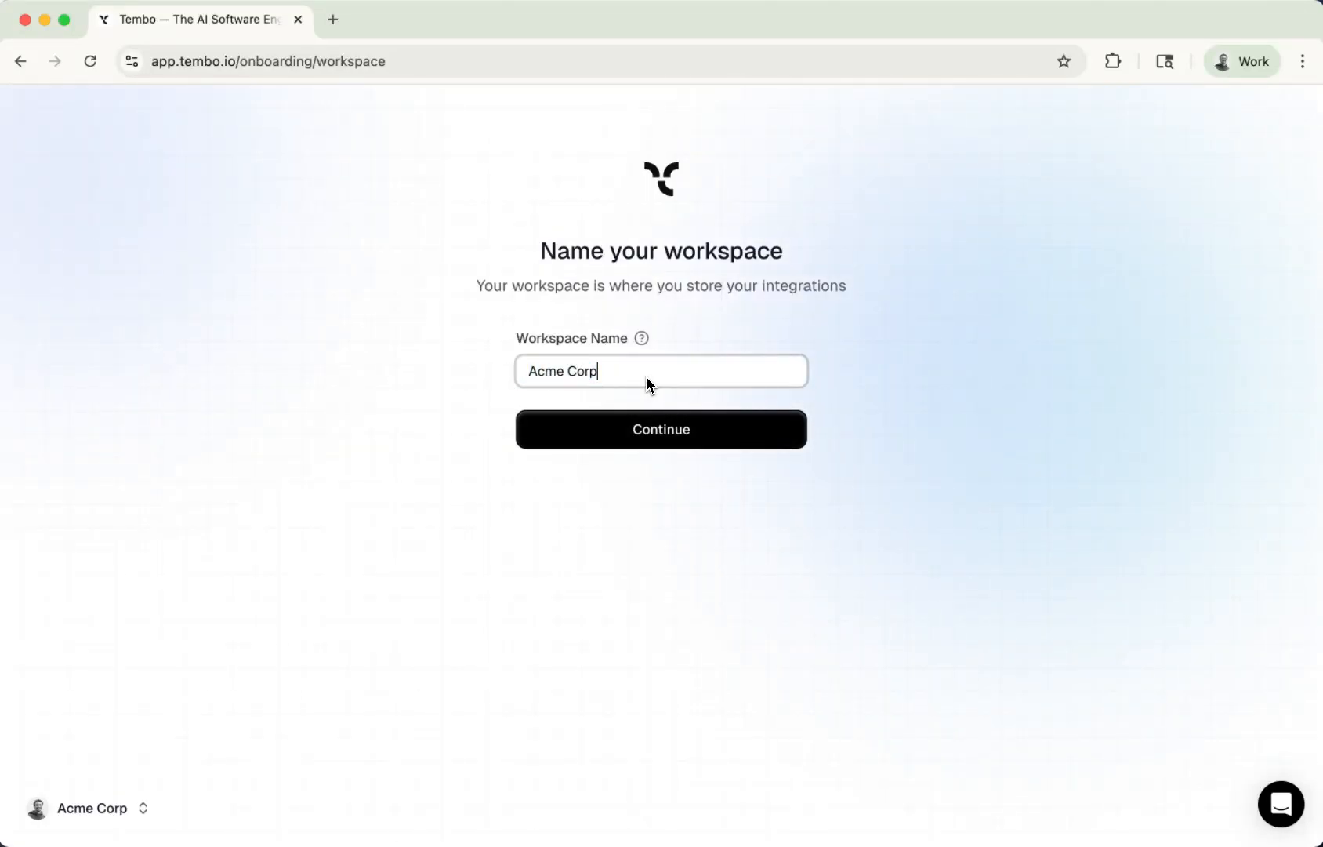
pyautogui.moveTo(701, 373)
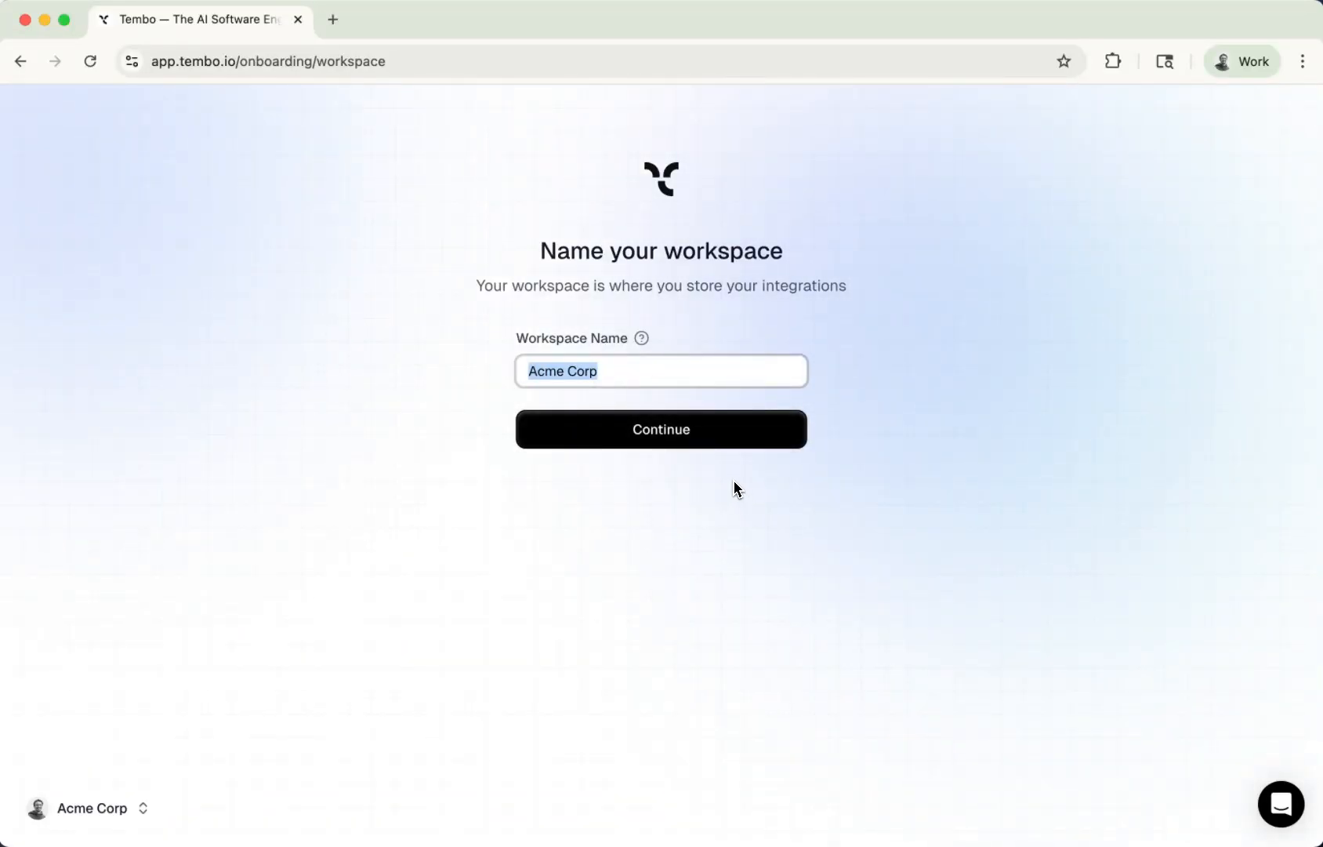
# Continue with Acme Corp as the workspace name to reach the Connect with GitHub step.
pyautogui.click(660, 428)
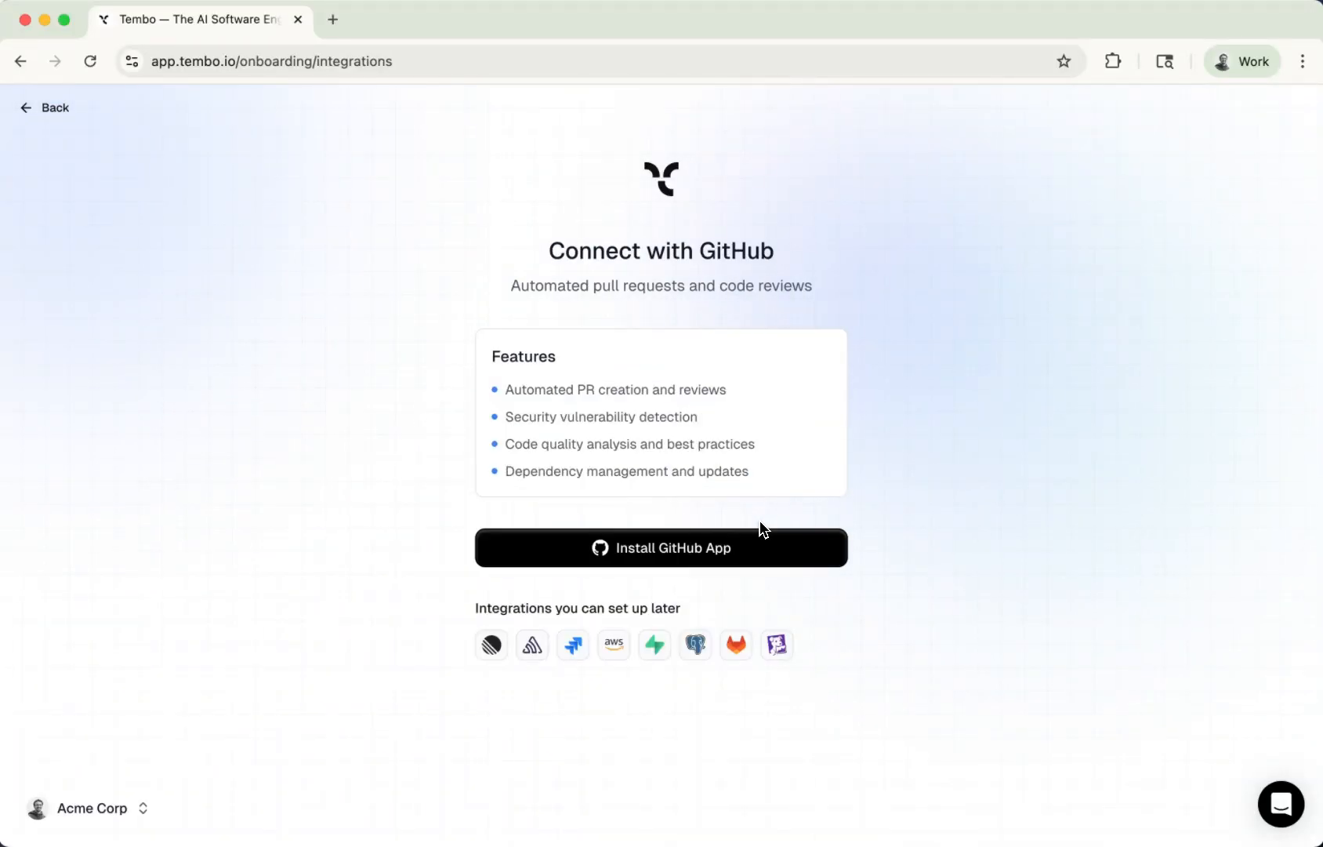
pyautogui.moveTo(740, 346)
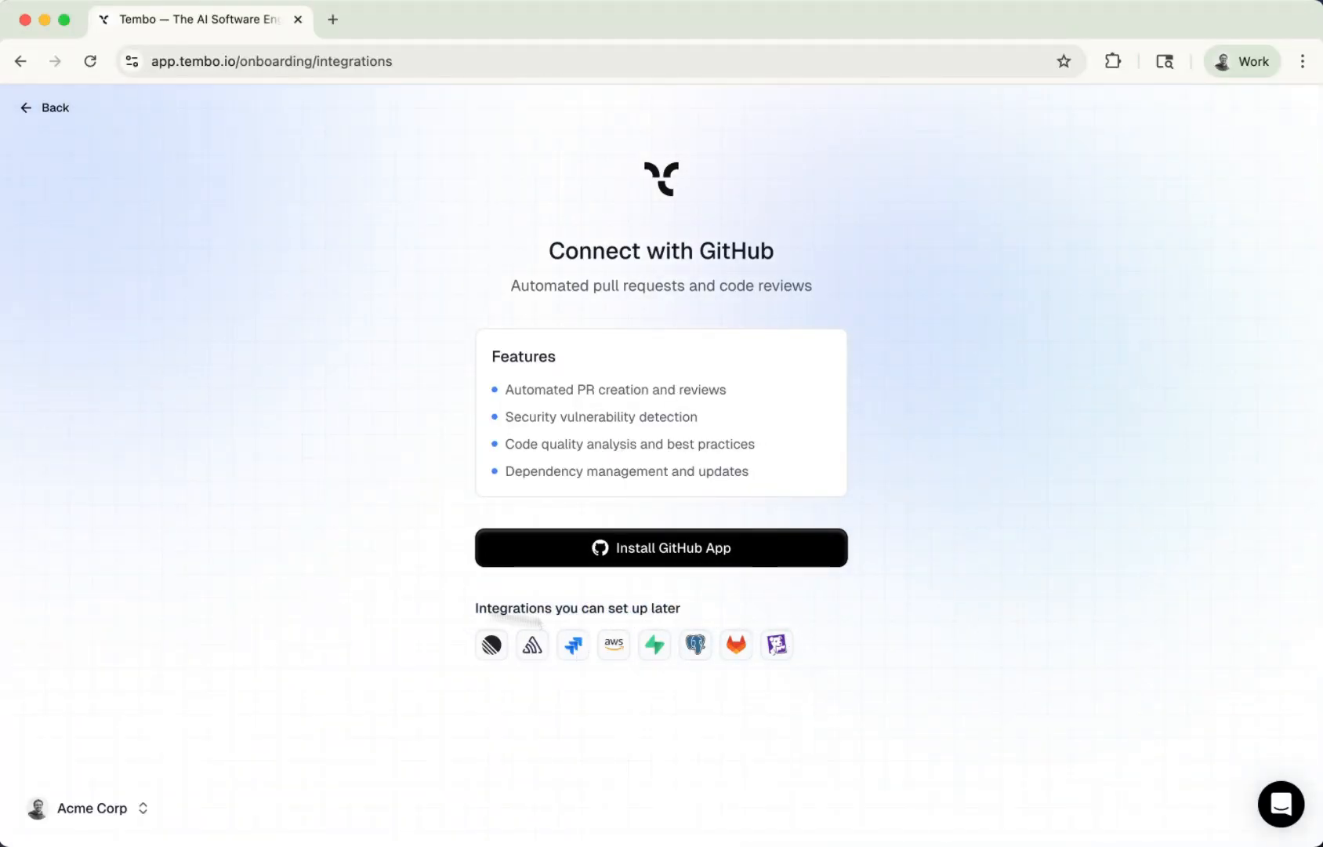
pyautogui.moveTo(857, 685)
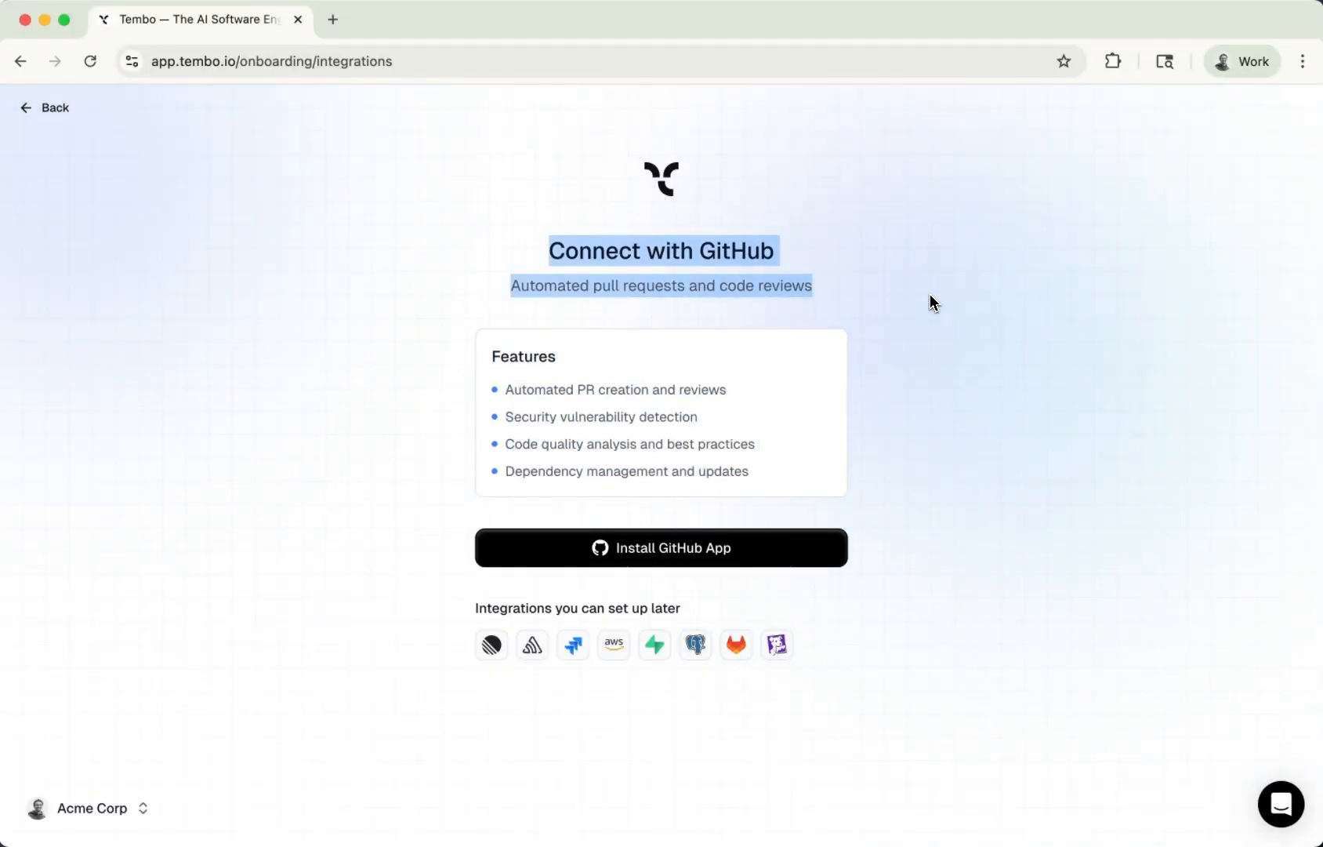
pyautogui.moveTo(789, 477)
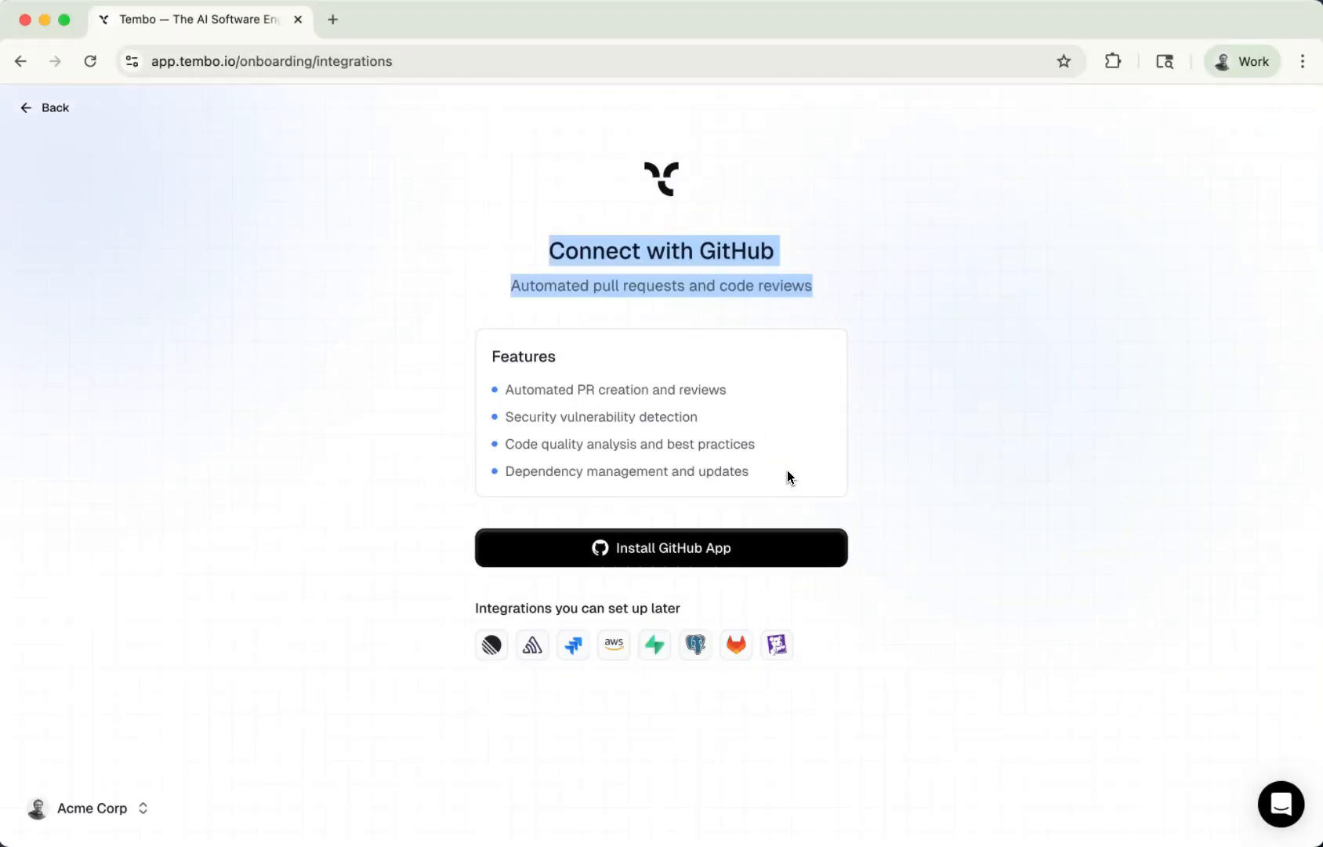
# Install tembo.io on the gamelibapp organization, restricted to selected repositories, choosing web.
pyautogui.click(659, 547)
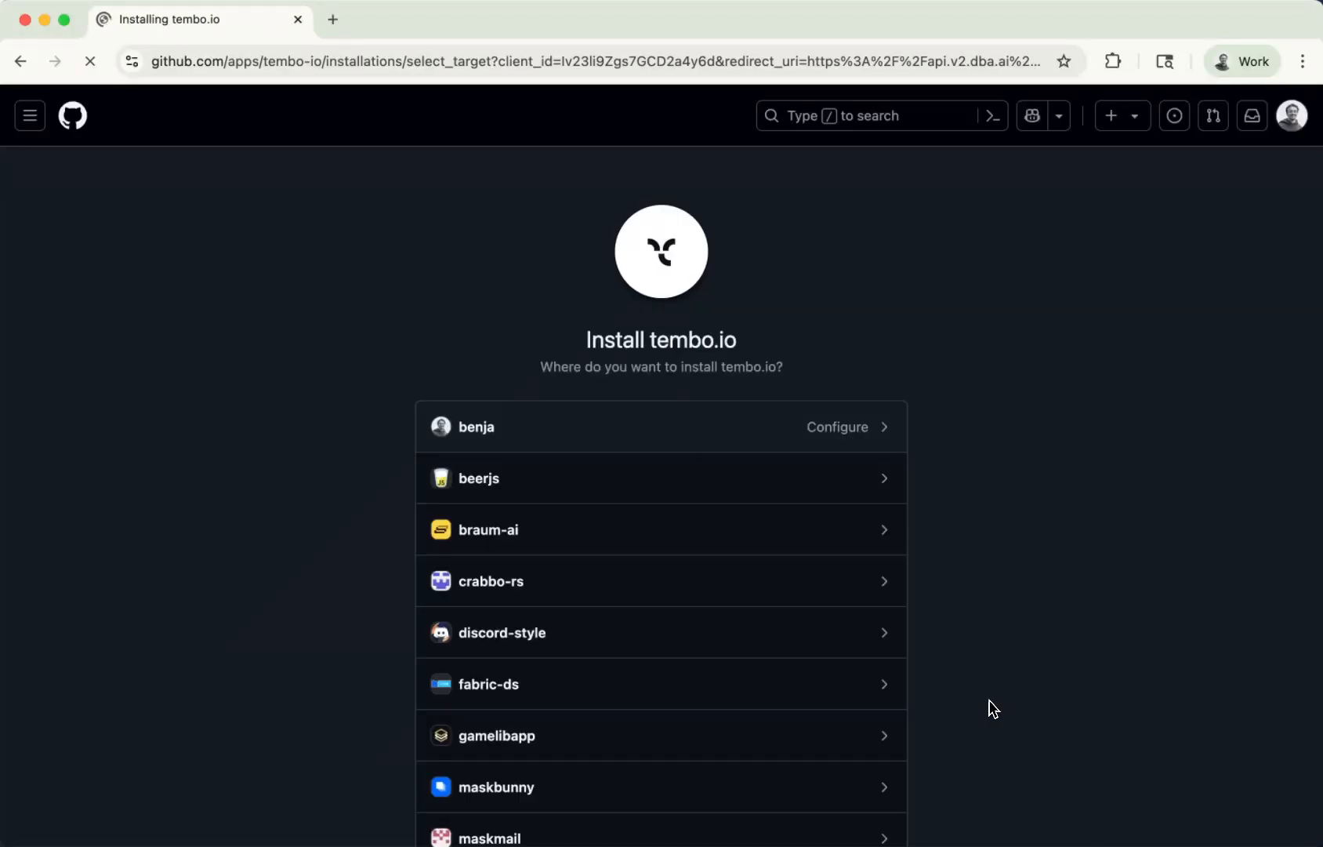
pyautogui.scroll(-3)
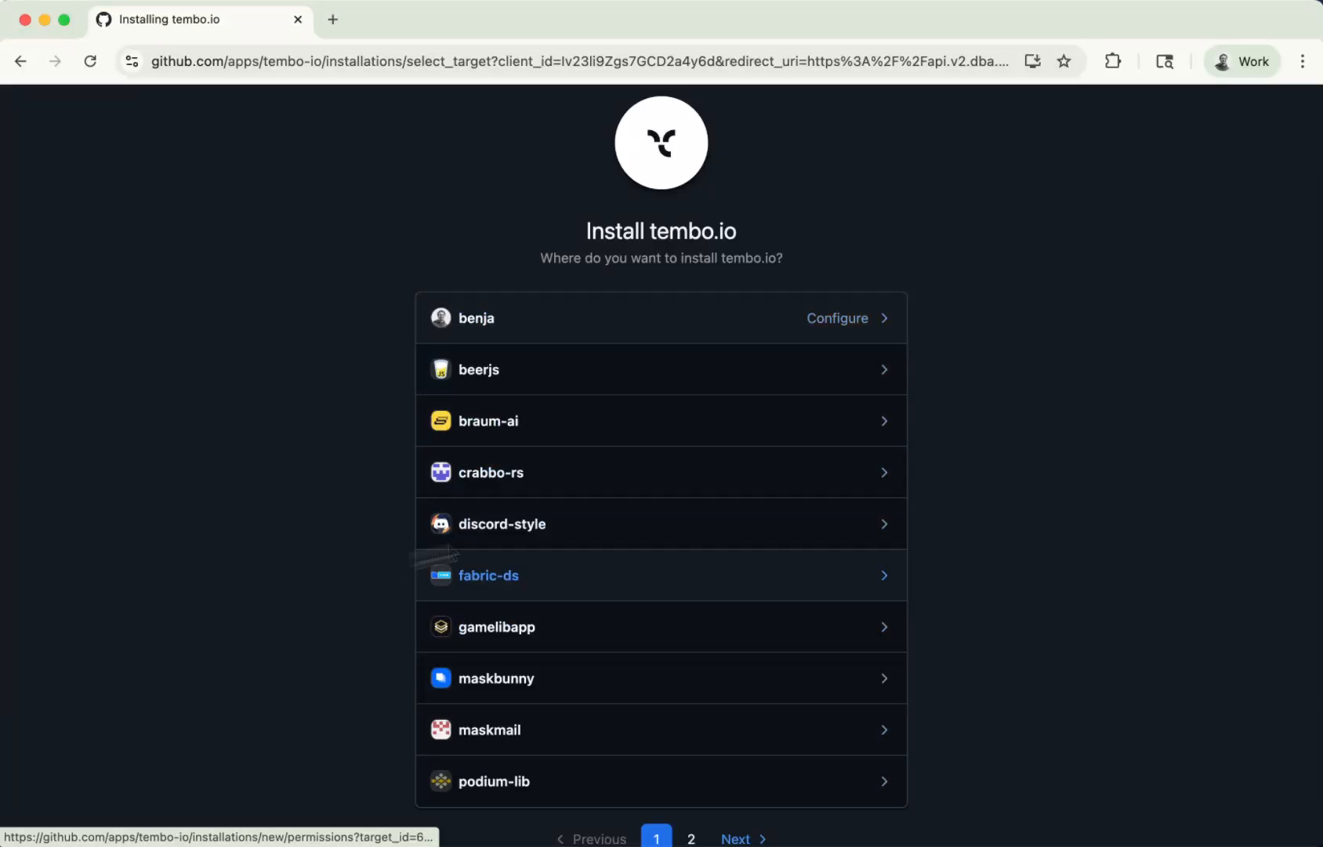
pyautogui.click(497, 627)
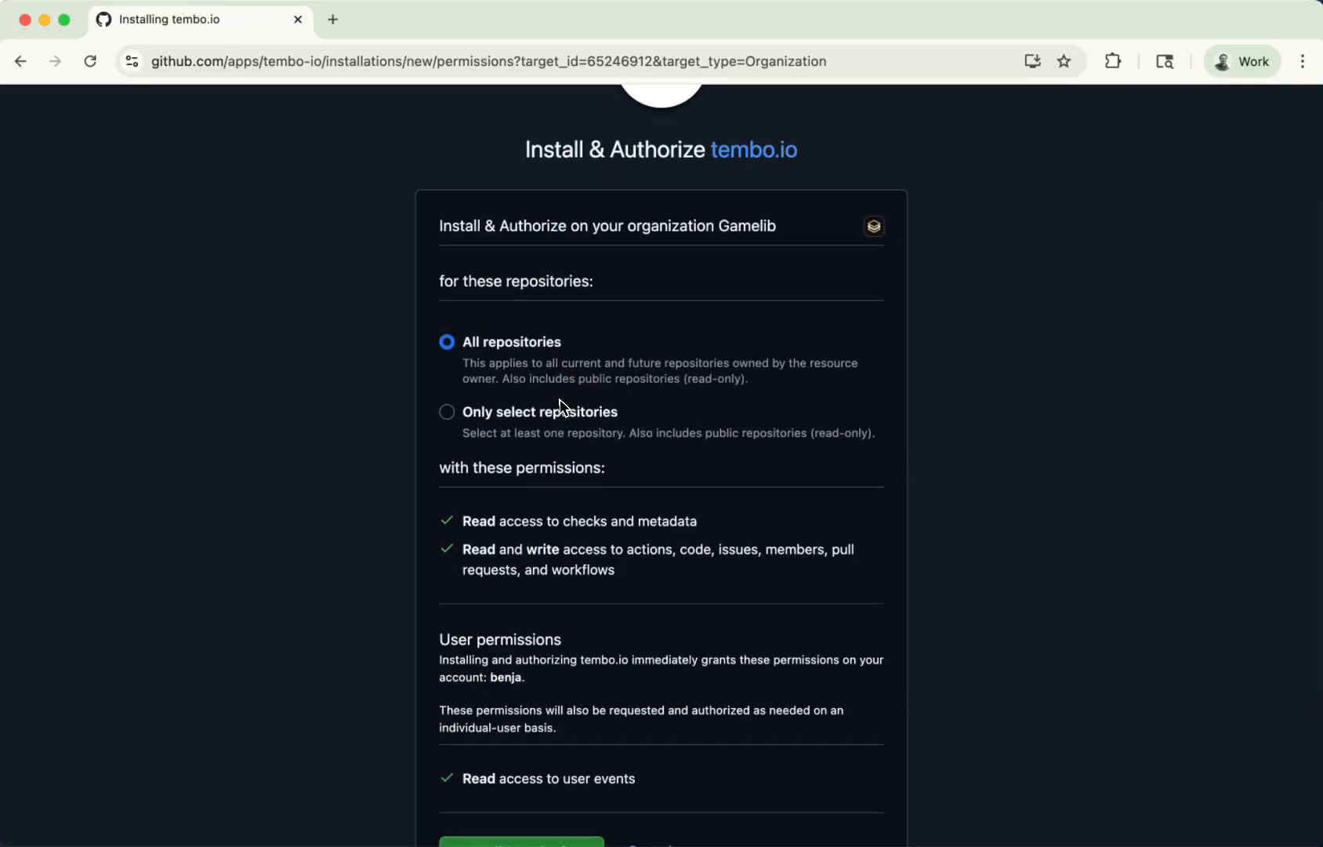
pyautogui.click(447, 413)
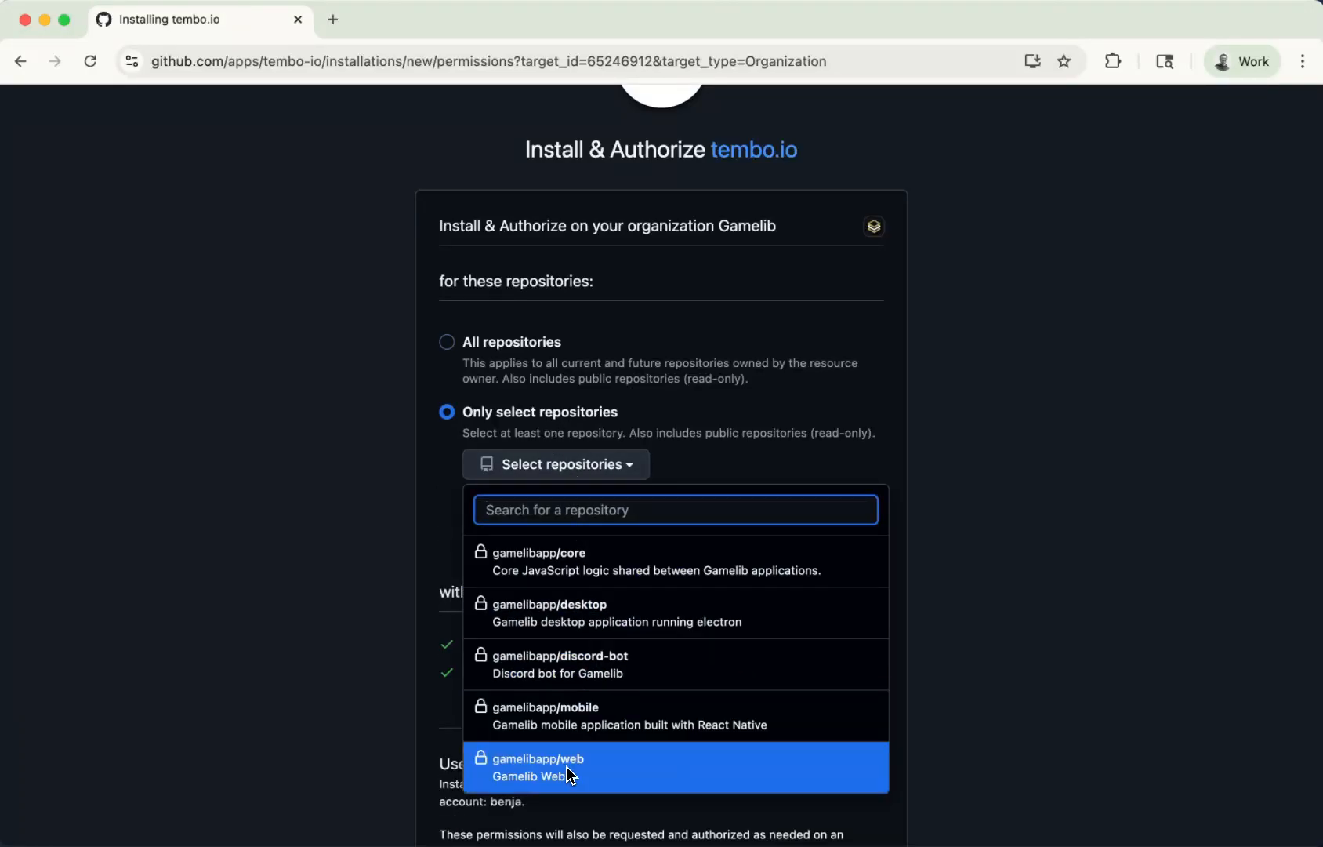
pyautogui.click(546, 767)
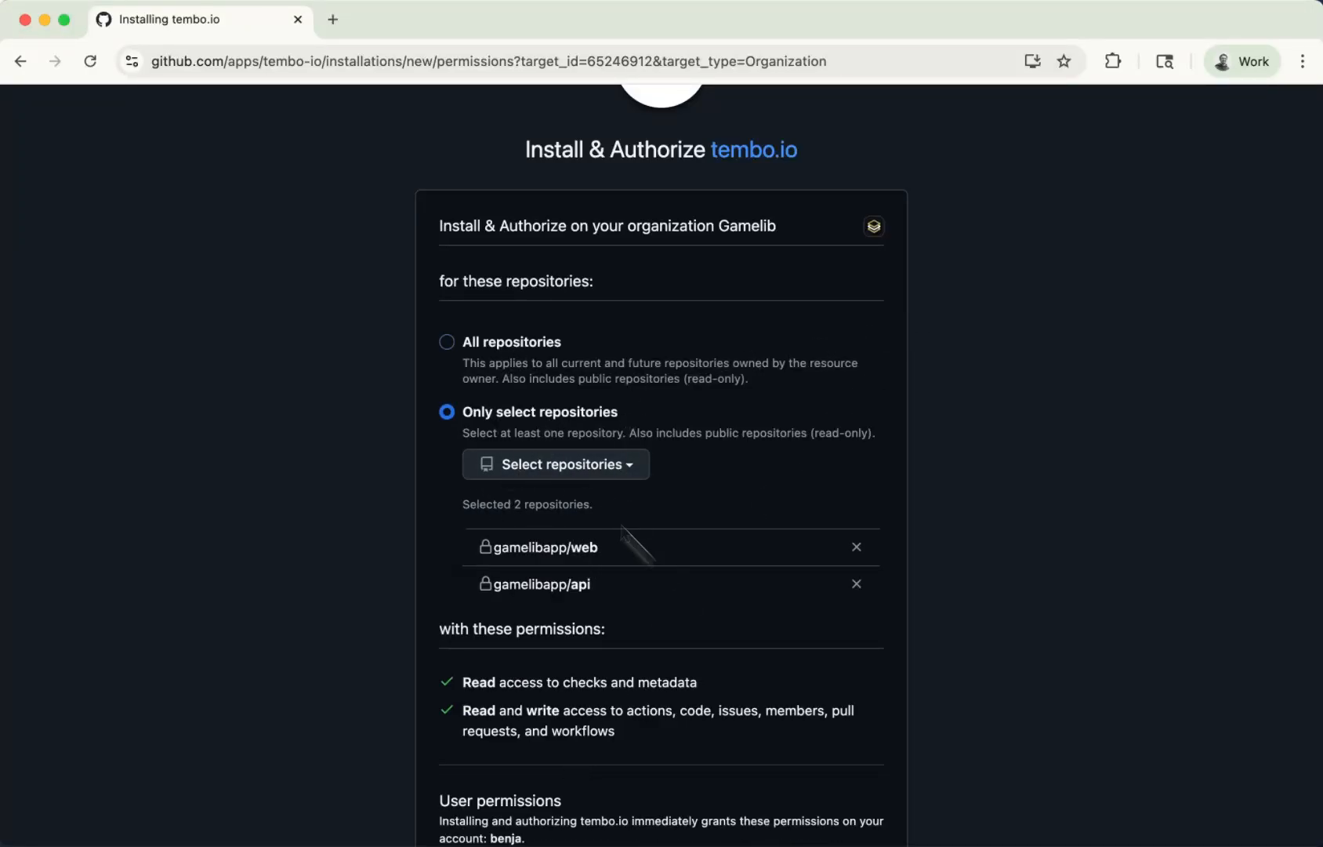
# Install and authorize tembo.io, verifying identity via GitHub Mobile to confirm.
pyautogui.scroll(-3)
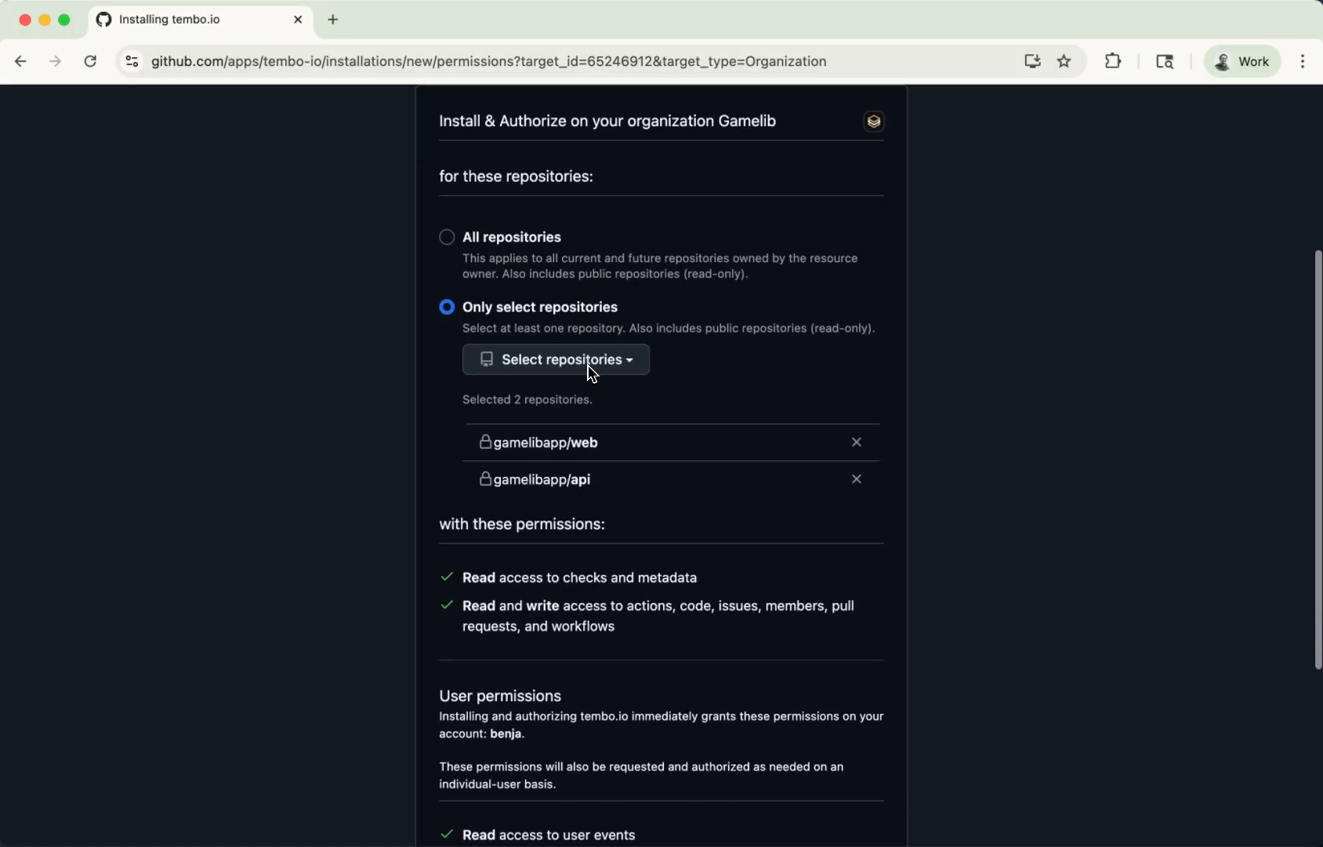
pyautogui.scroll(-3)
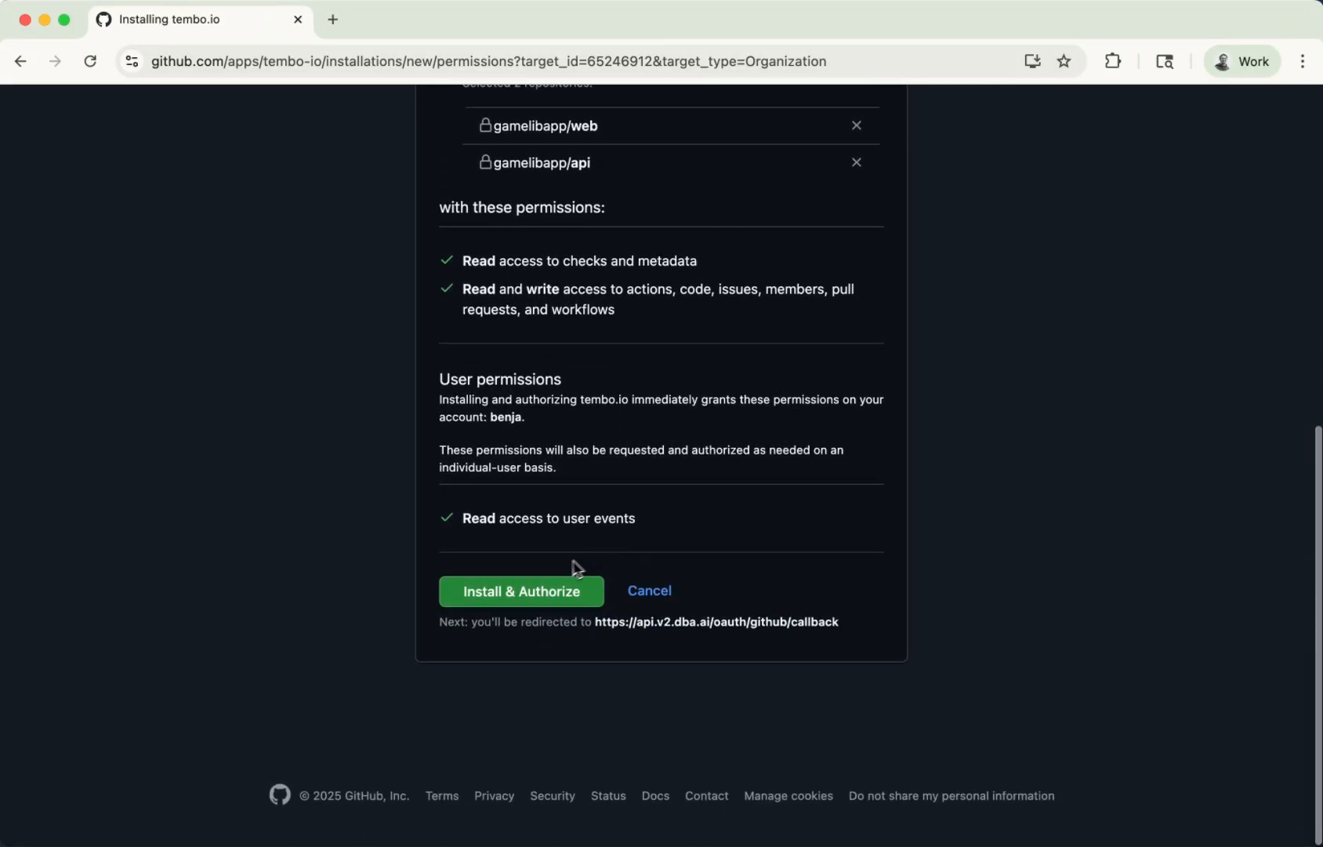
pyautogui.click(521, 591)
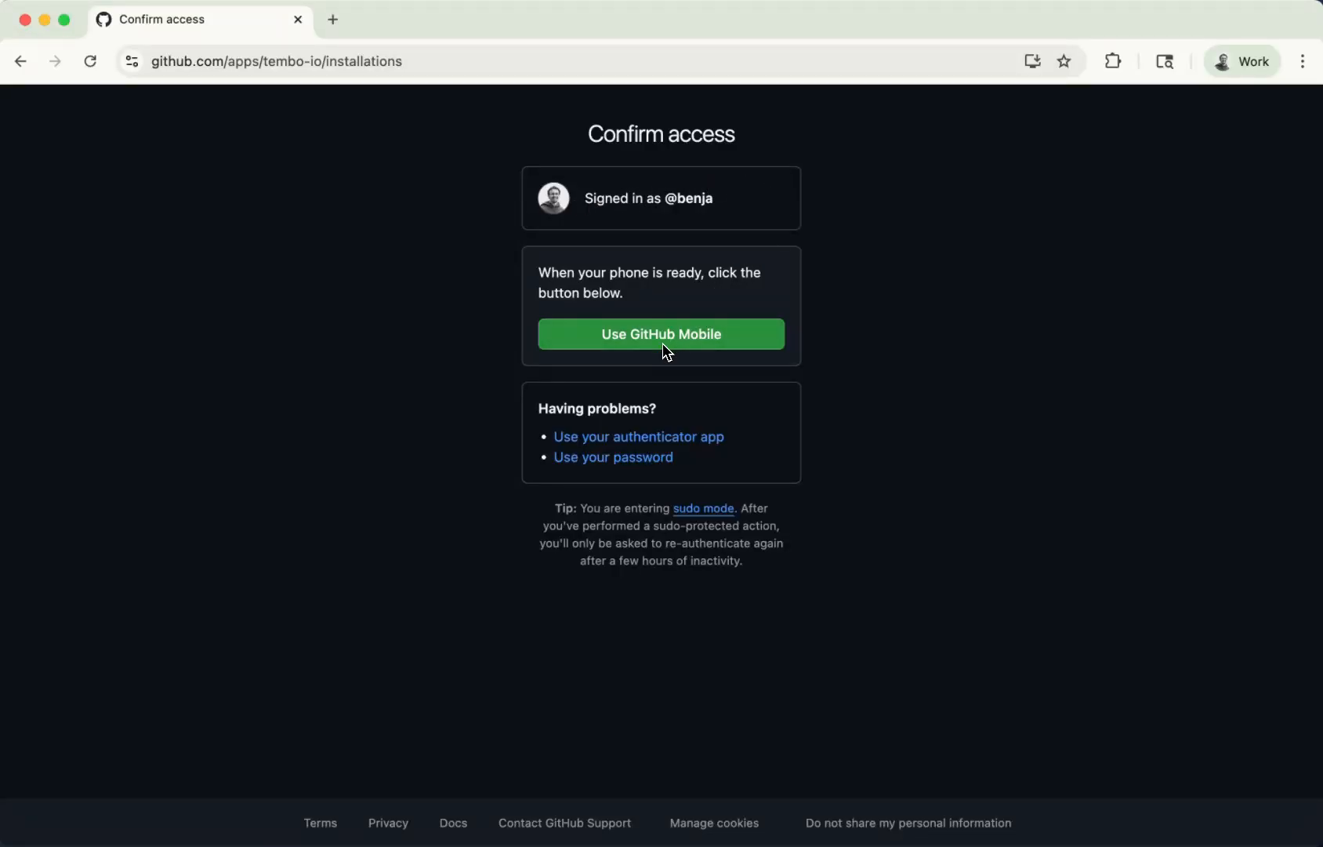
pyautogui.click(660, 334)
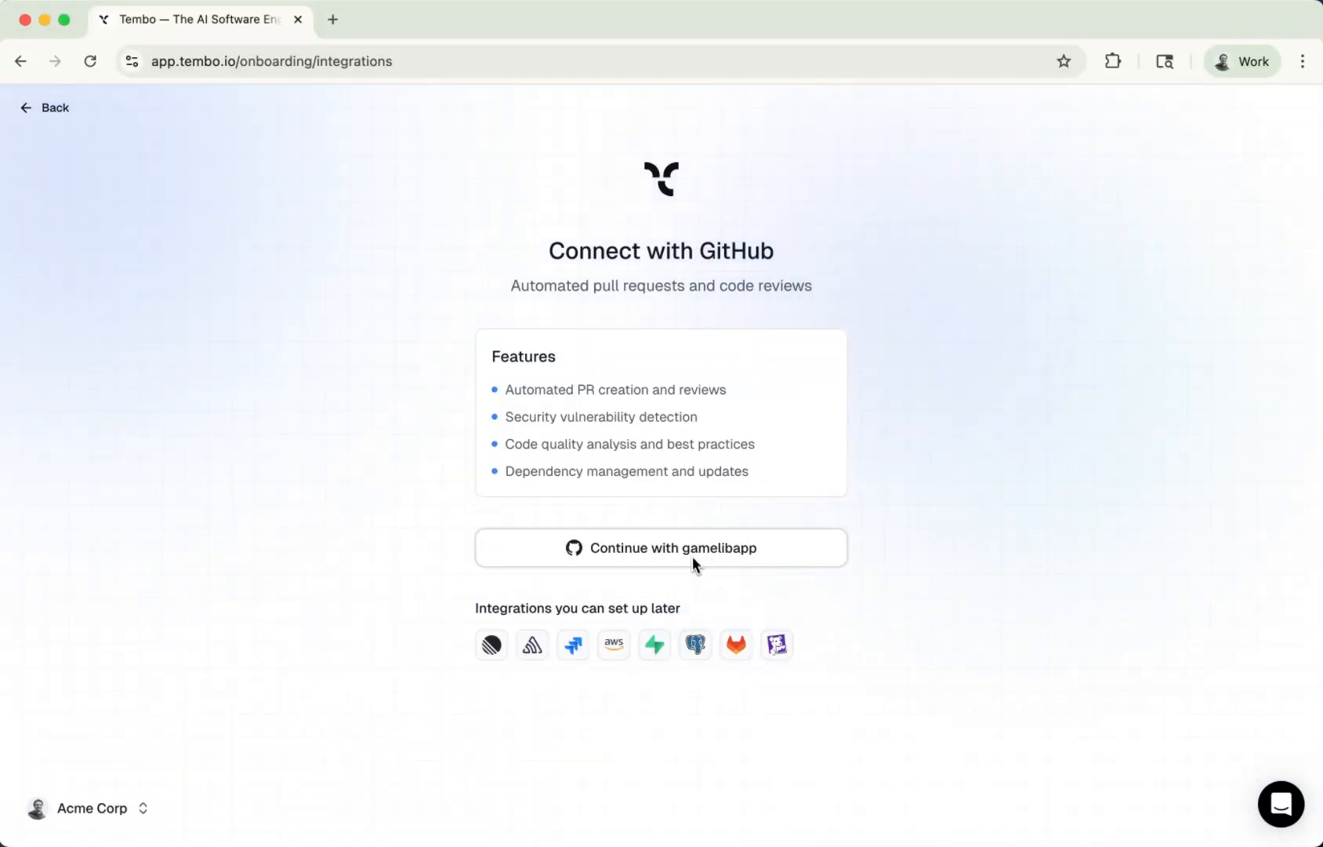
# Continue with gamelibapp, add gamelibapp/api and gamelibapp/web, and continue with both repositories.
pyautogui.click(660, 547)
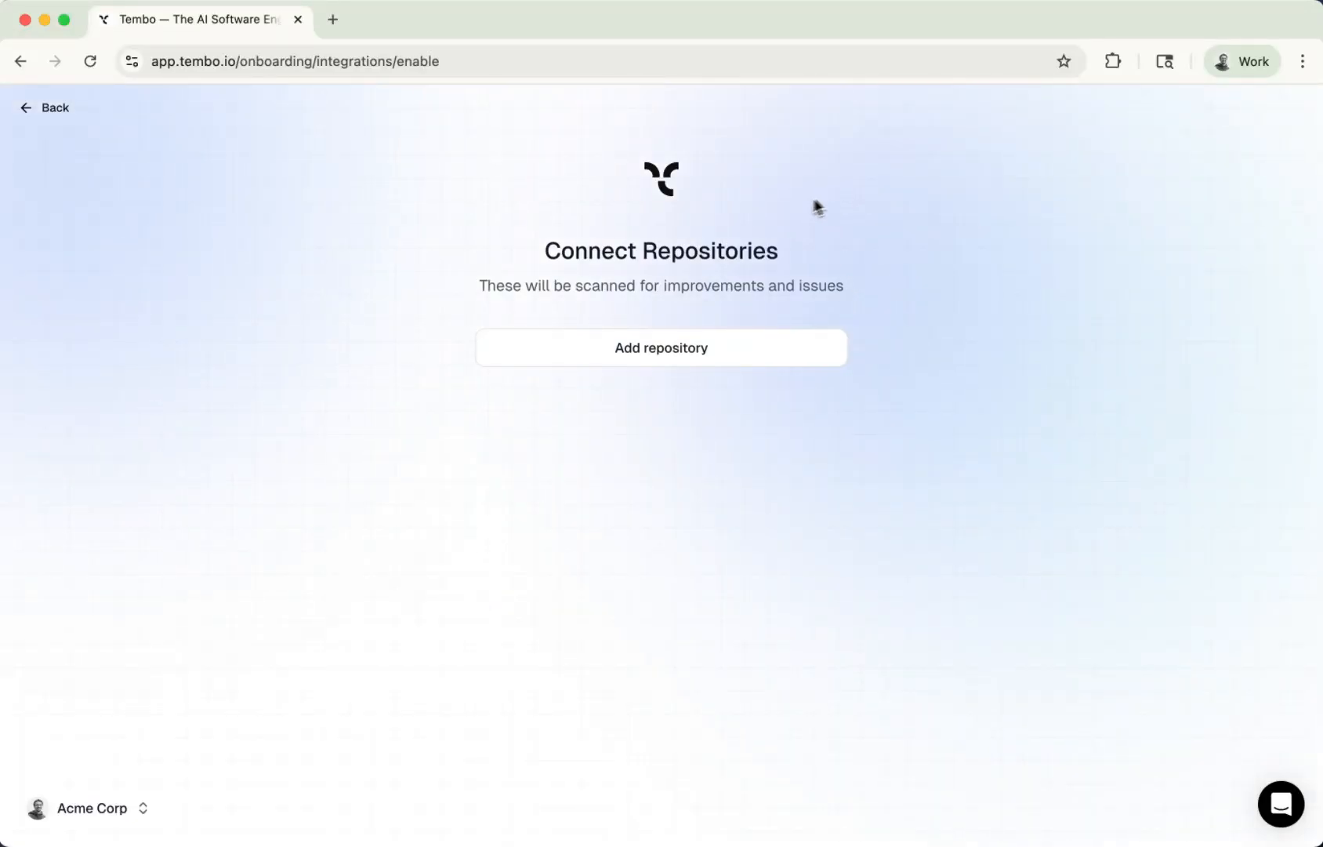
pyautogui.moveTo(947, 260)
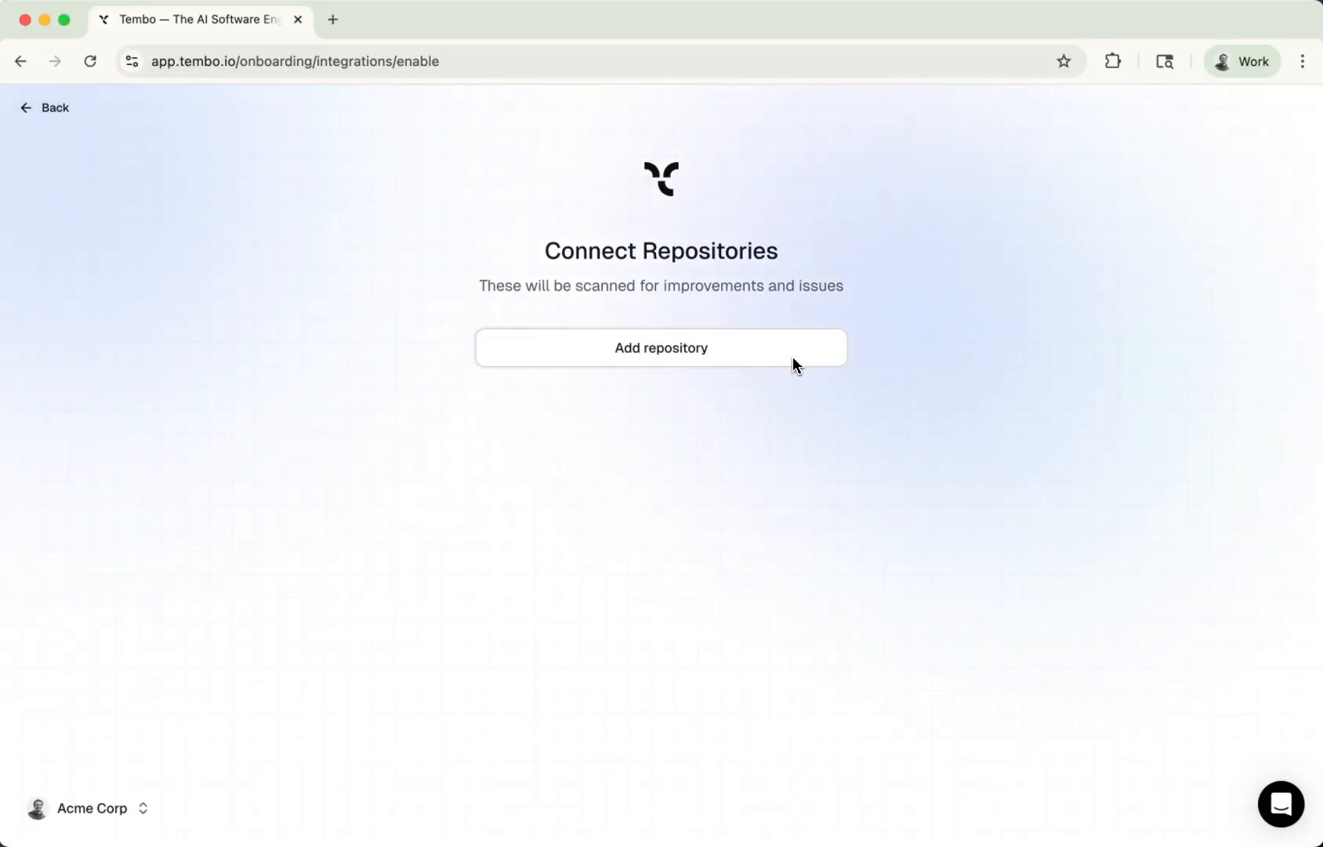
pyautogui.click(660, 348)
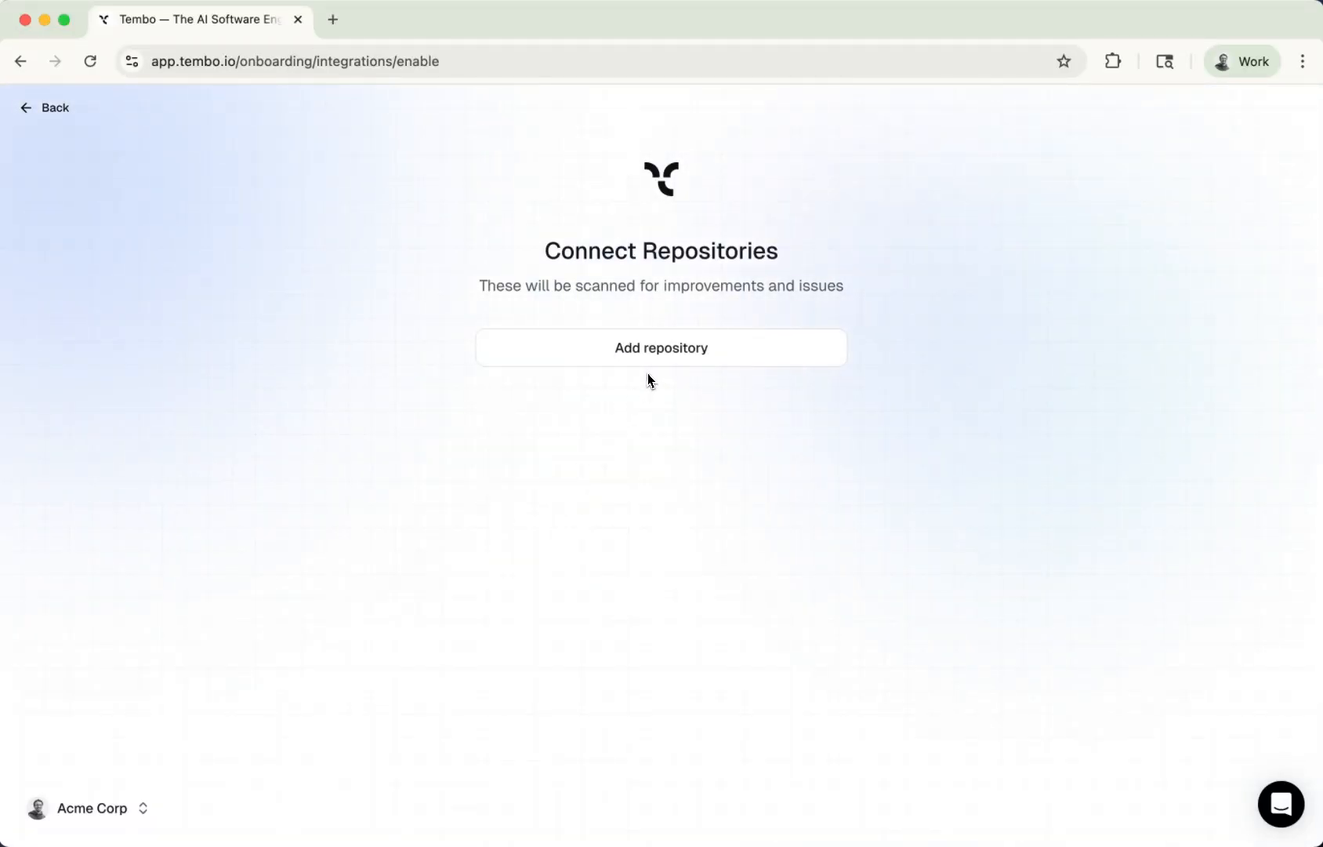
pyautogui.click(660, 347)
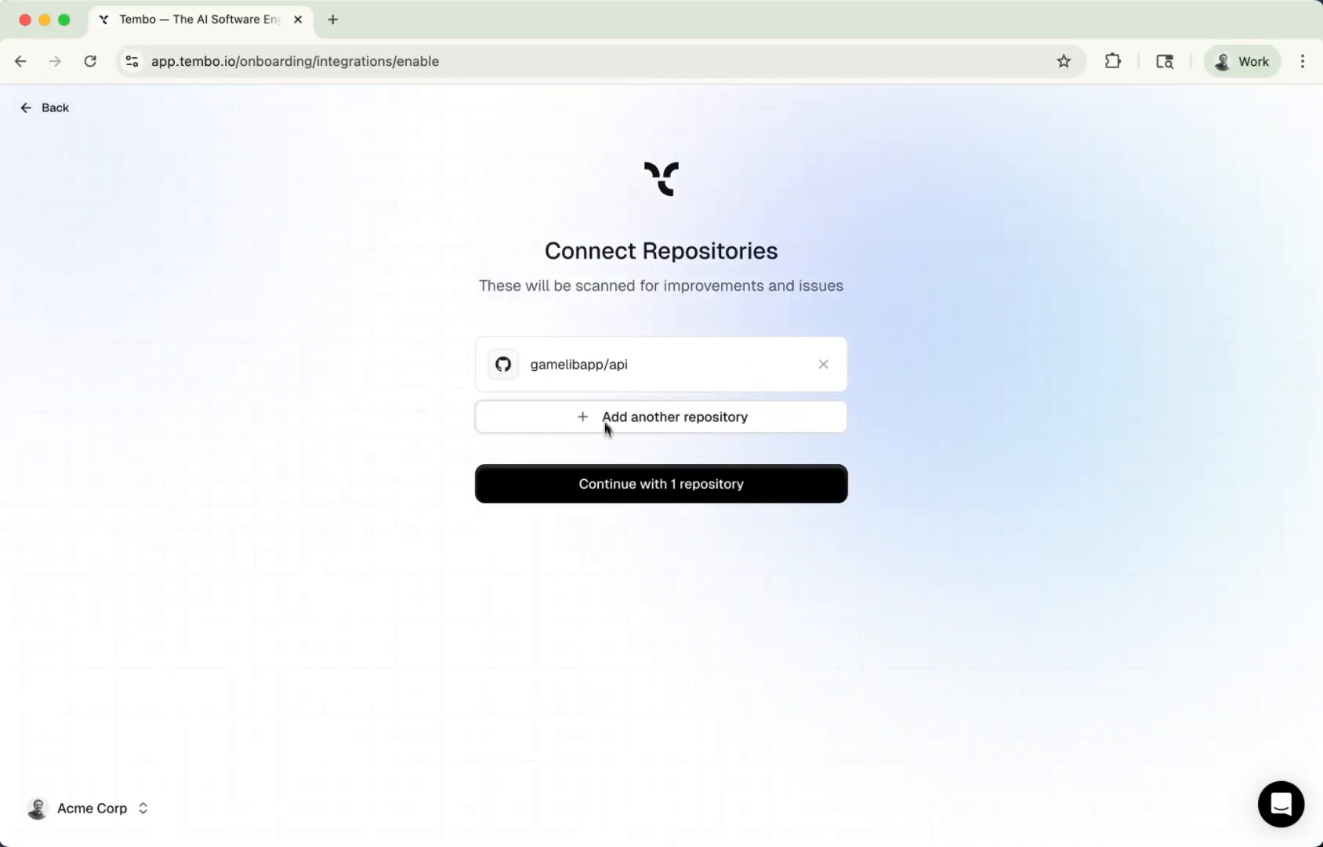
pyautogui.click(660, 415)
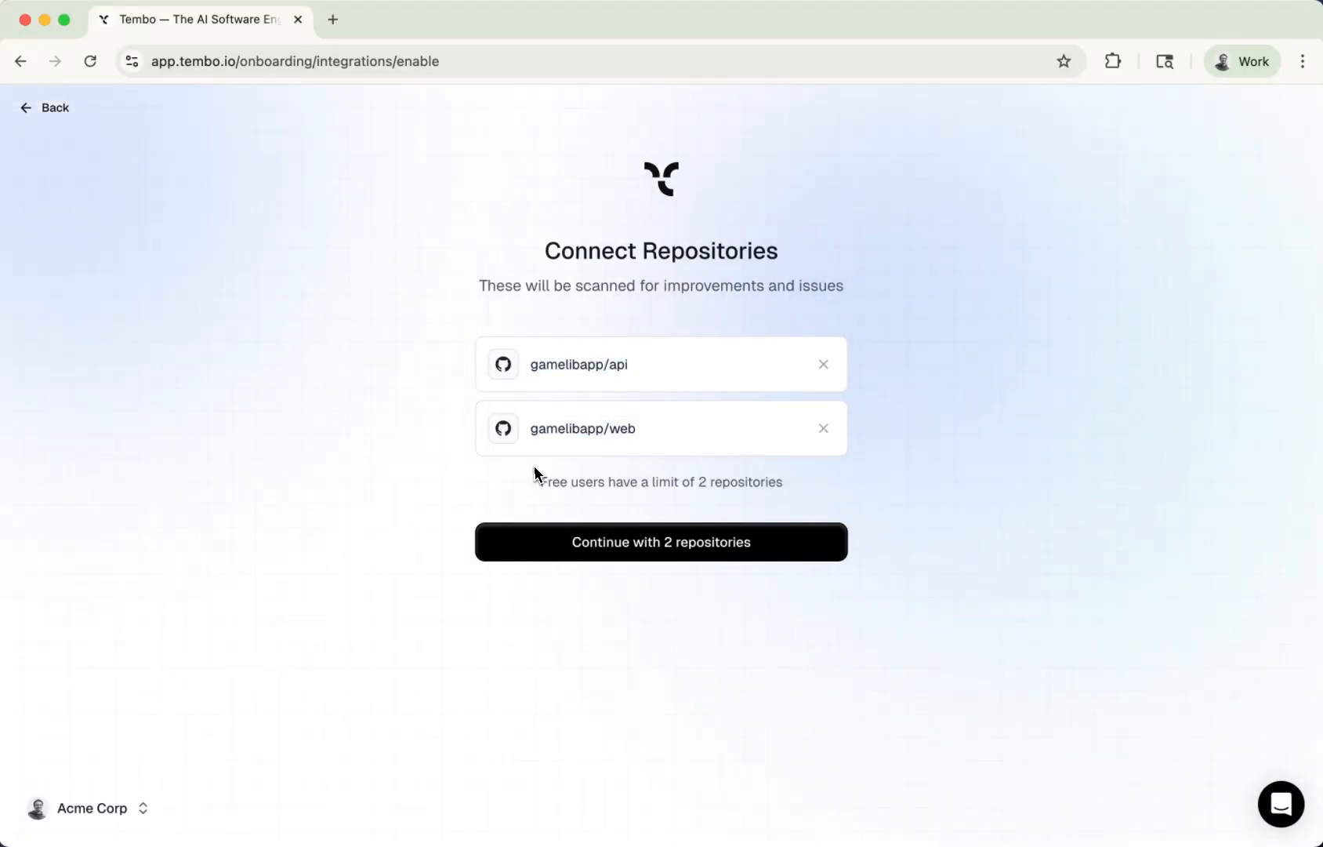
pyautogui.moveTo(539, 482); pyautogui.dragTo(781, 481)
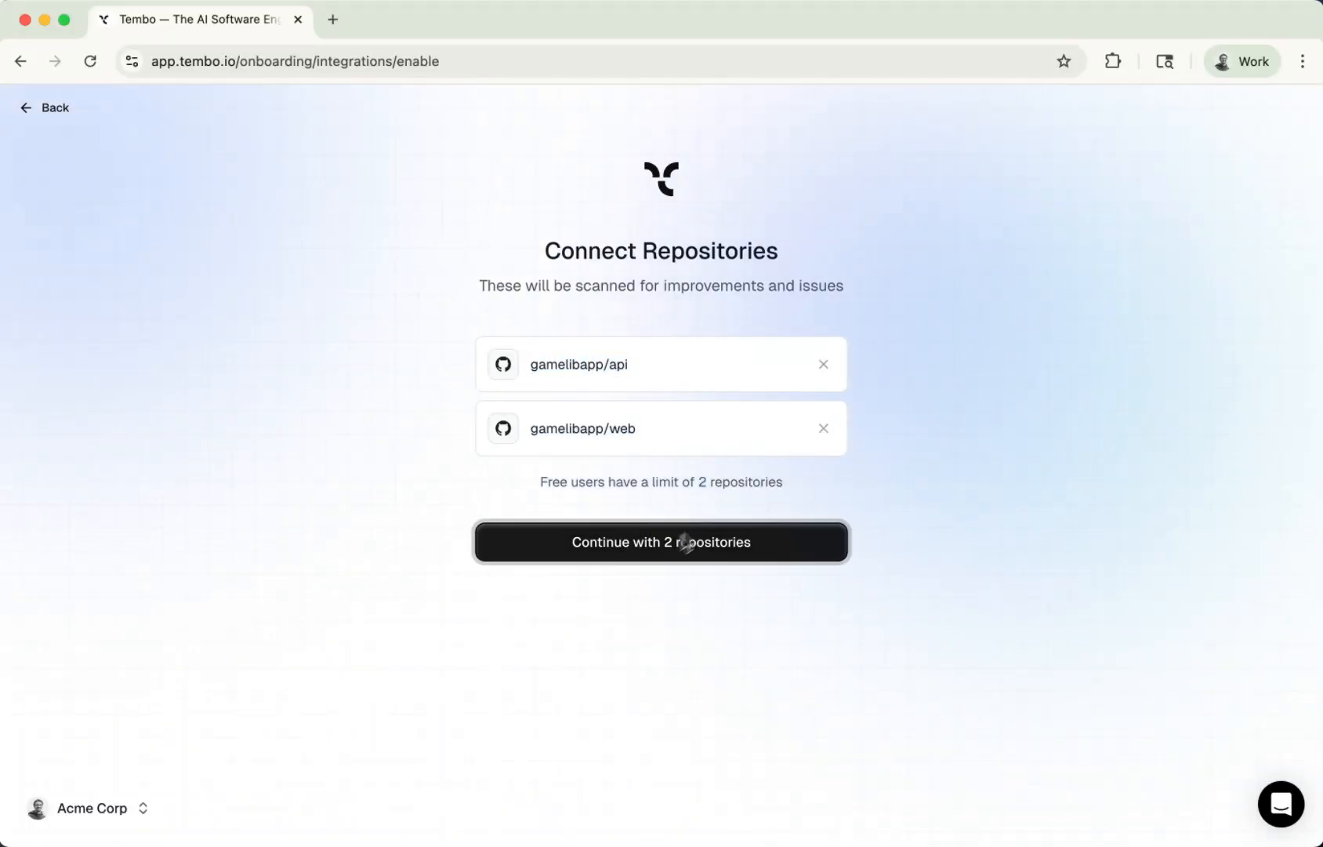
pyautogui.click(660, 541)
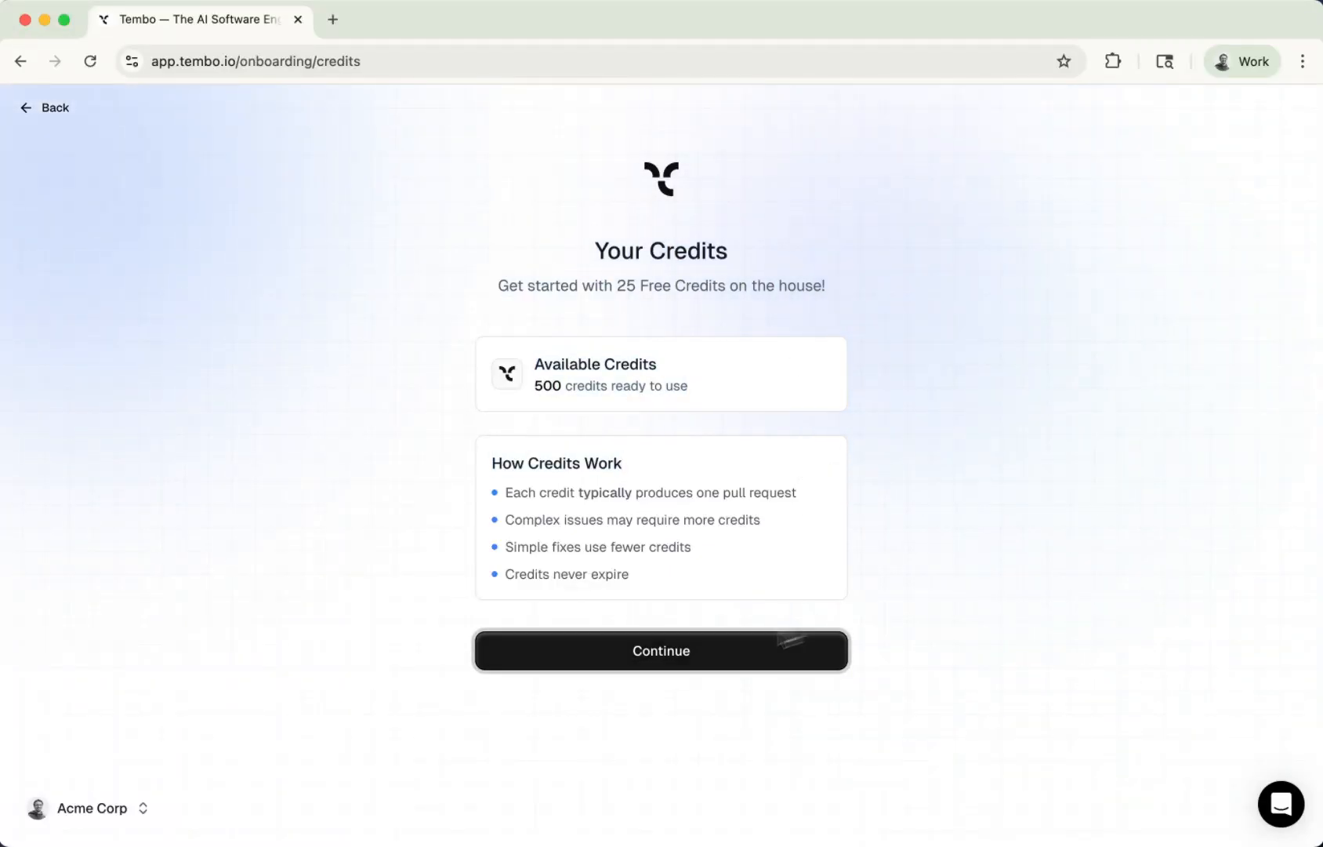
# Continue past the 500-credit overview and go to the Acme Corp dashboard.
pyautogui.click(660, 651)
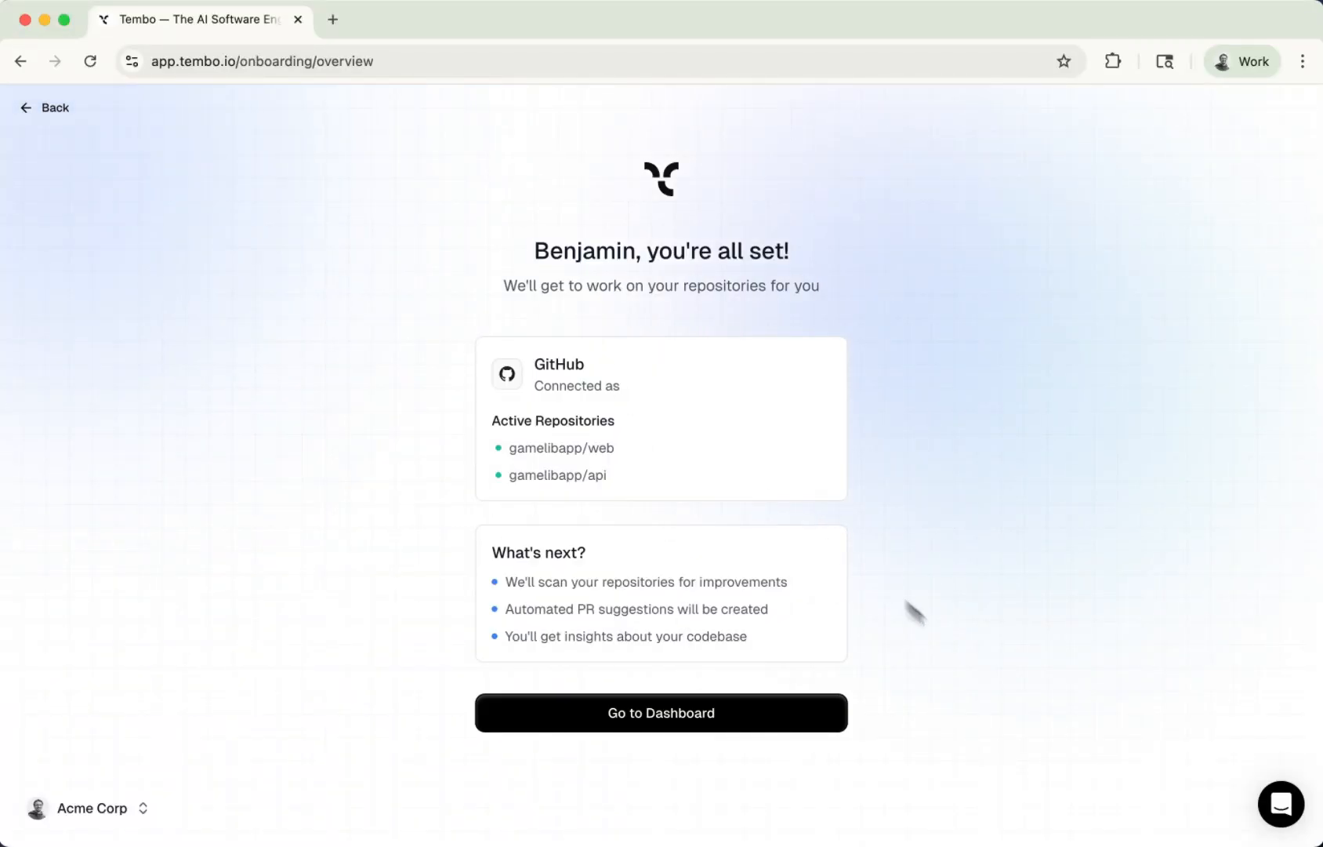
pyautogui.moveTo(492, 420); pyautogui.dragTo(616, 475)
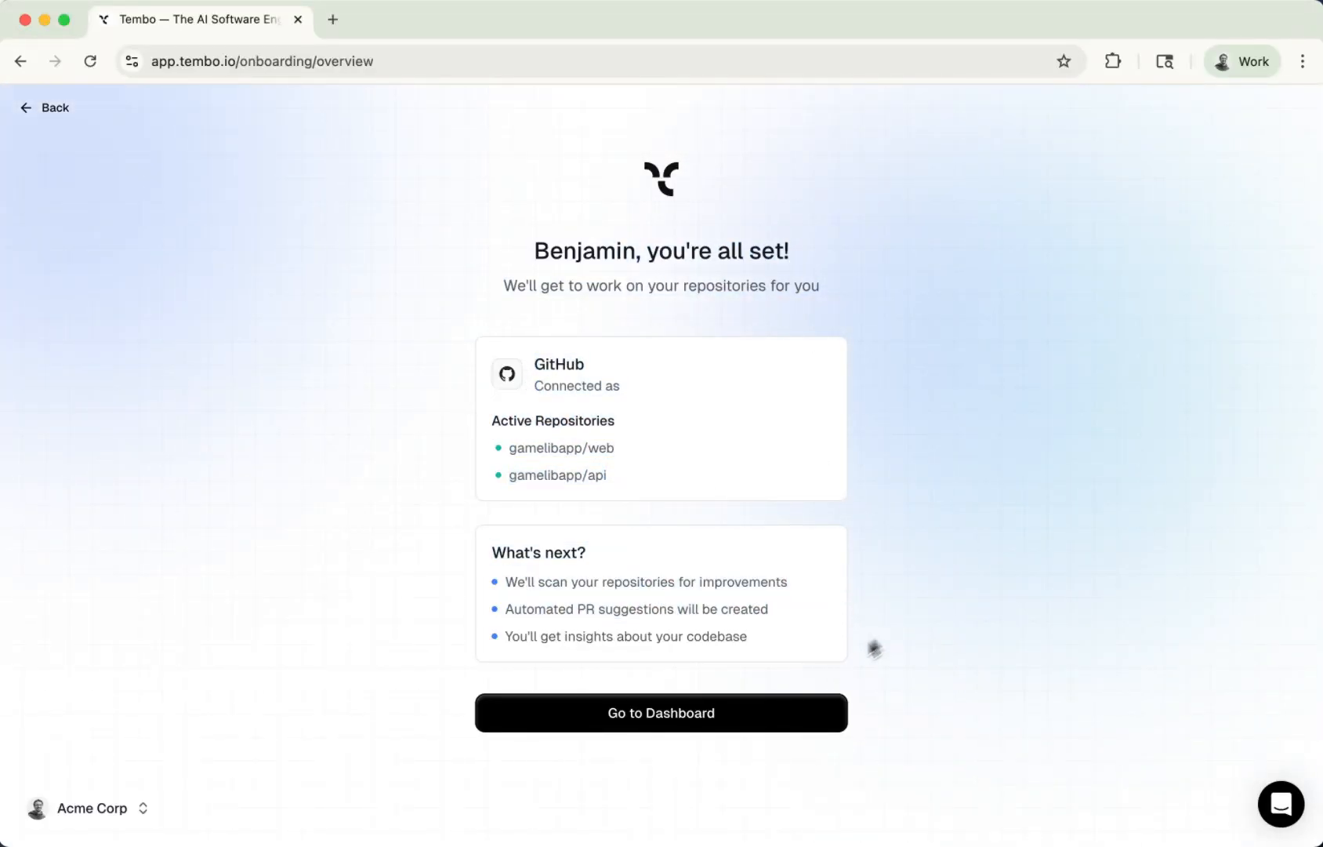
pyautogui.click(660, 711)
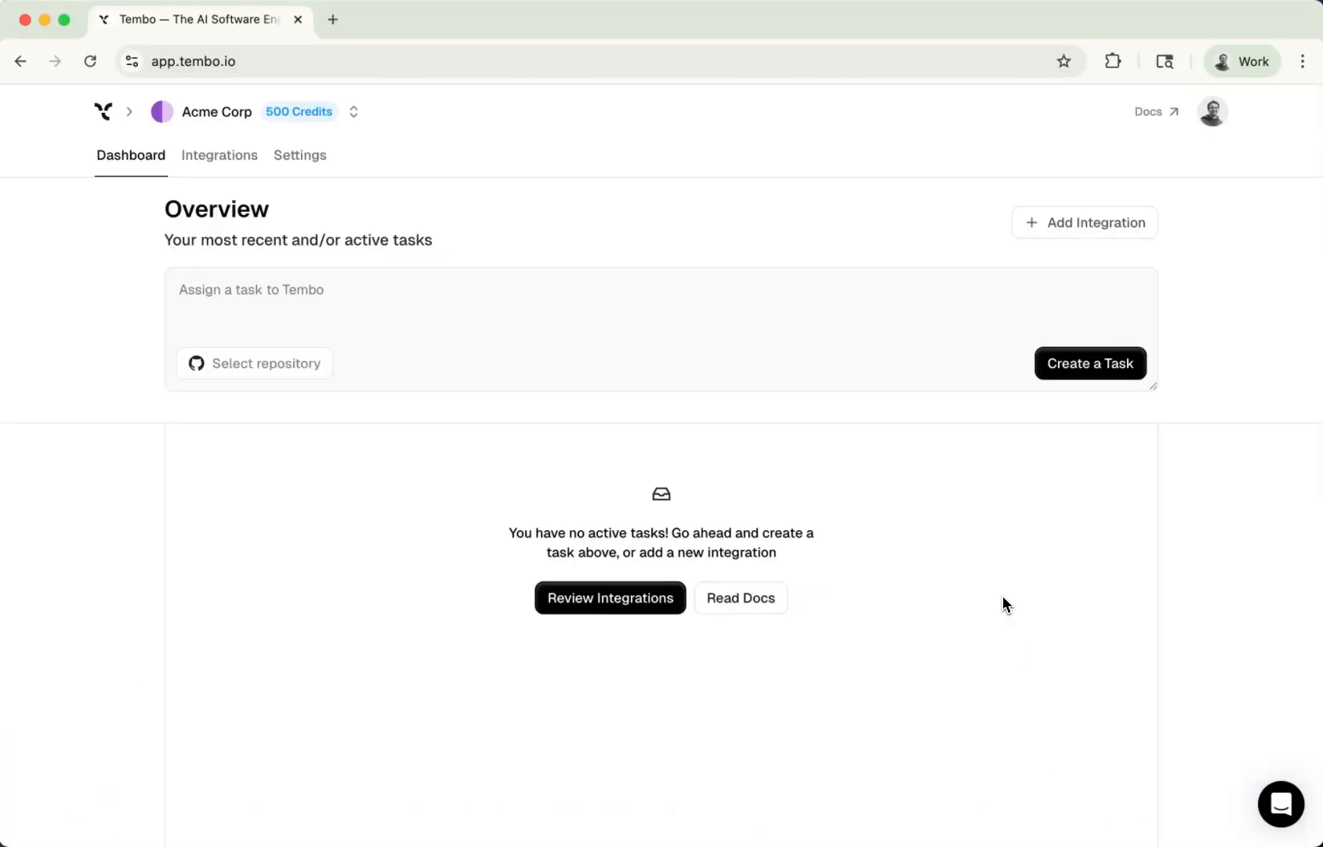
# Check Integrations shows gamelibapp enabled with 2 repositories, then return to the Dashboard.
pyautogui.click(218, 155)
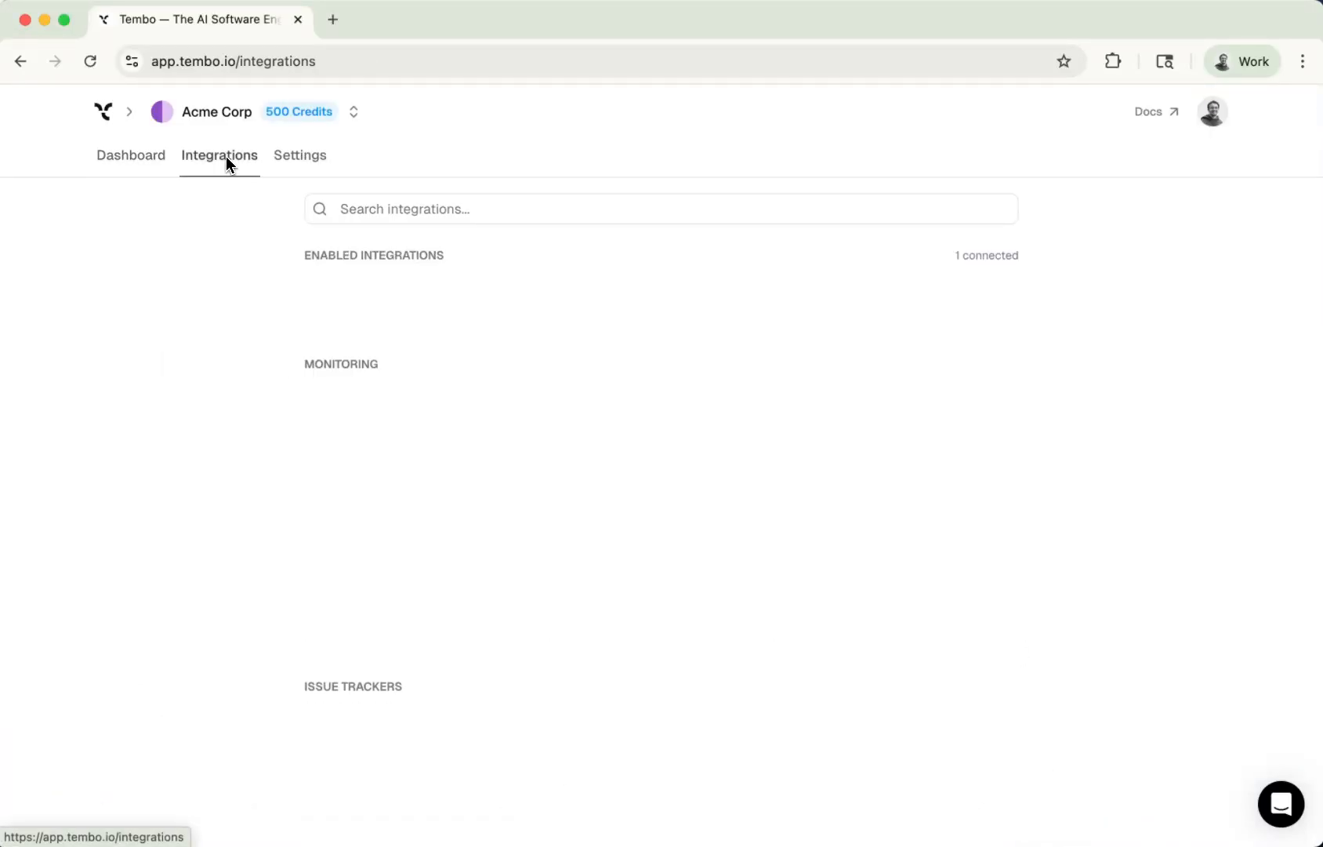
pyautogui.scroll(-3)
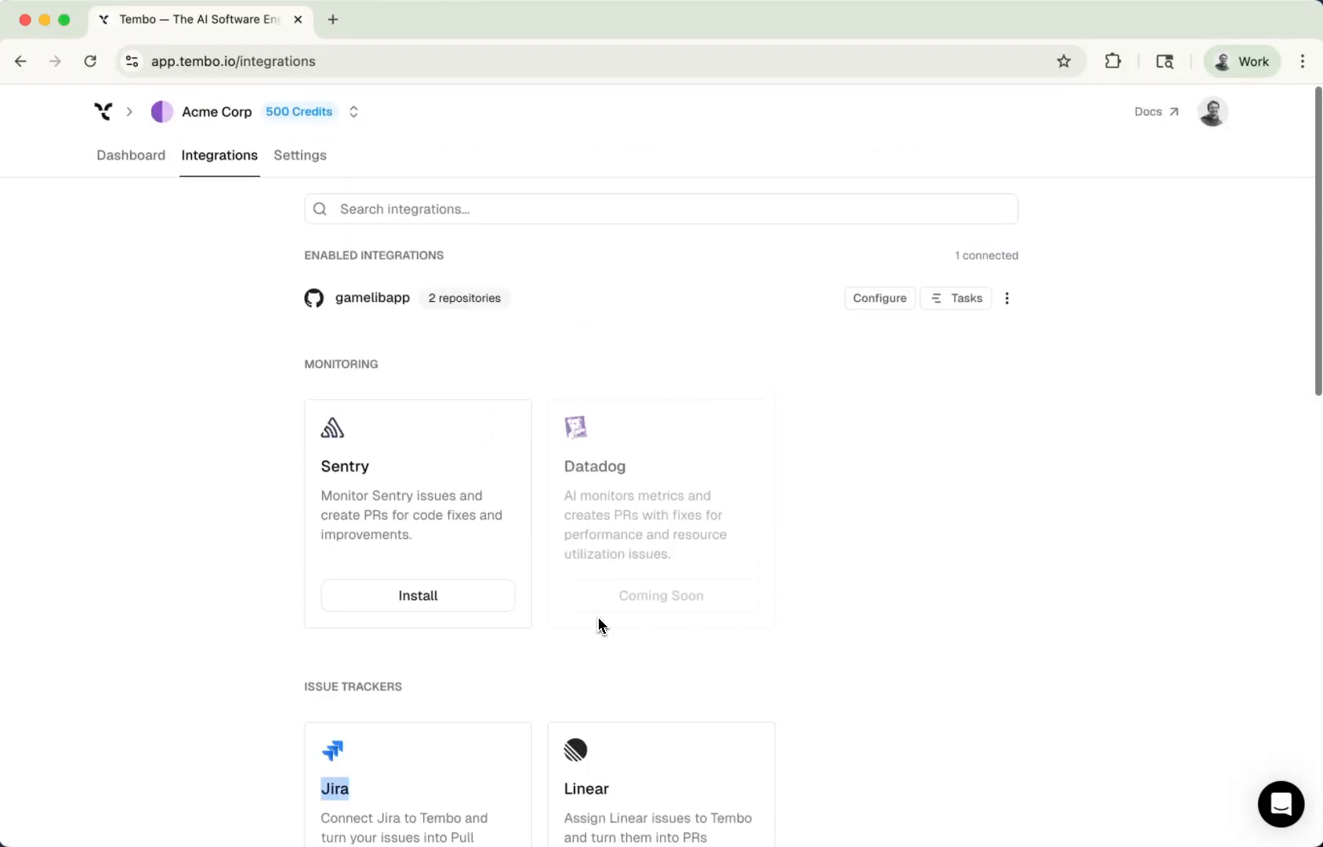
pyautogui.moveTo(130, 156)
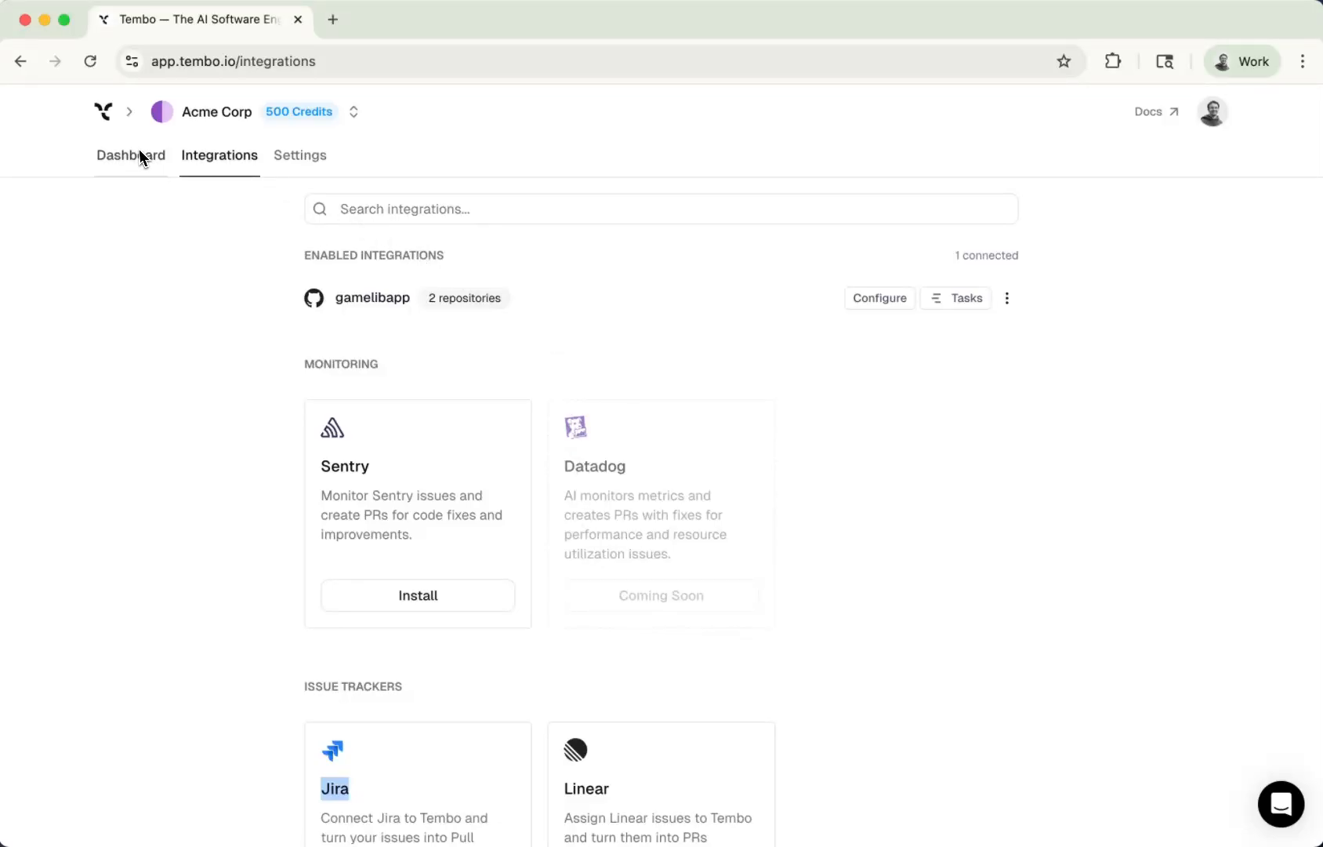
pyautogui.click(130, 156)
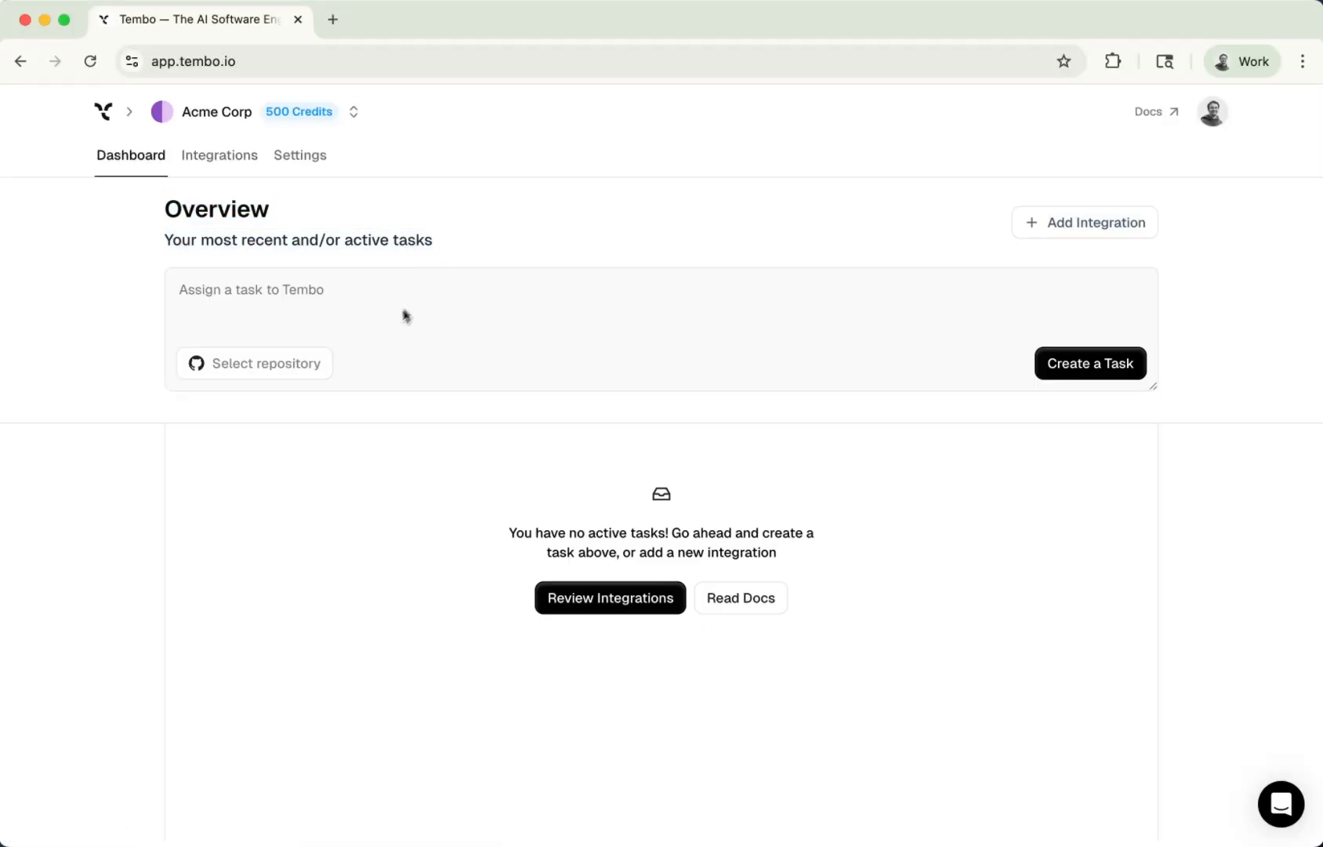
# Create a task 'find something important to work on' for repository web on branch master.
pyautogui.click(421, 304)
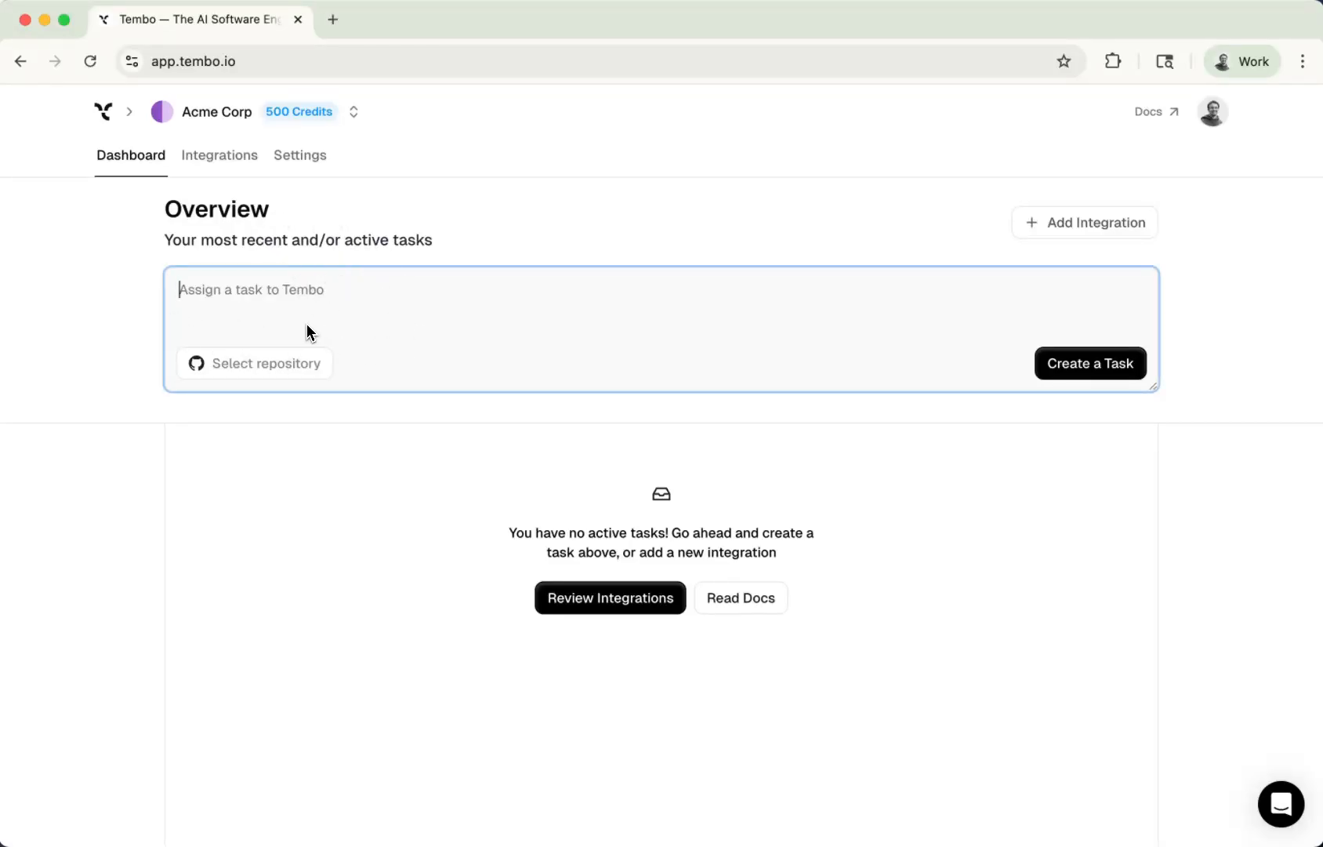
pyautogui.moveTo(295, 290)
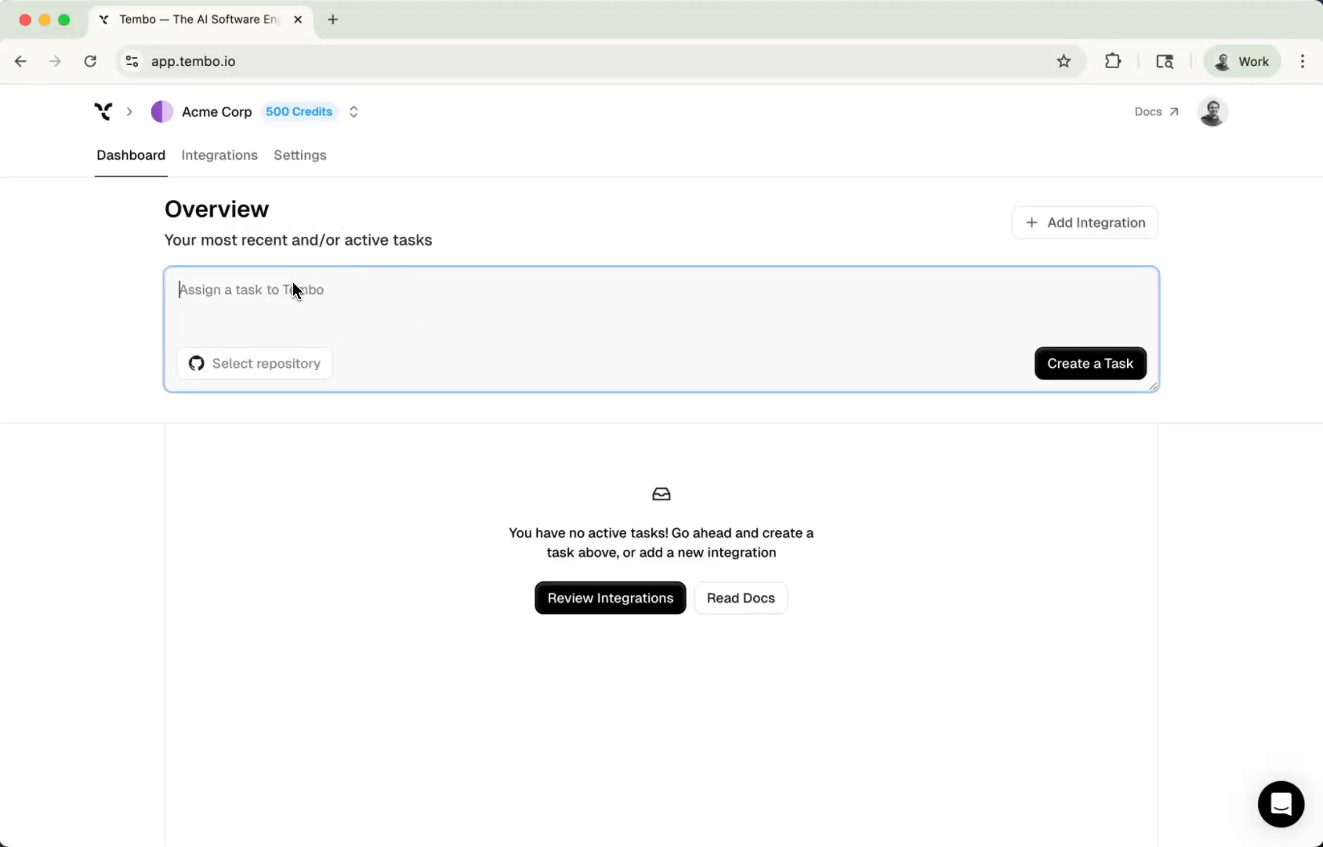
pyautogui.write('find something important to work on in my codebase')
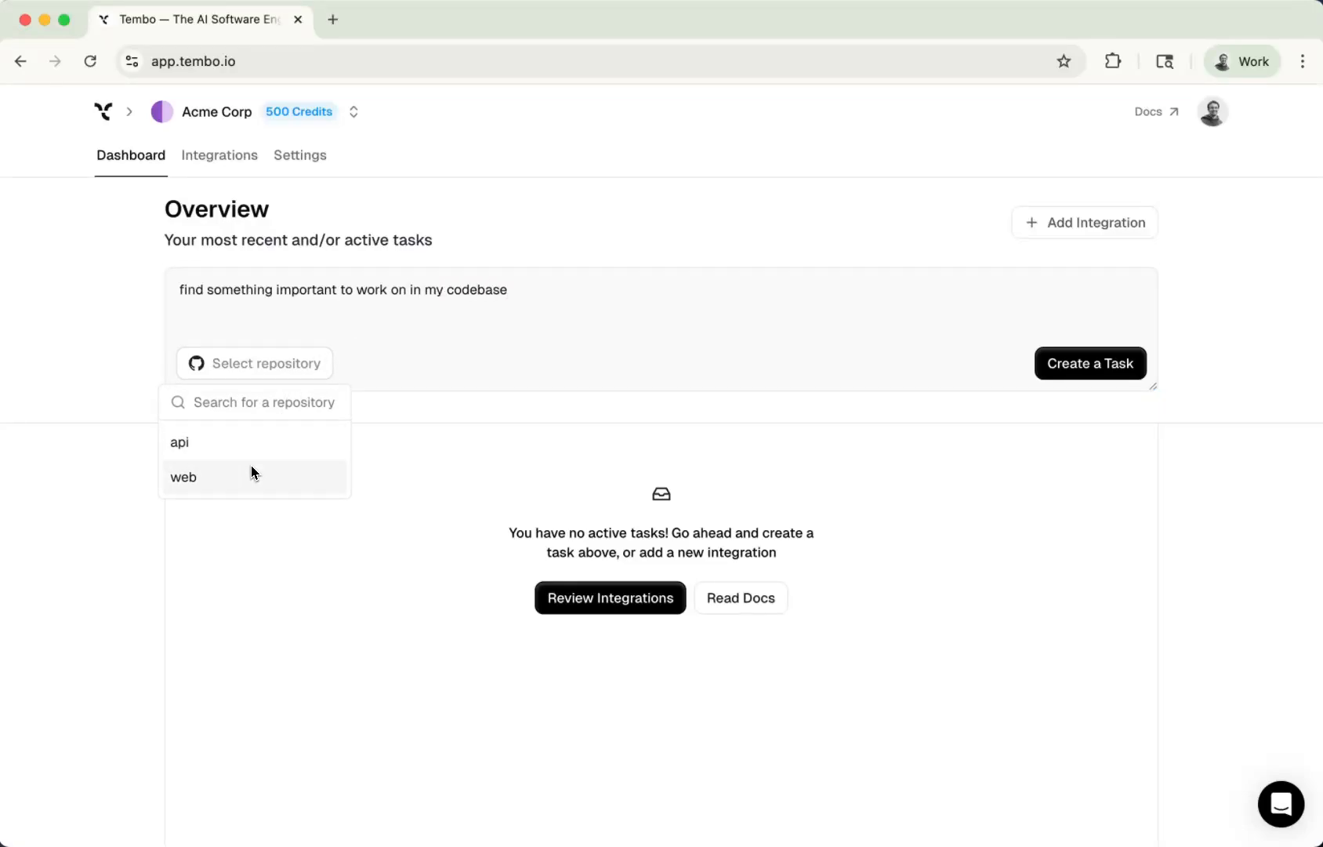
pyautogui.click(182, 477)
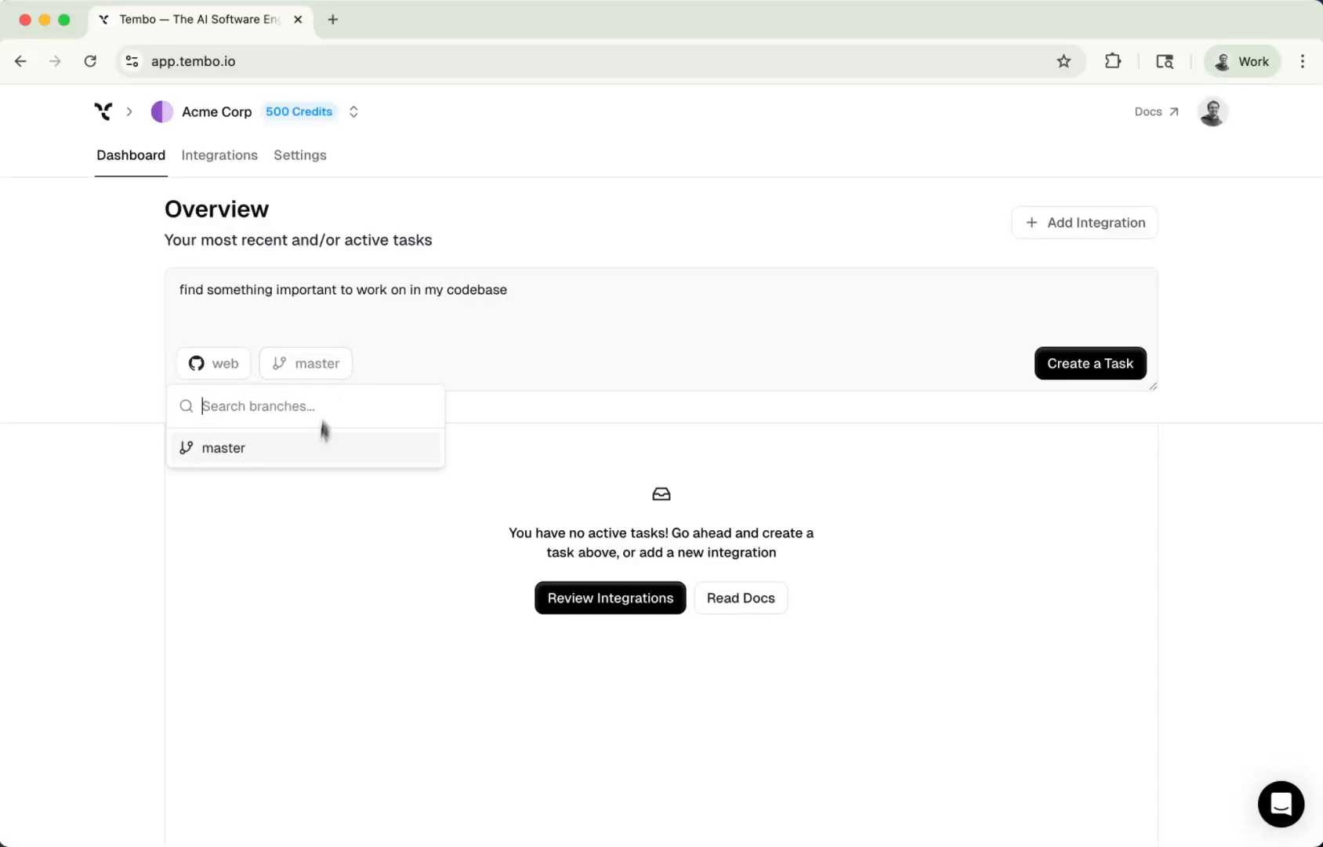
pyautogui.click(306, 364)
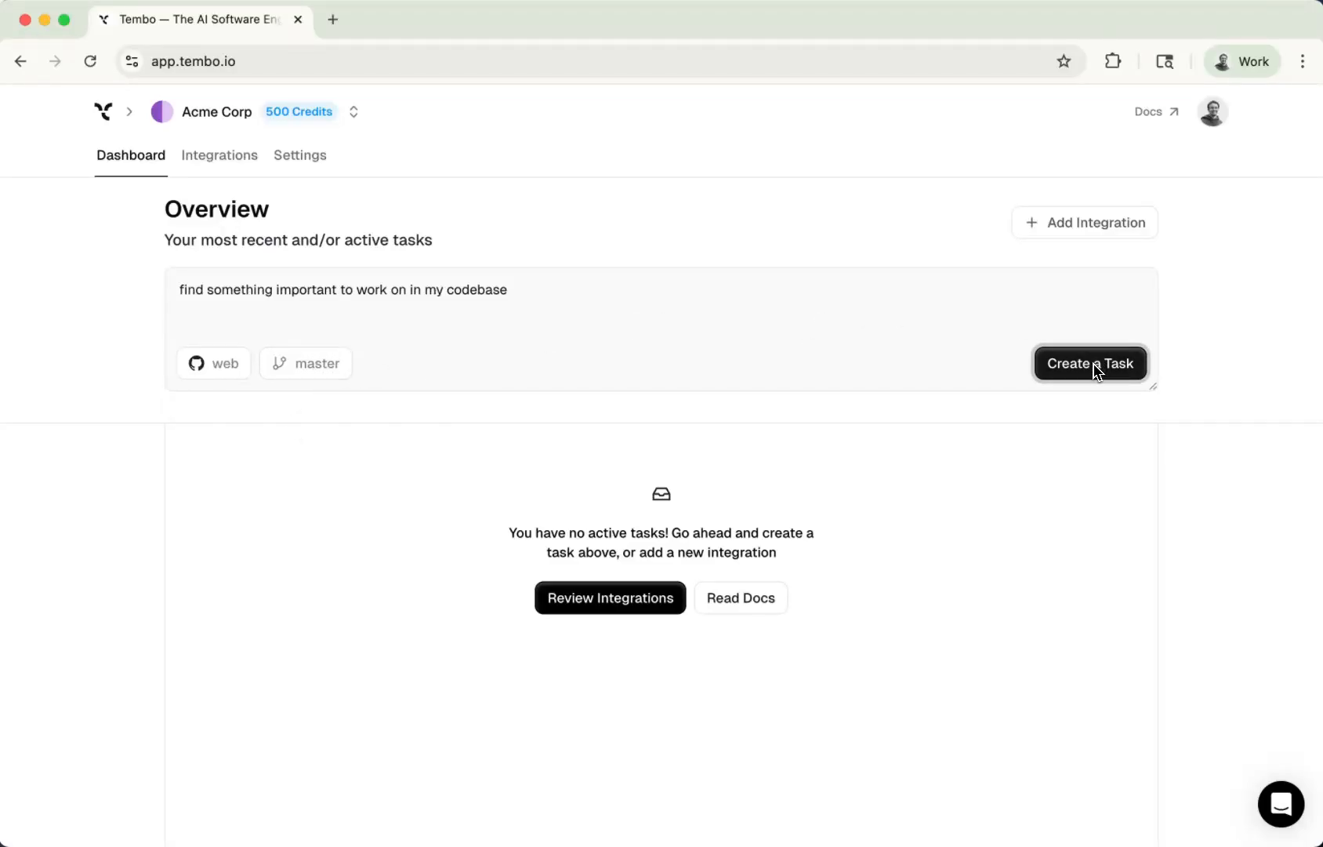
pyautogui.click(1090, 364)
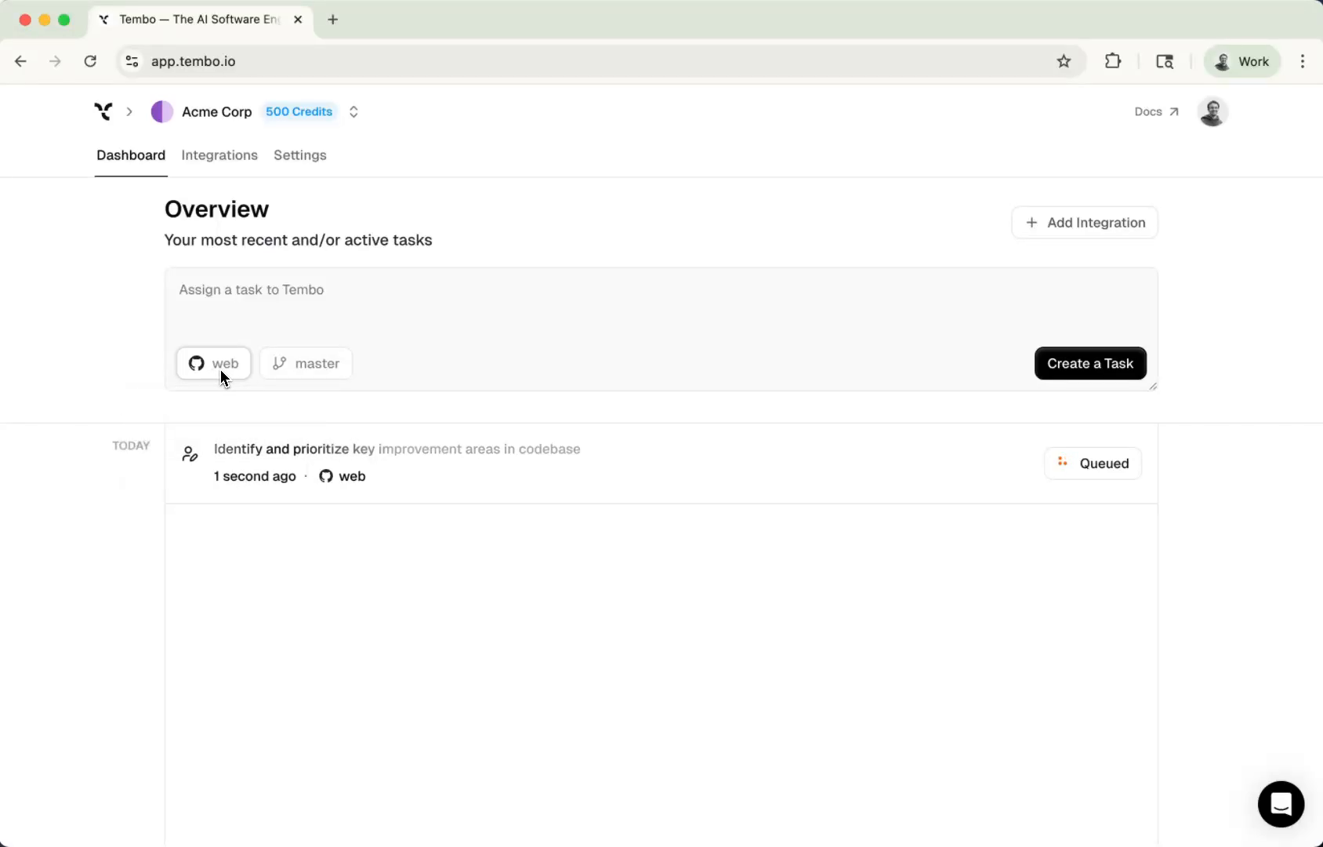
pyautogui.click(306, 364)
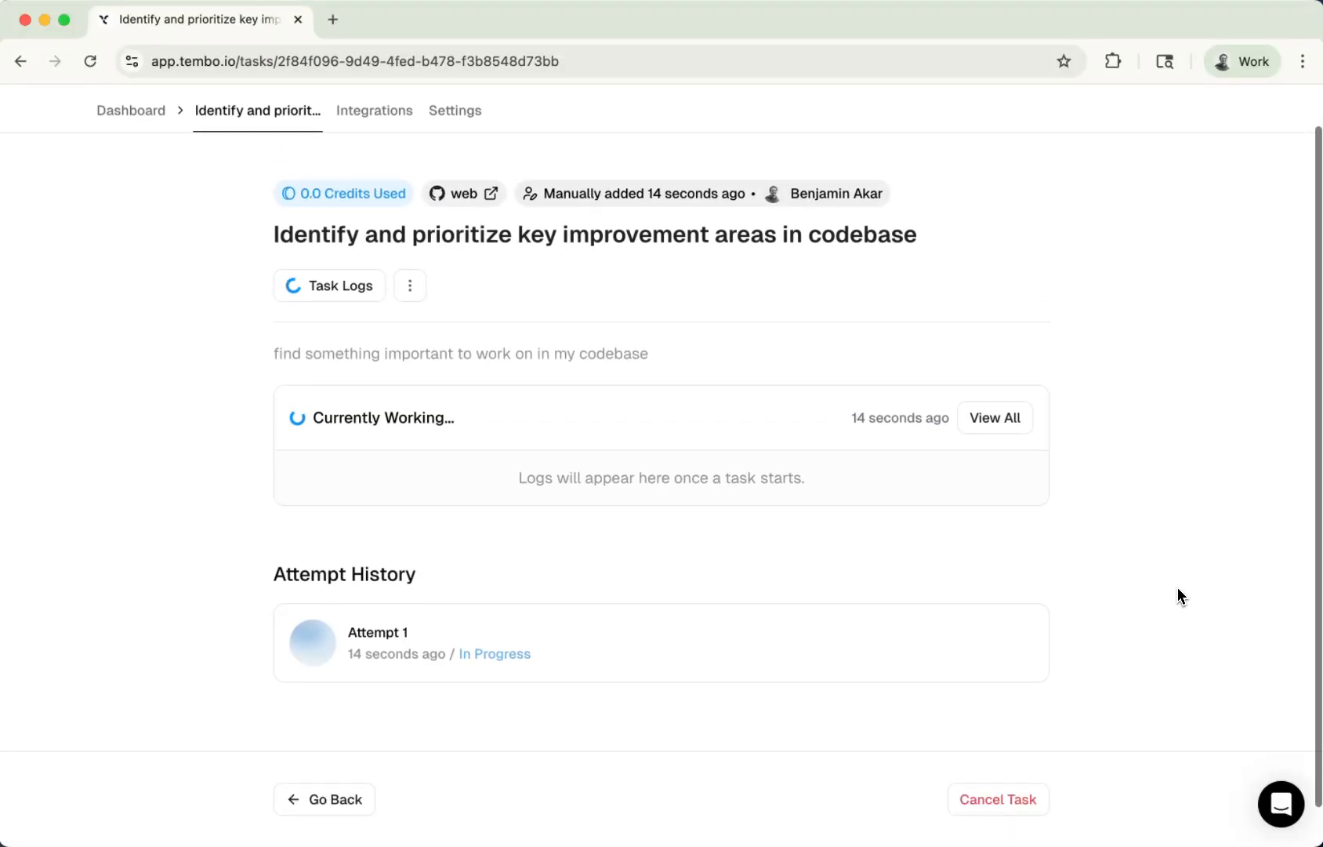
pyautogui.scroll(-3)
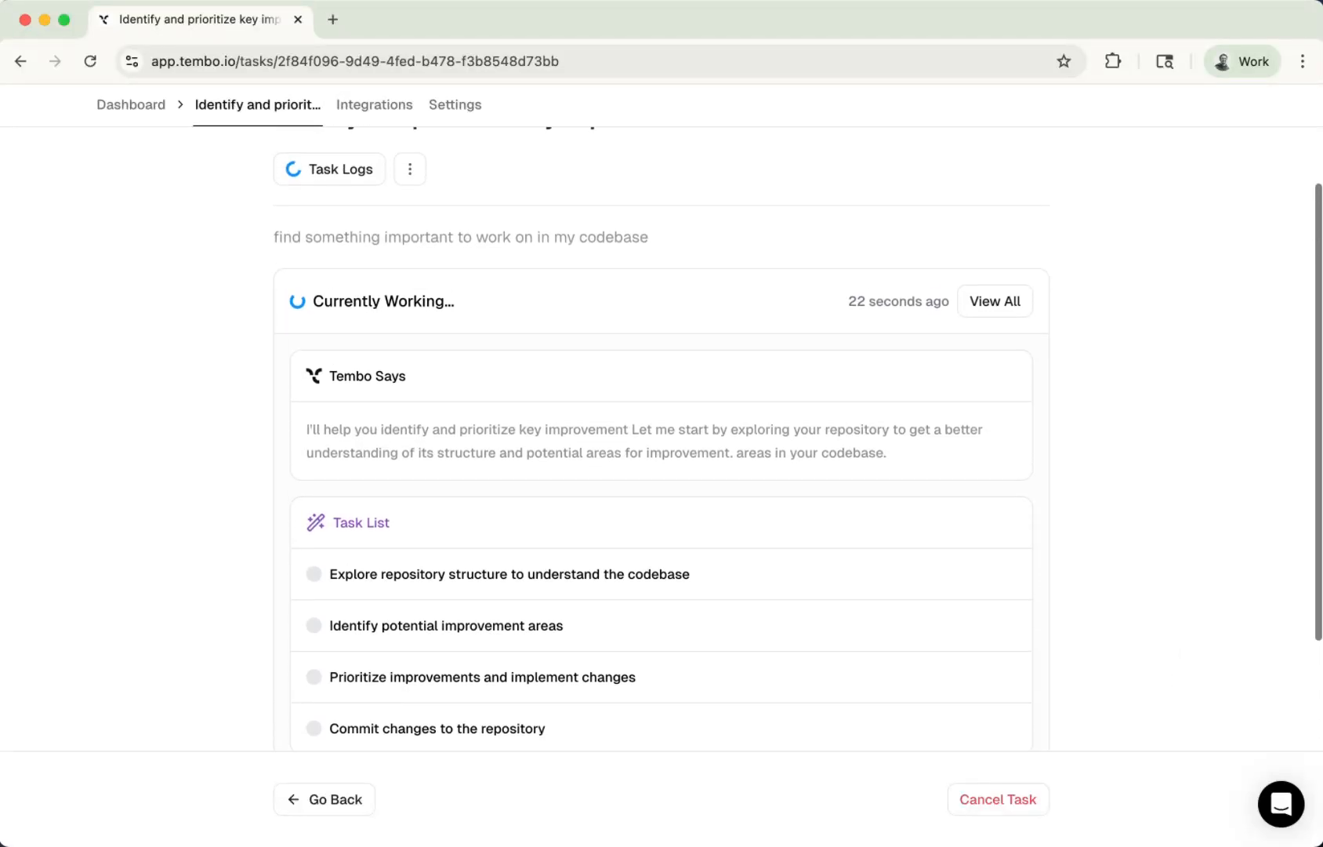
pyautogui.scroll(-3)
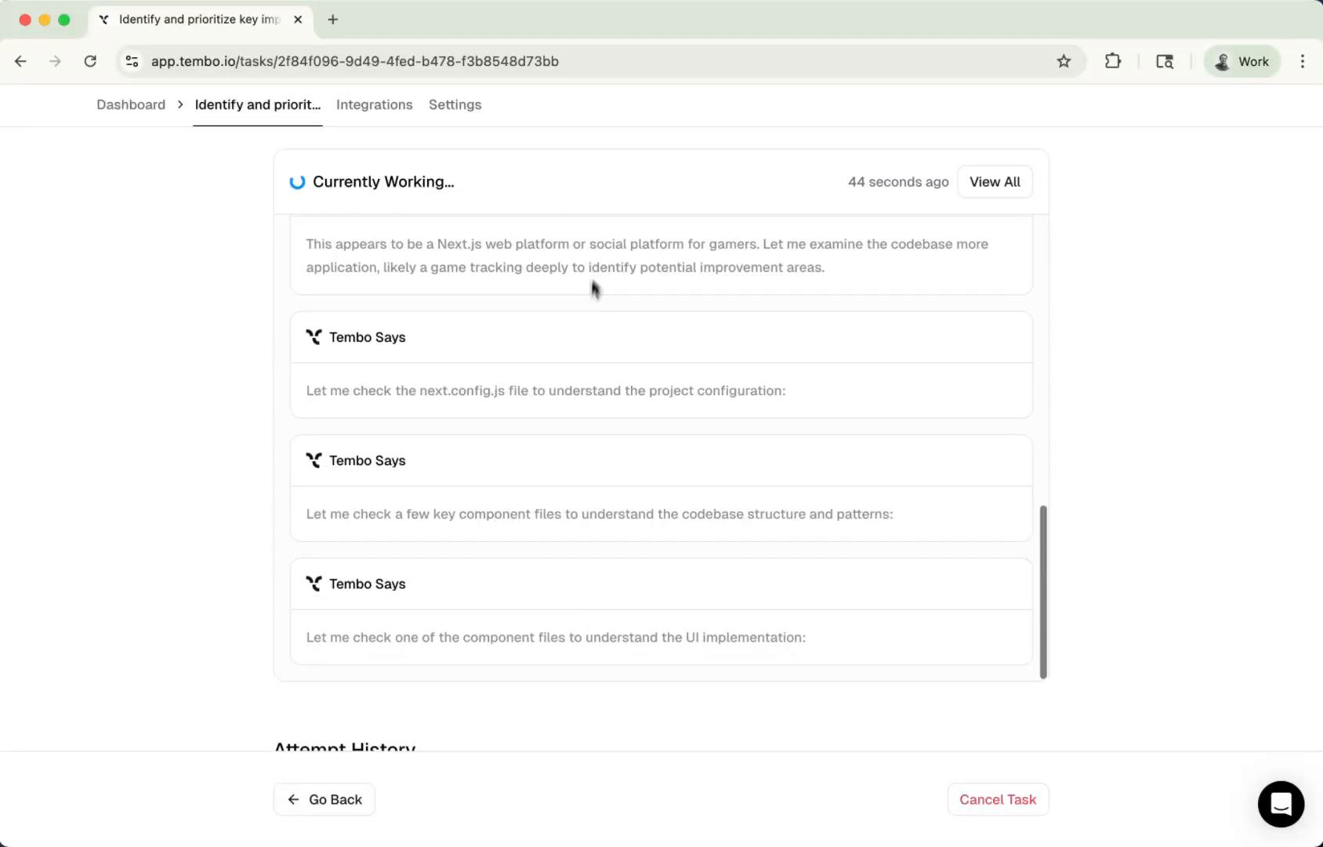
pyautogui.scroll(-3)
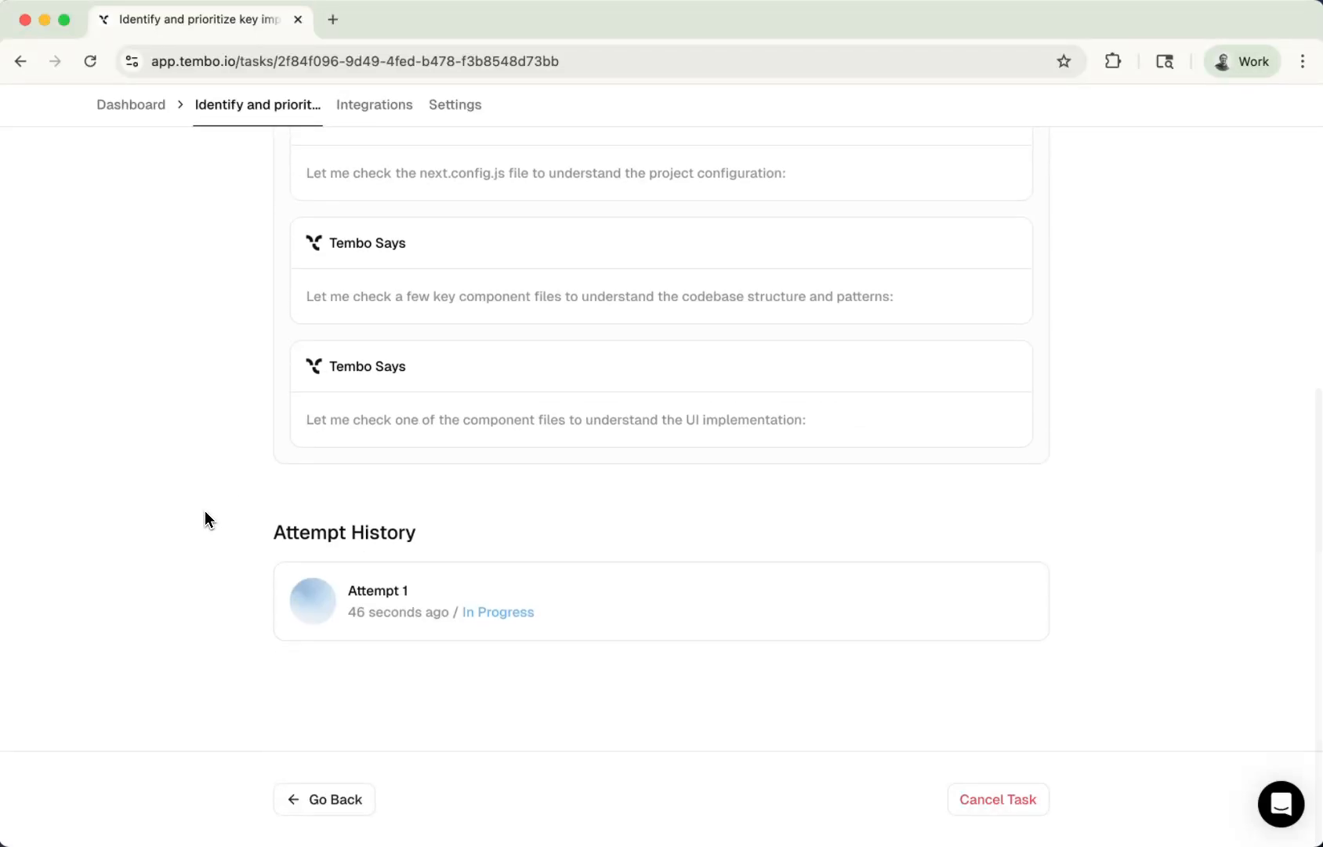
pyautogui.scroll(3)
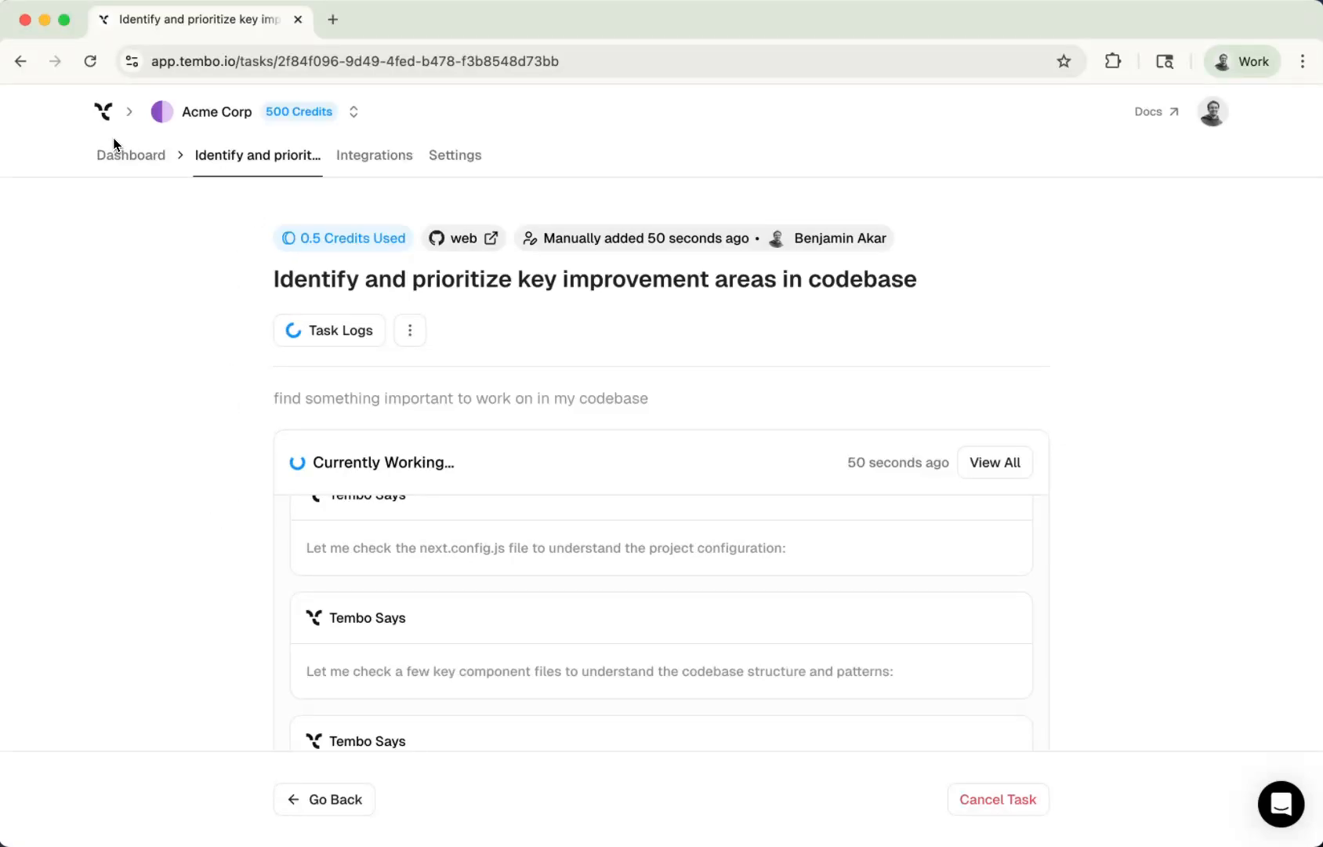
pyautogui.click(130, 155)
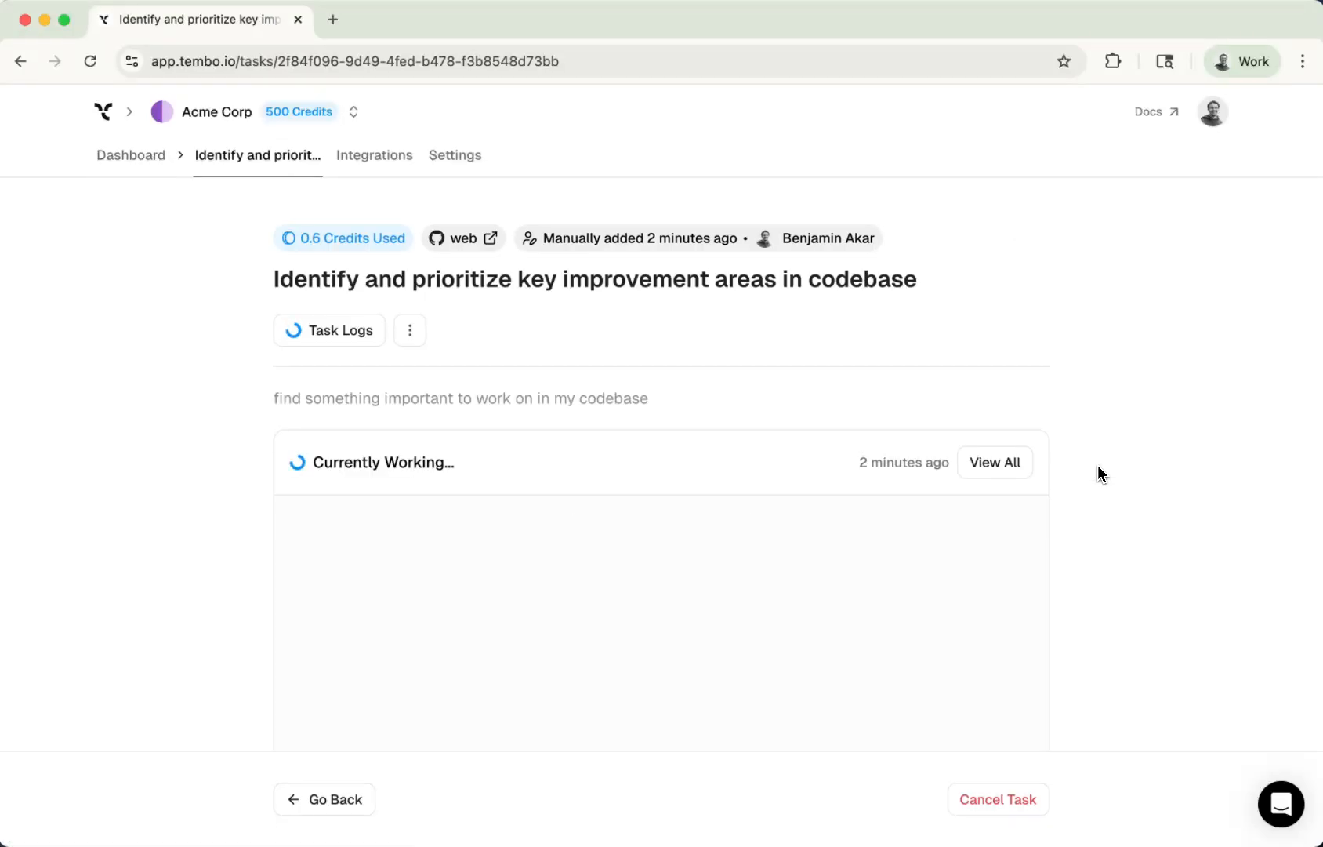
pyautogui.click(130, 155)
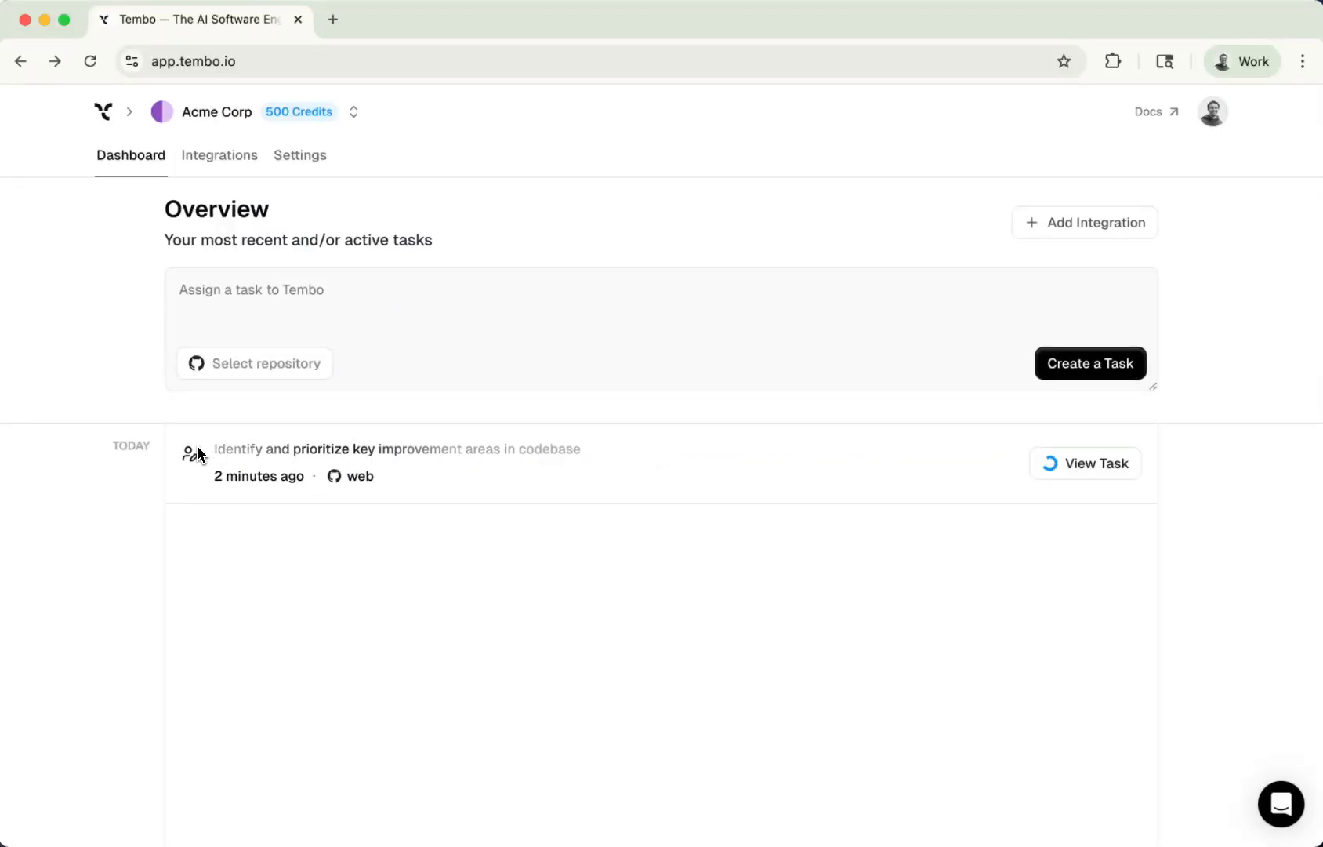
# View the improvement task's details and scroll through its log and Task List.
pyautogui.click(591, 290)
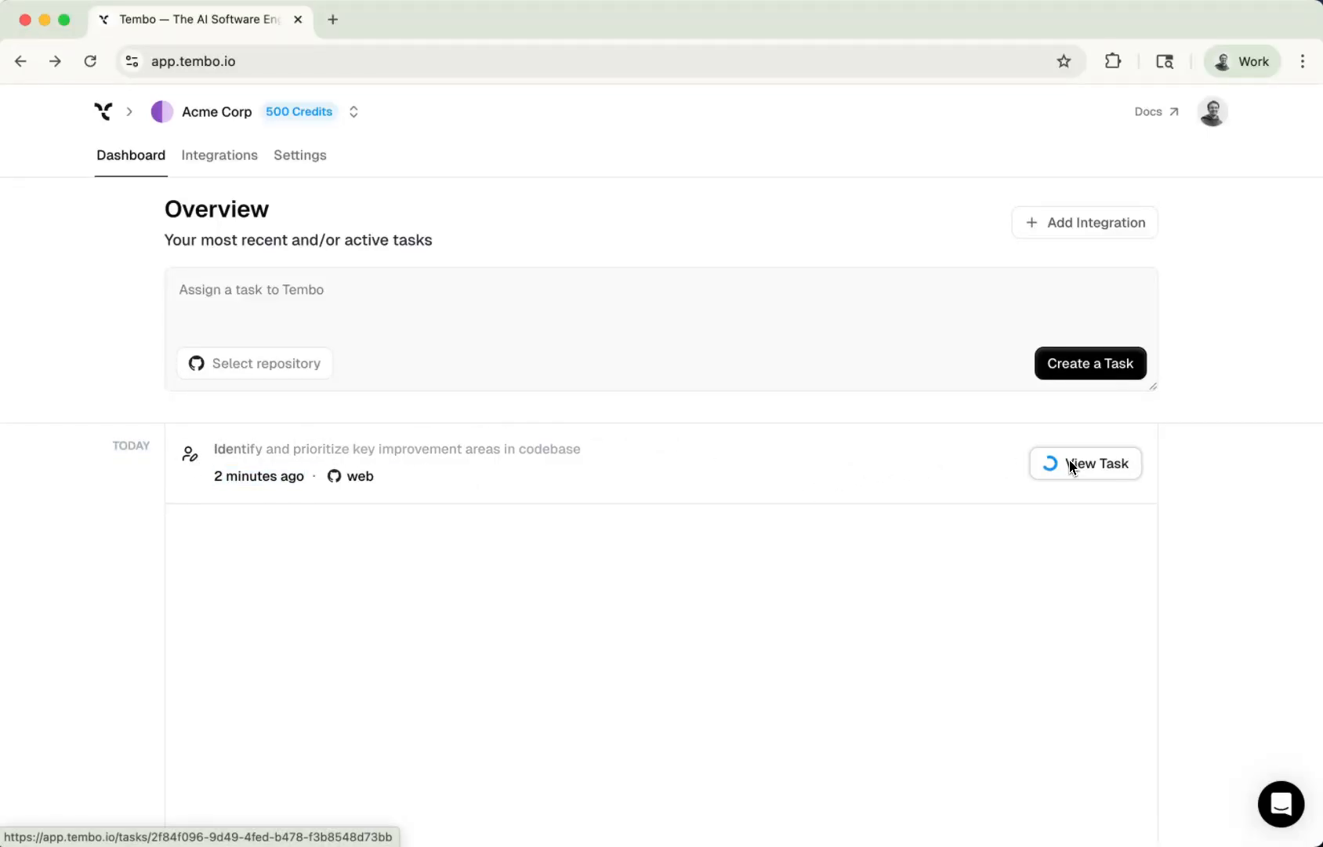
pyautogui.click(1085, 462)
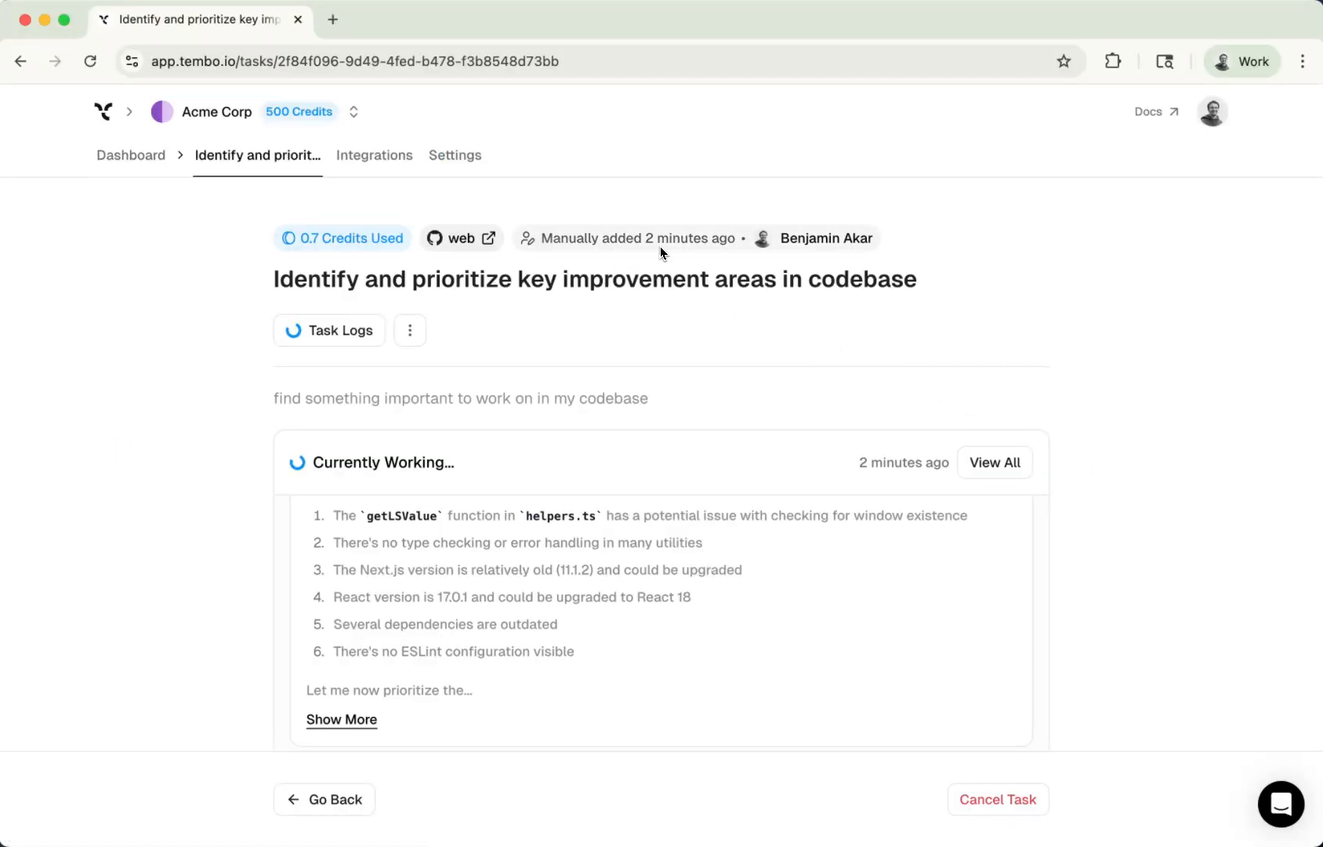
pyautogui.scroll(-3)
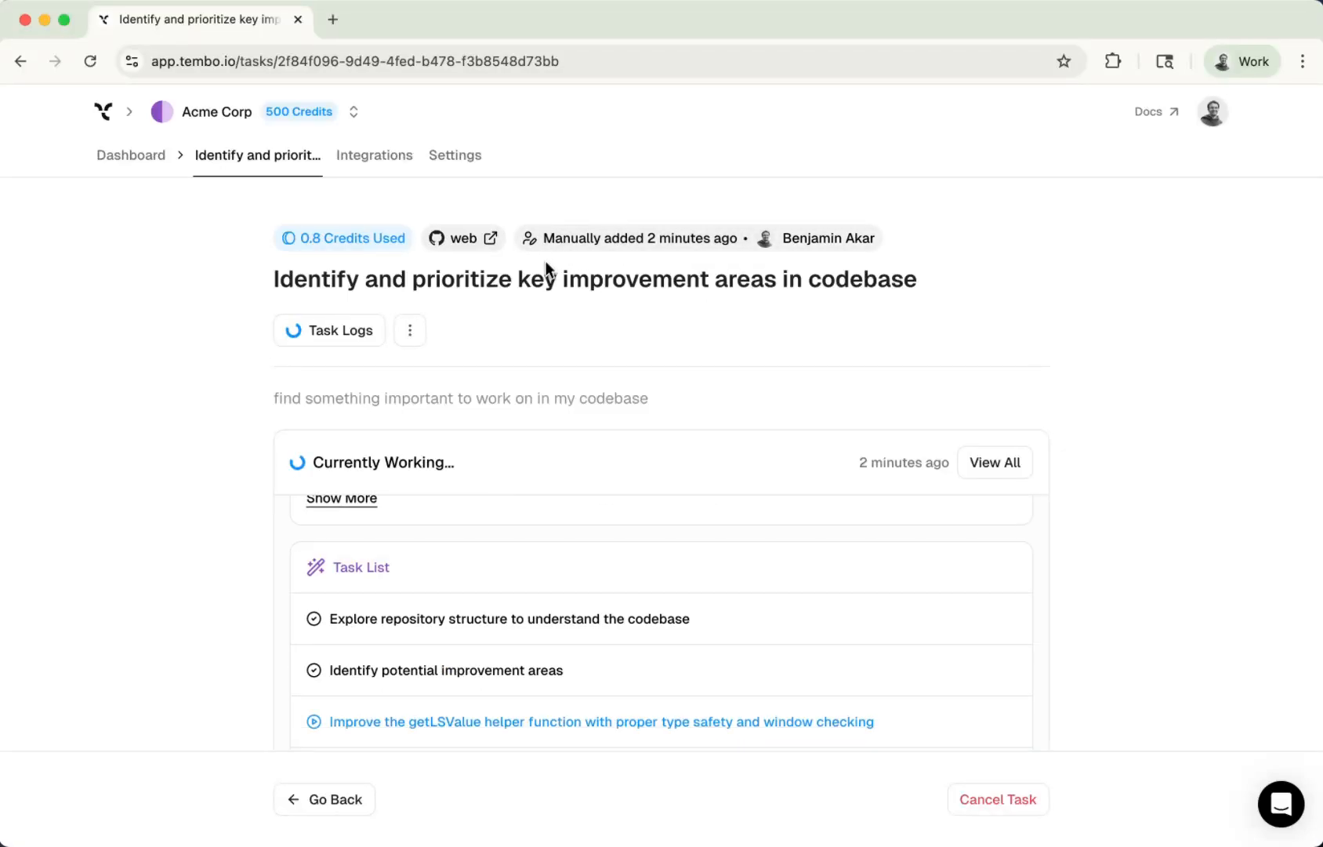
pyautogui.scroll(-3)
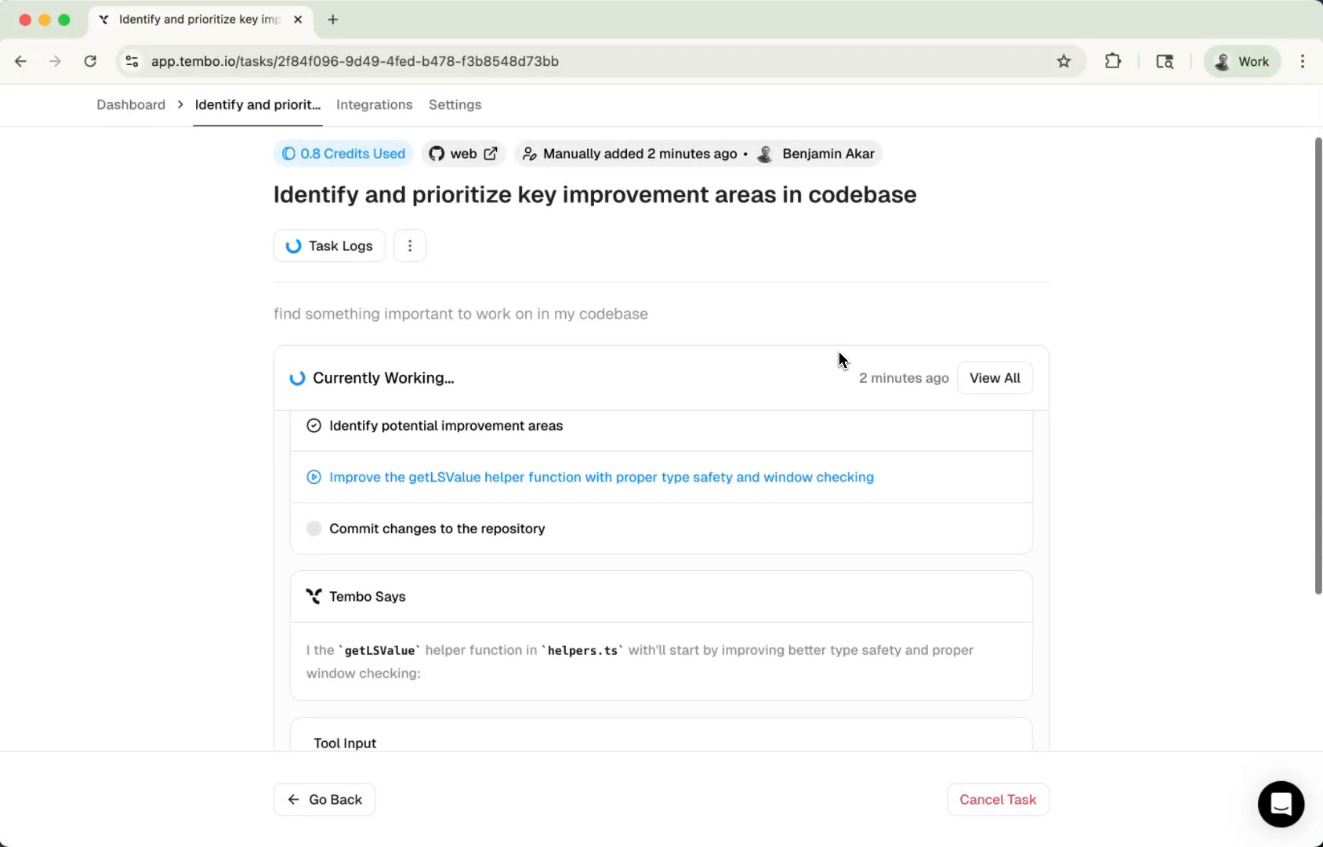
pyautogui.scroll(-3)
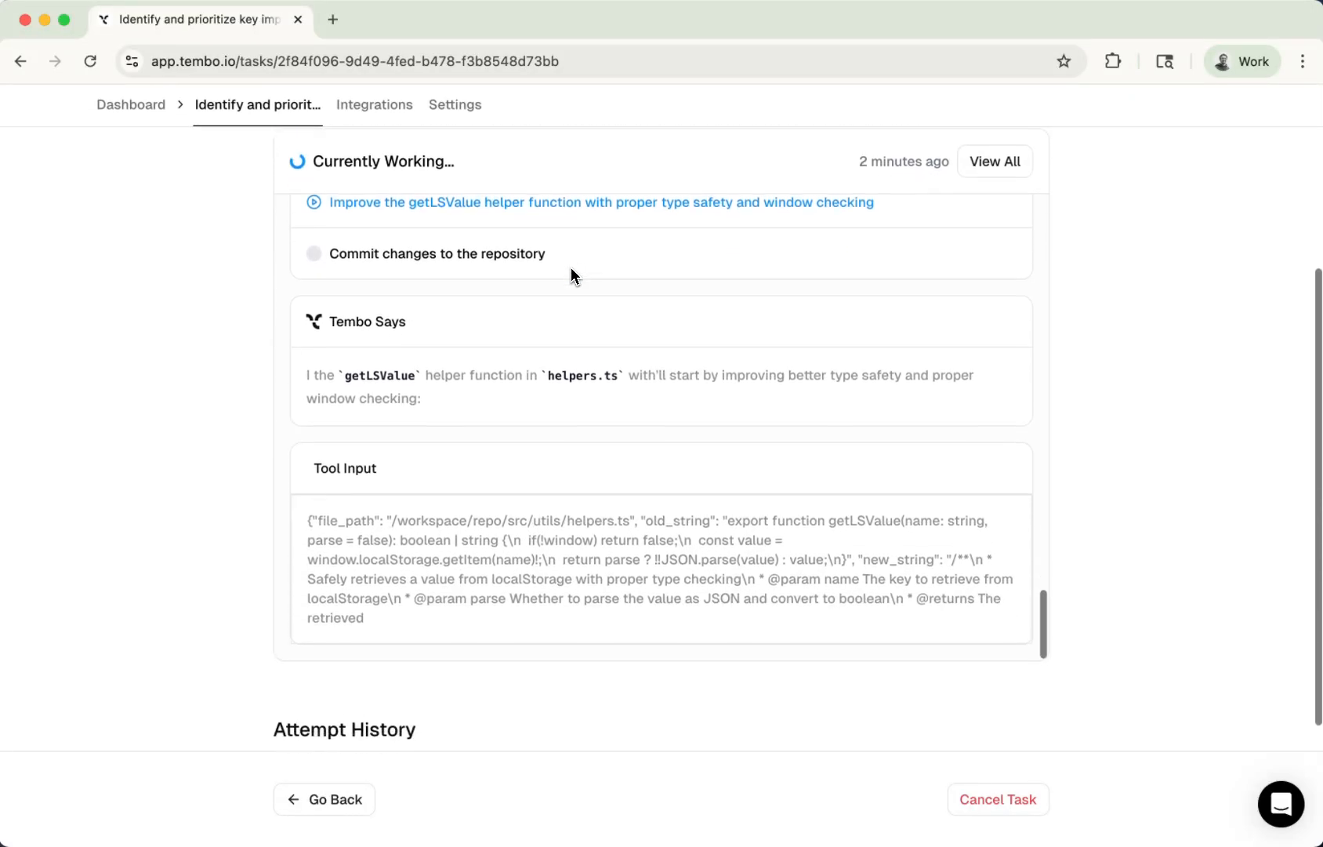
pyautogui.scroll(3)
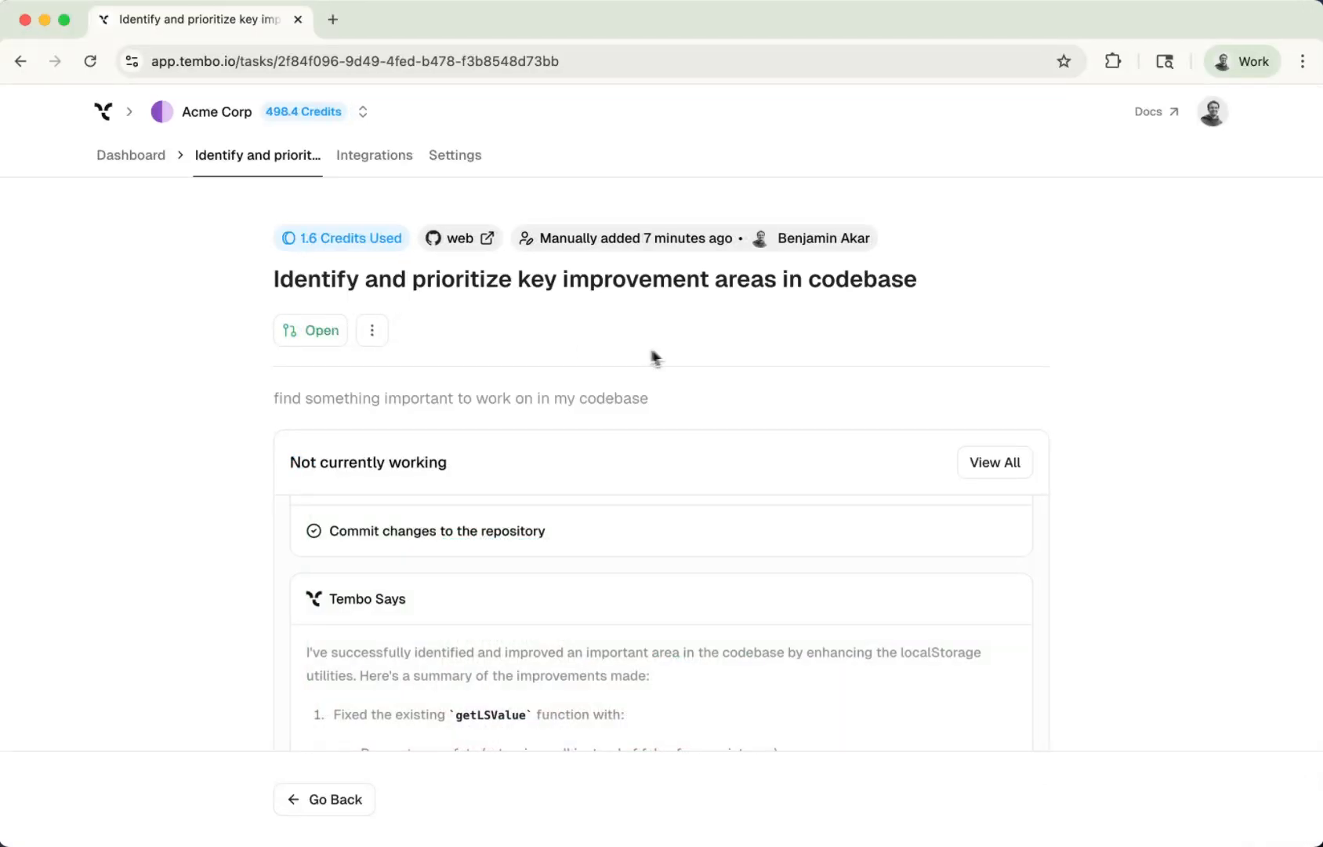
pyautogui.moveTo(310, 331)
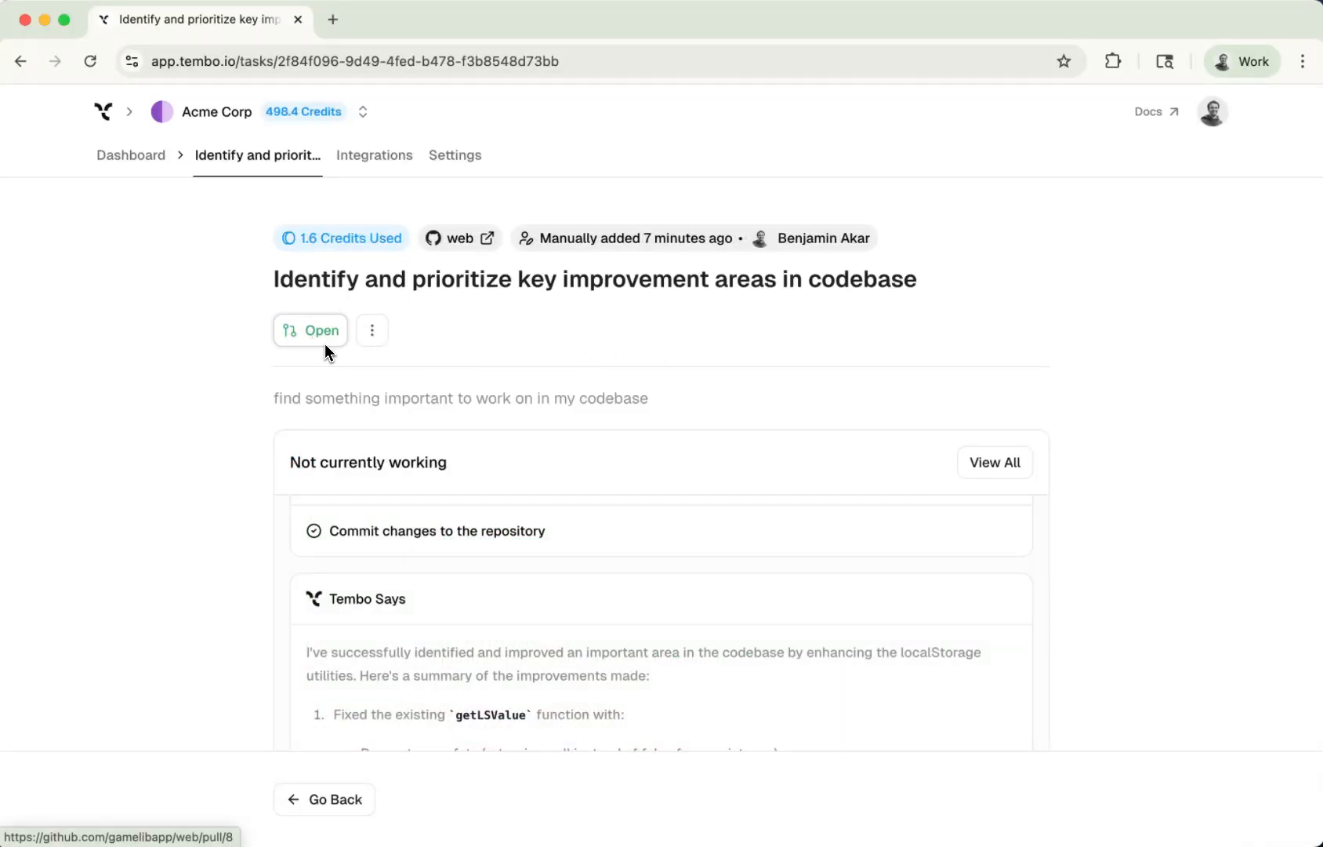
pyautogui.moveTo(318, 346)
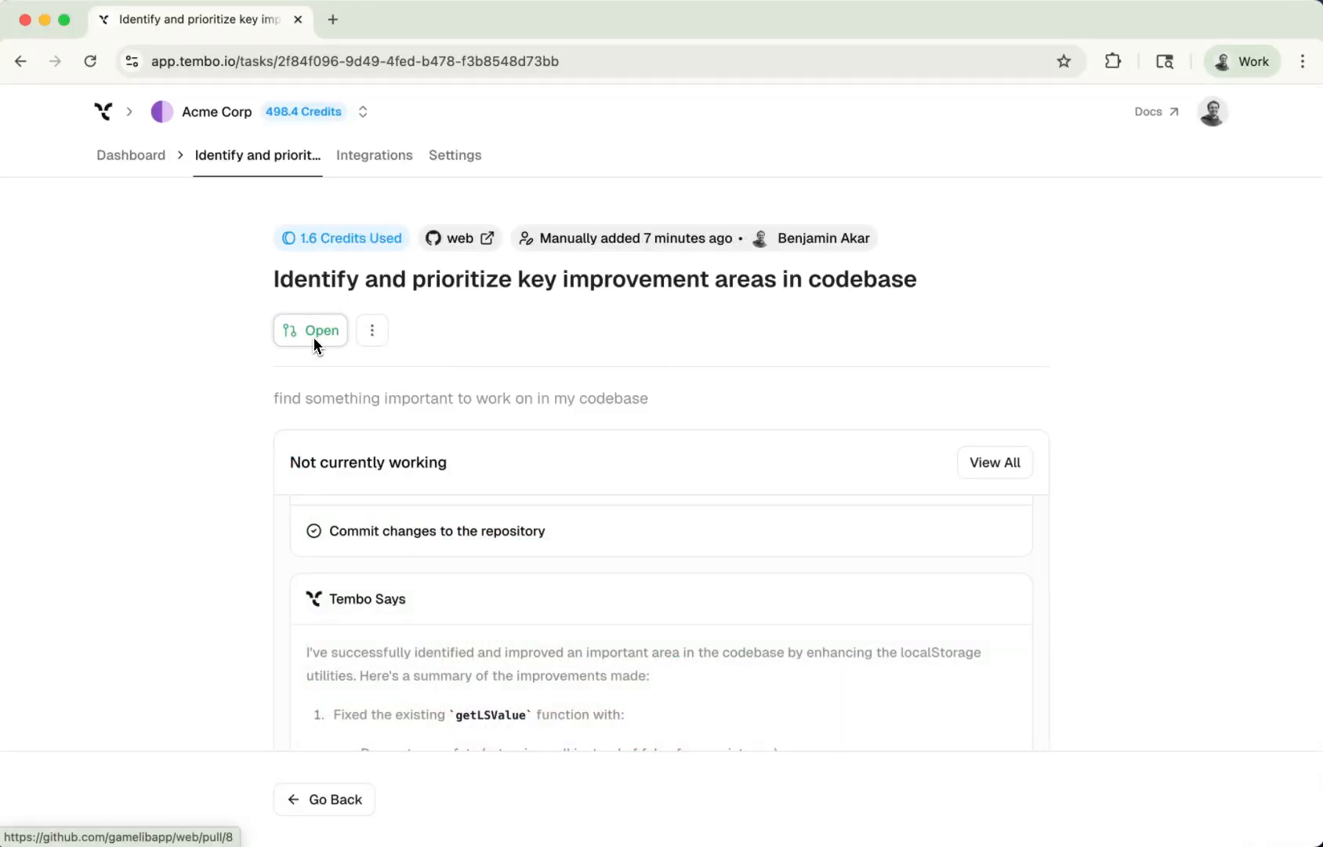
pyautogui.moveTo(400, 282)
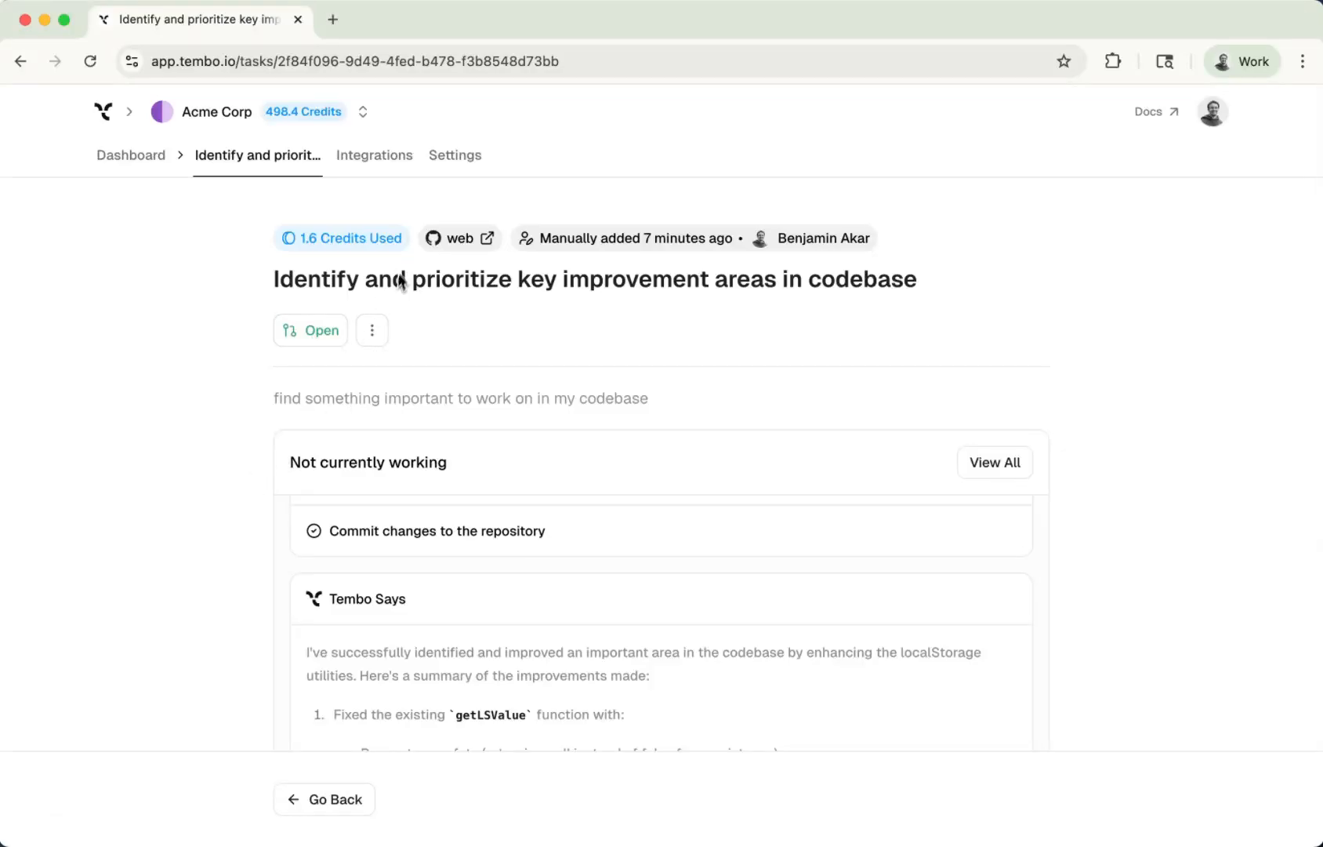
pyautogui.scroll(-3)
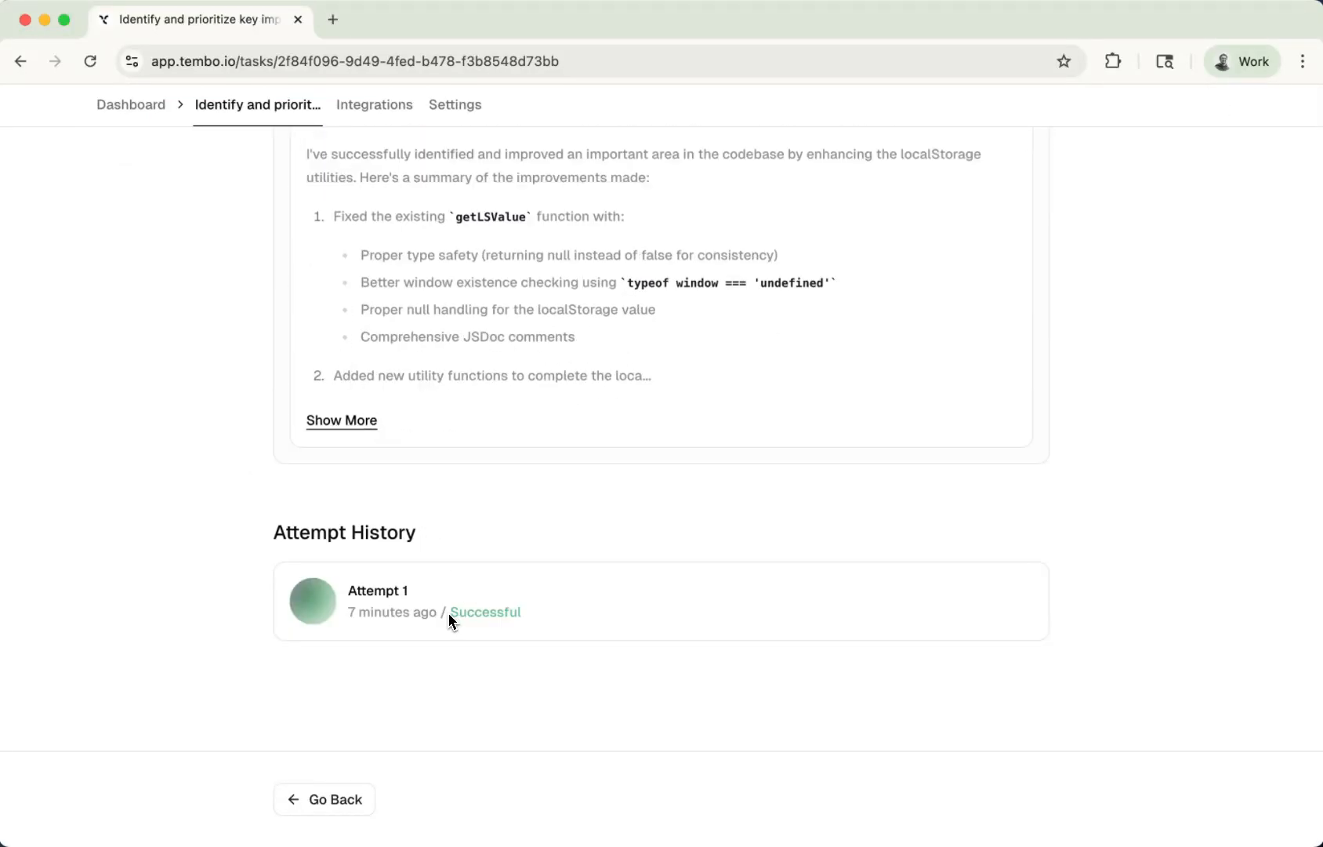
pyautogui.doubleClick(484, 612)
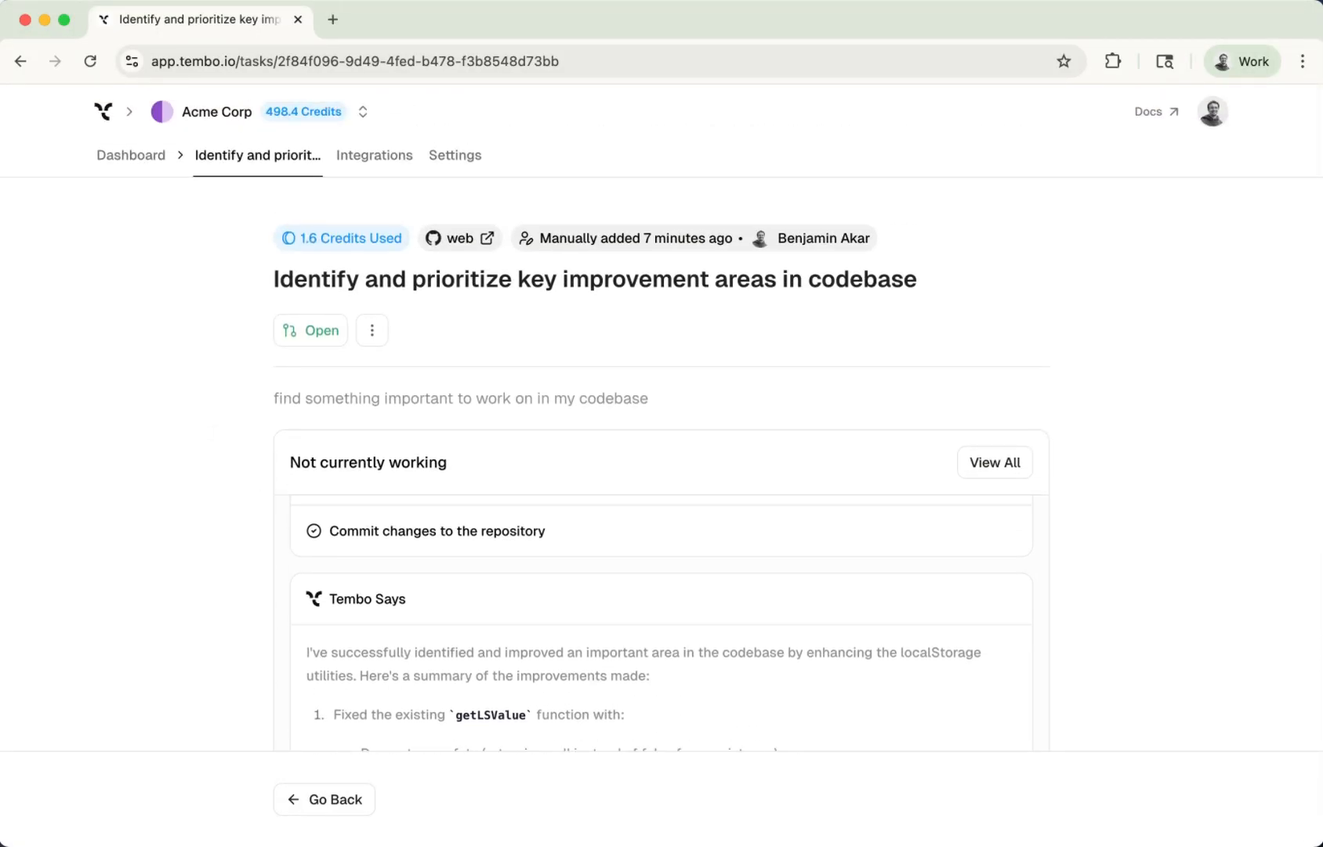
pyautogui.moveTo(271, 279); pyautogui.dragTo(604, 279)
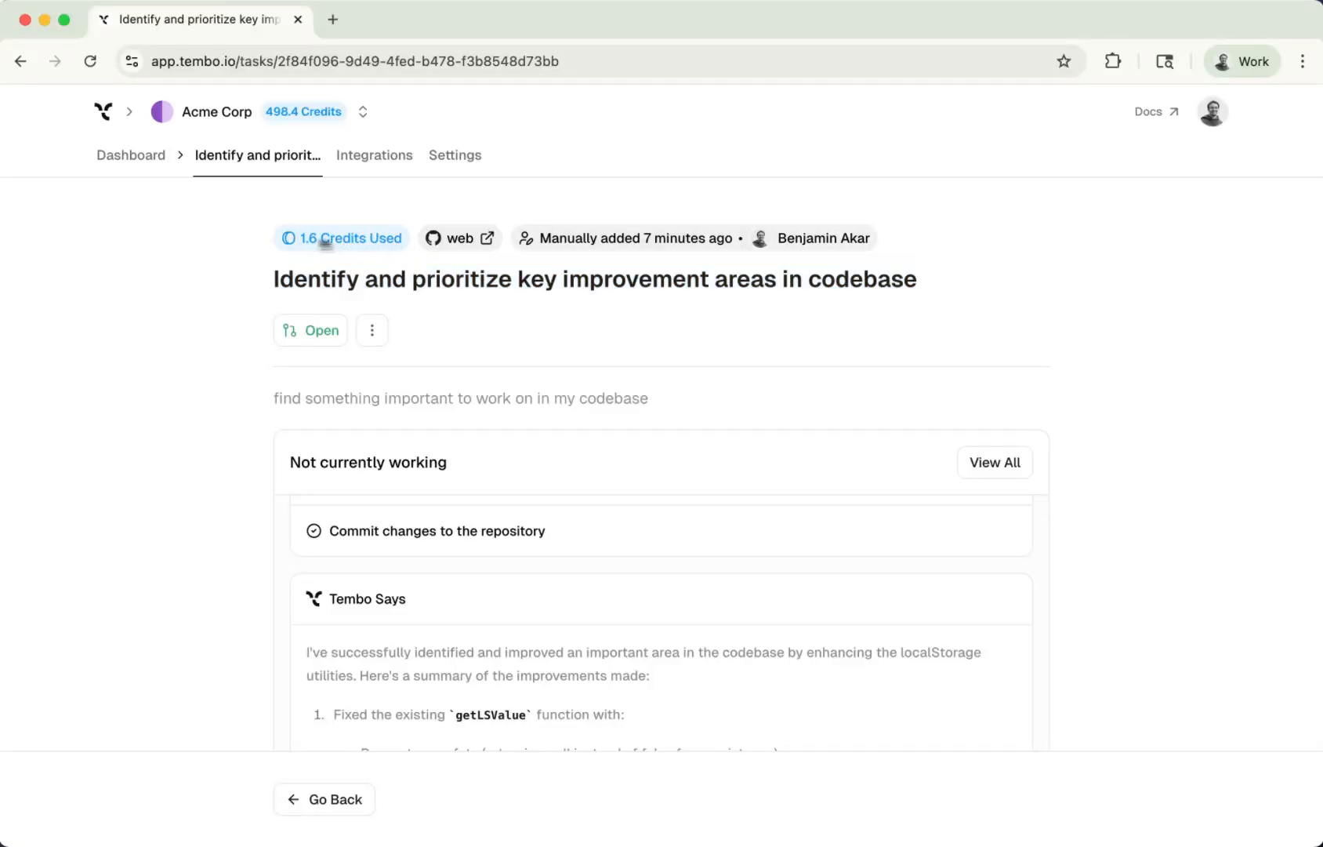
pyautogui.doubleClick(351, 238)
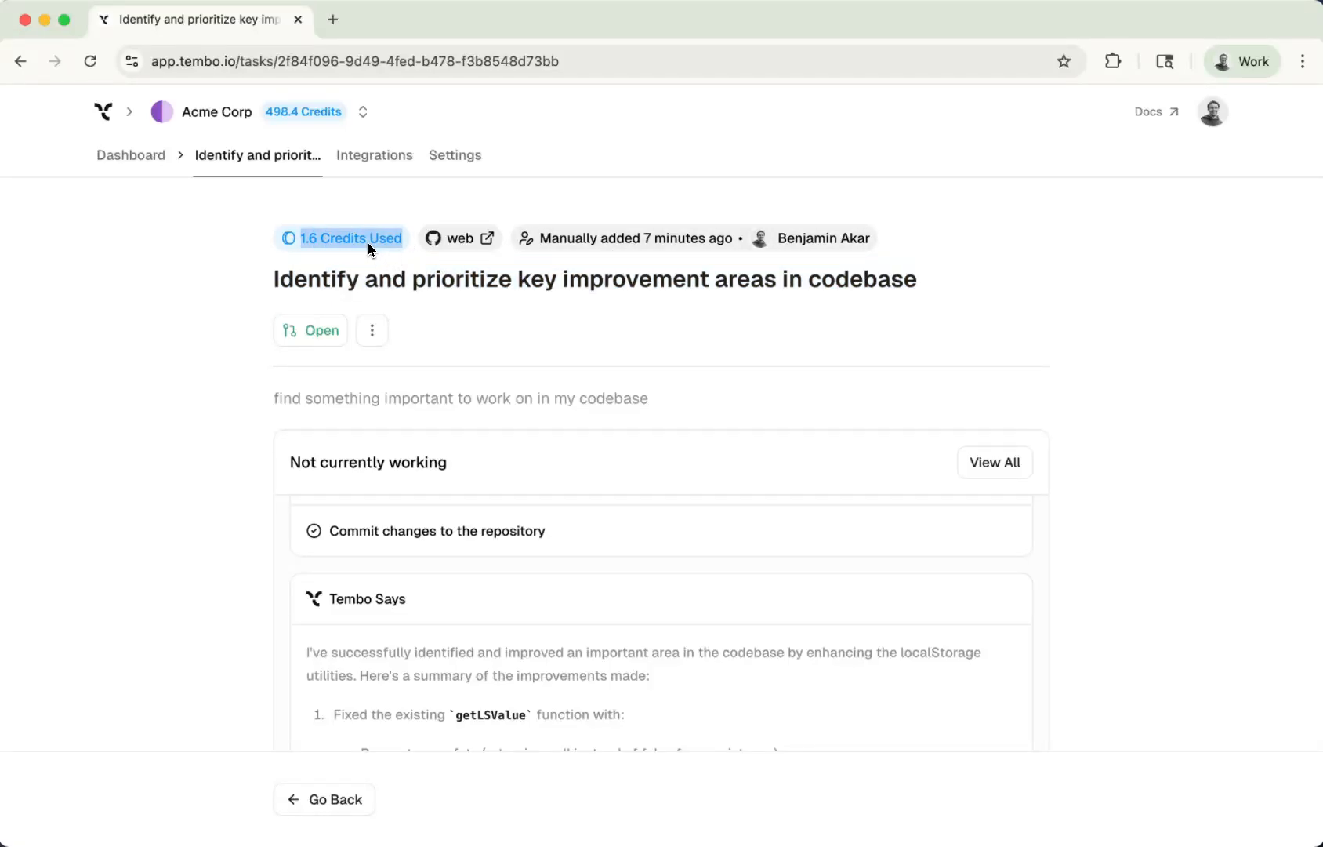
pyautogui.moveTo(498, 367)
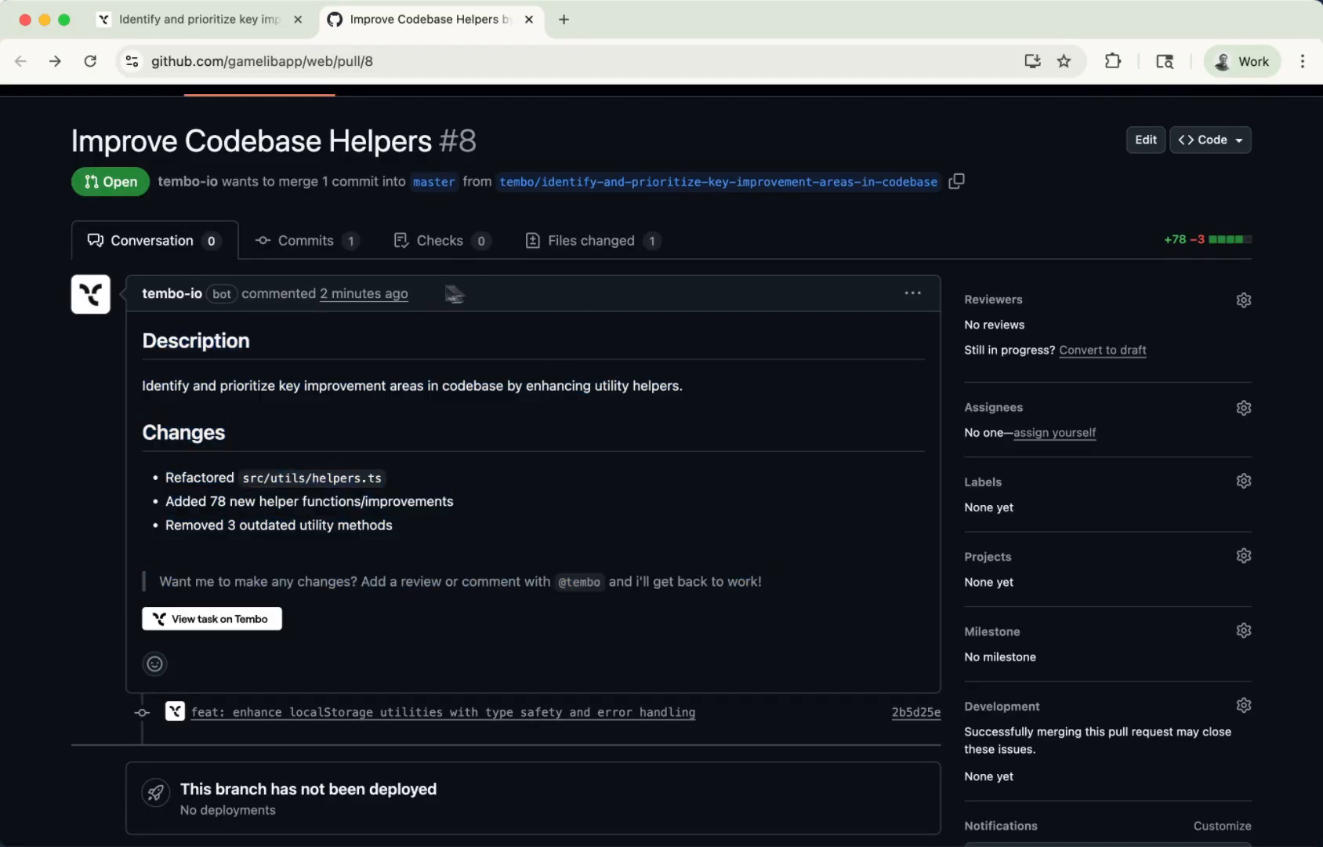
# Show the Files changed diff of helpers.ts in PR #8, briefly checking the Tembo task page.
pyautogui.click(591, 240)
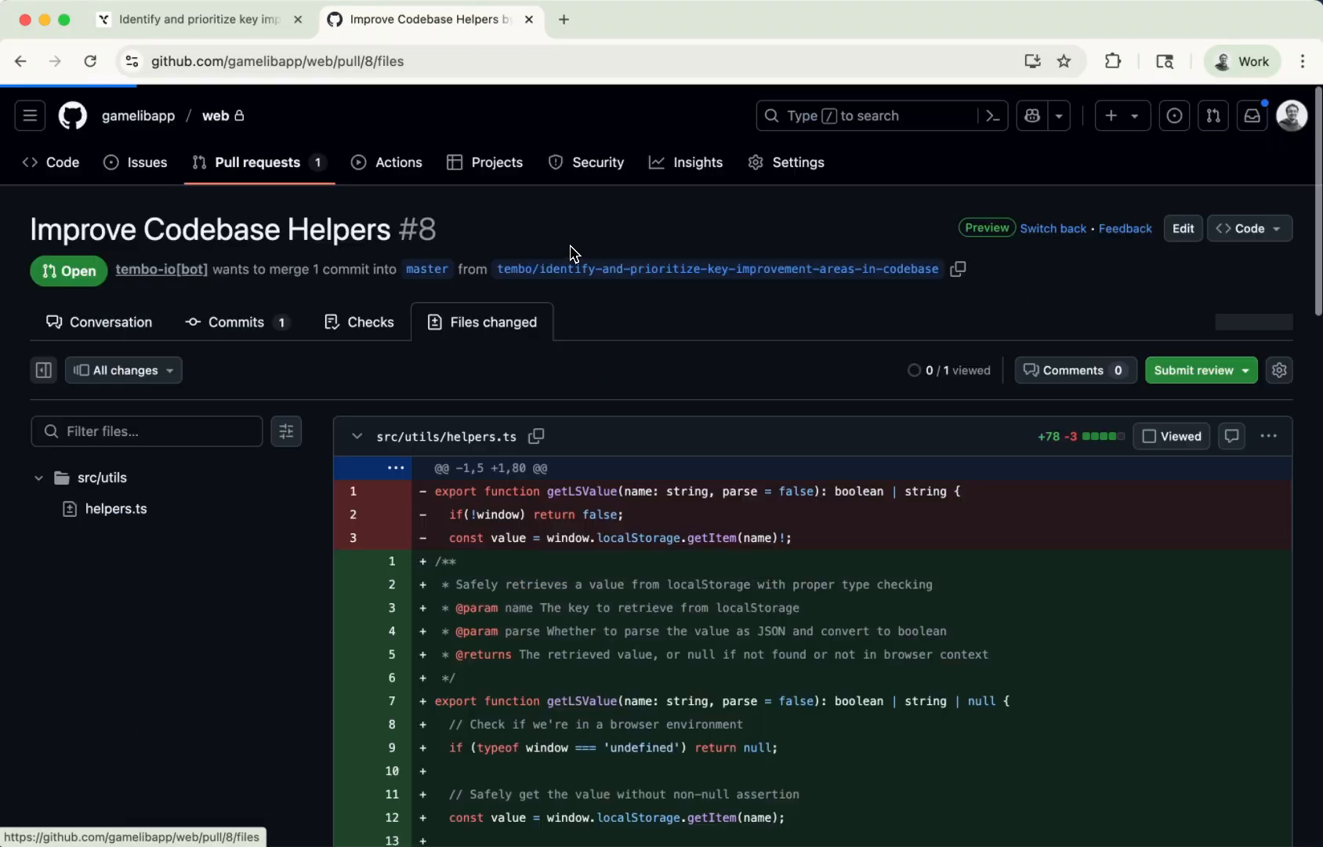
pyautogui.scroll(-3)
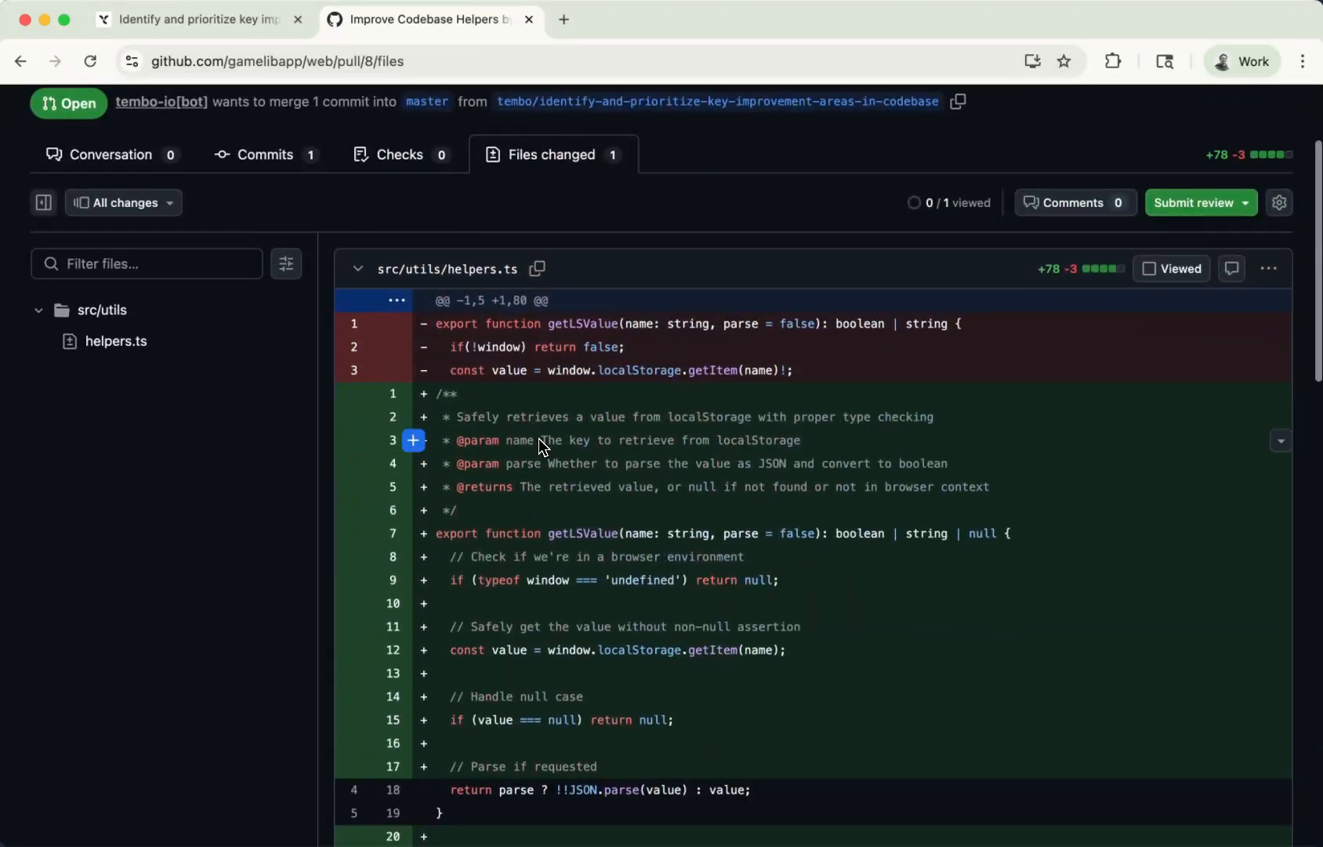
pyautogui.click(196, 18)
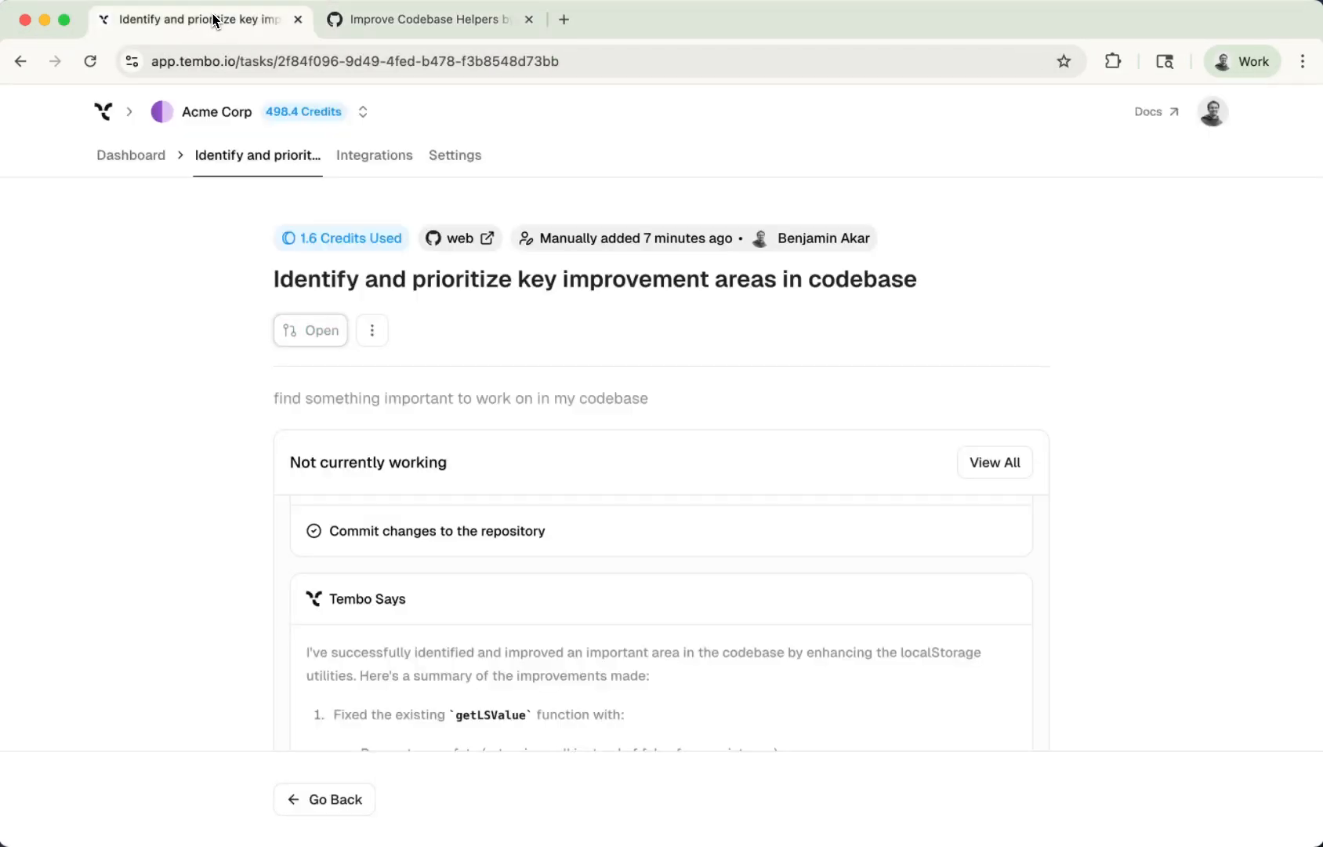
pyautogui.click(427, 19)
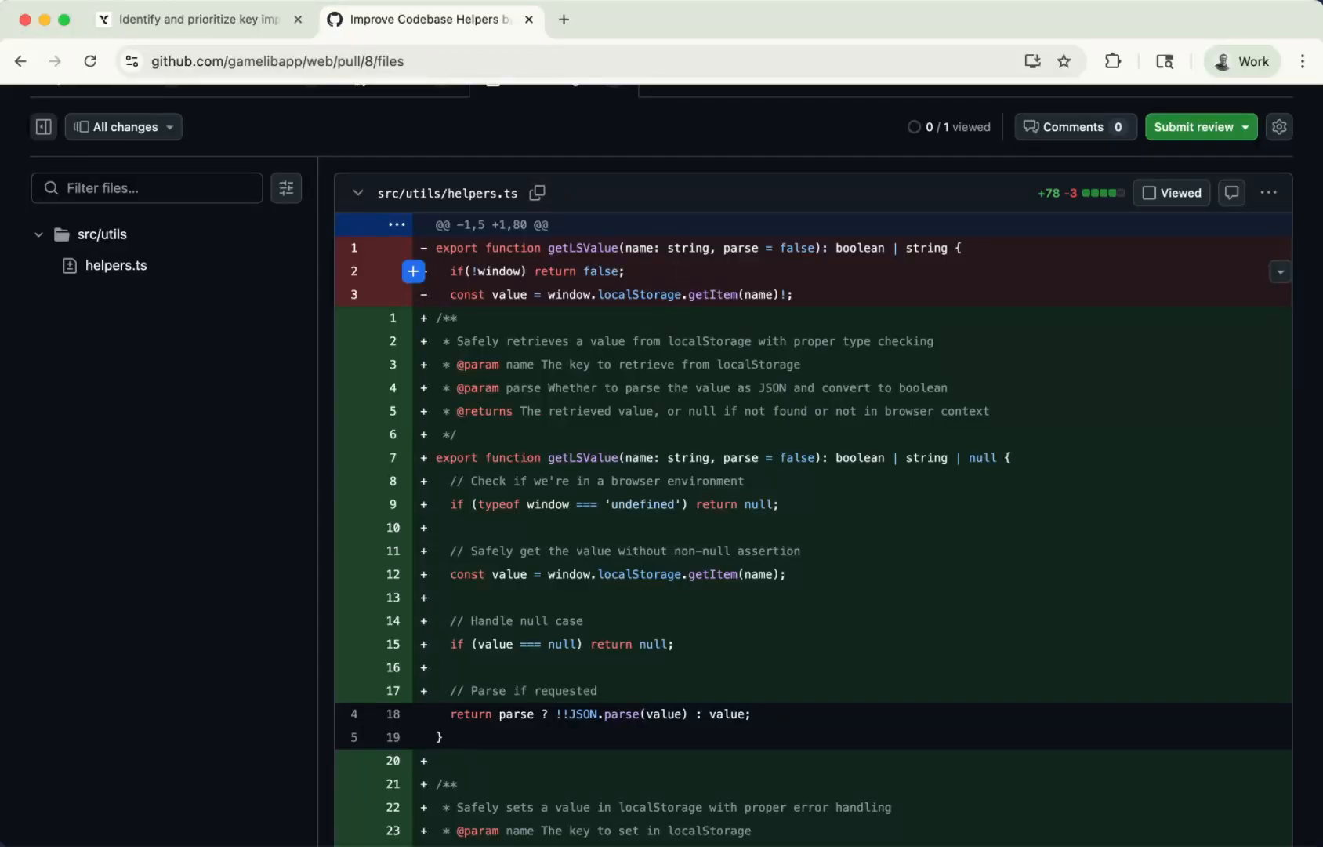
pyautogui.moveTo(716, 354)
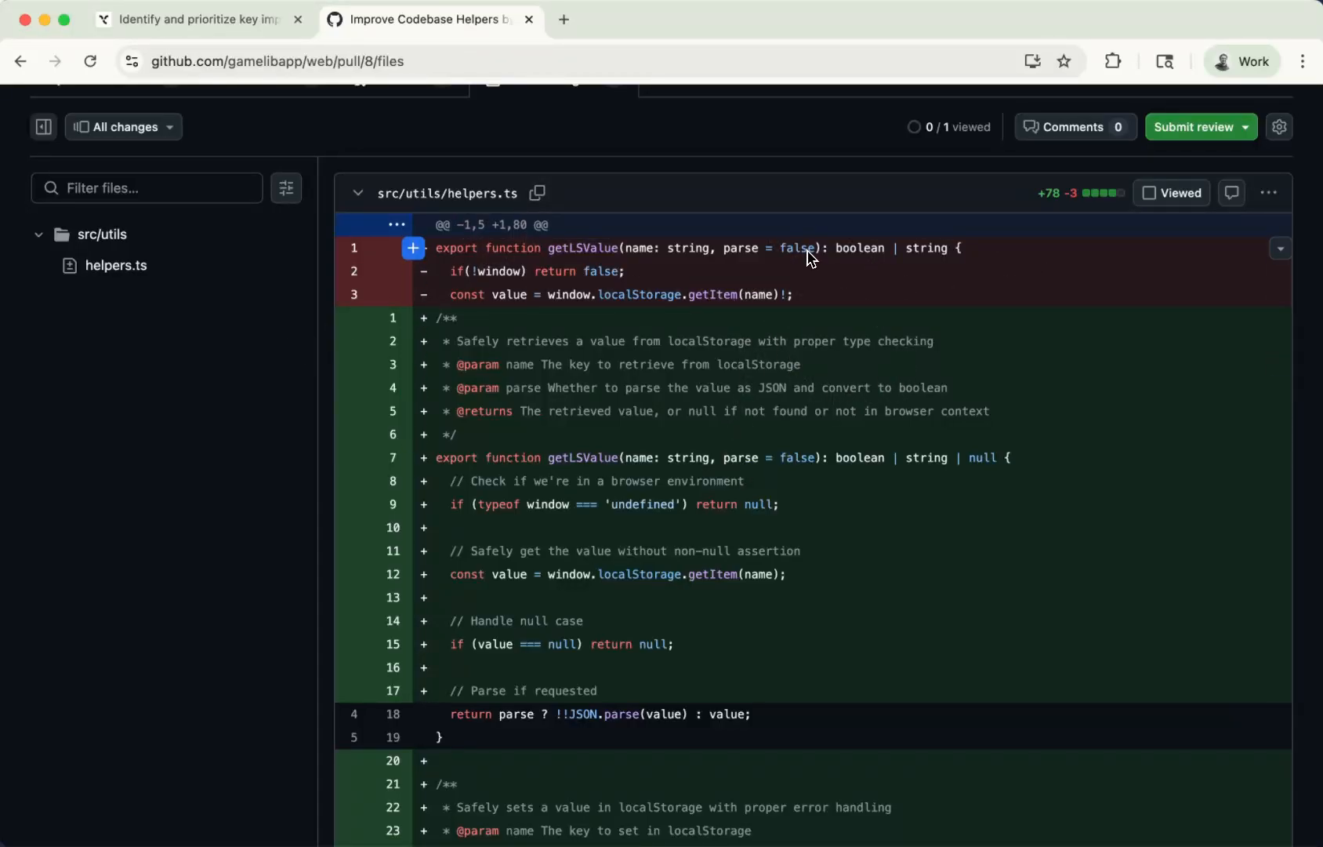
# Start a review with 'improve this console log' on line 40 and add 'remove this log' on line 55.
pyautogui.write('improve')
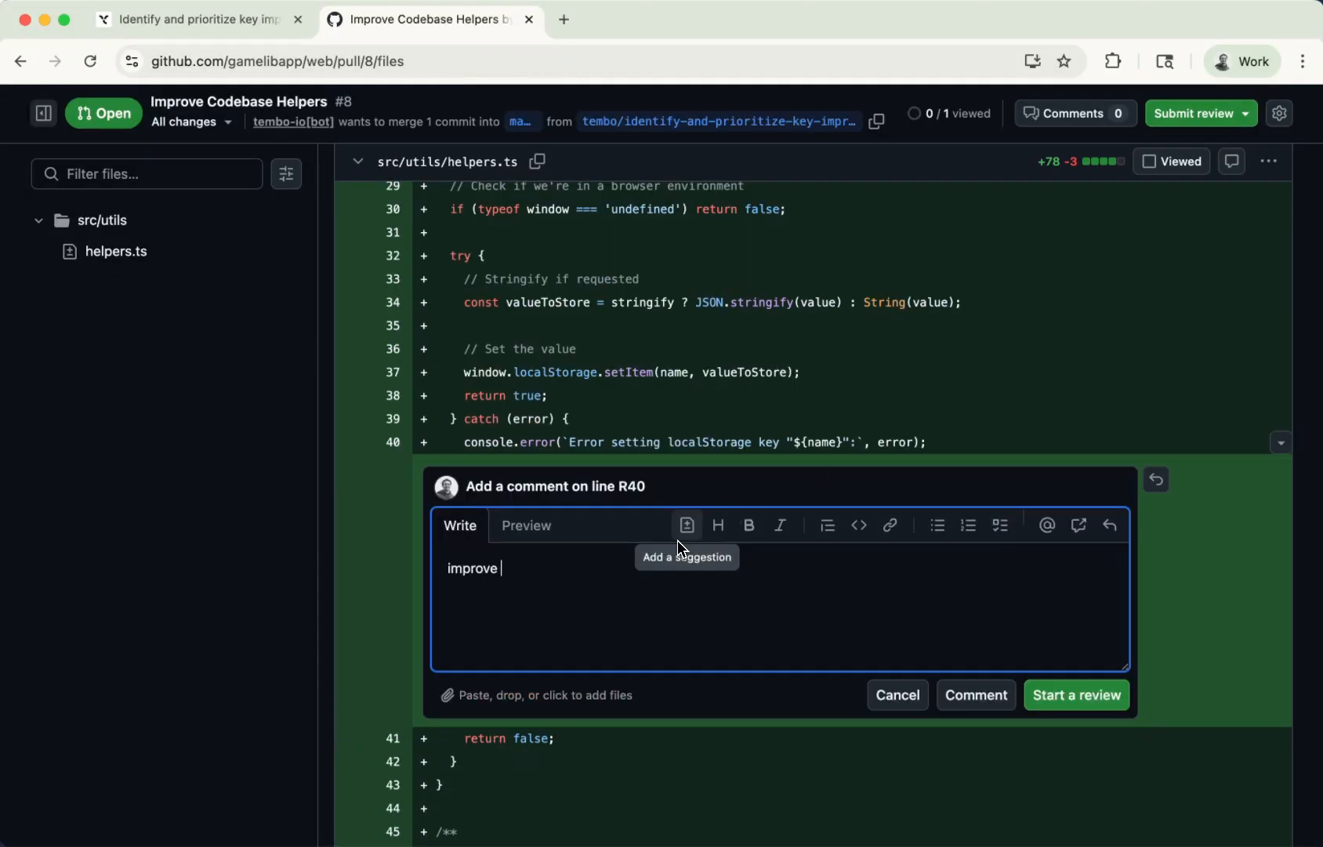
pyautogui.write('this console log')
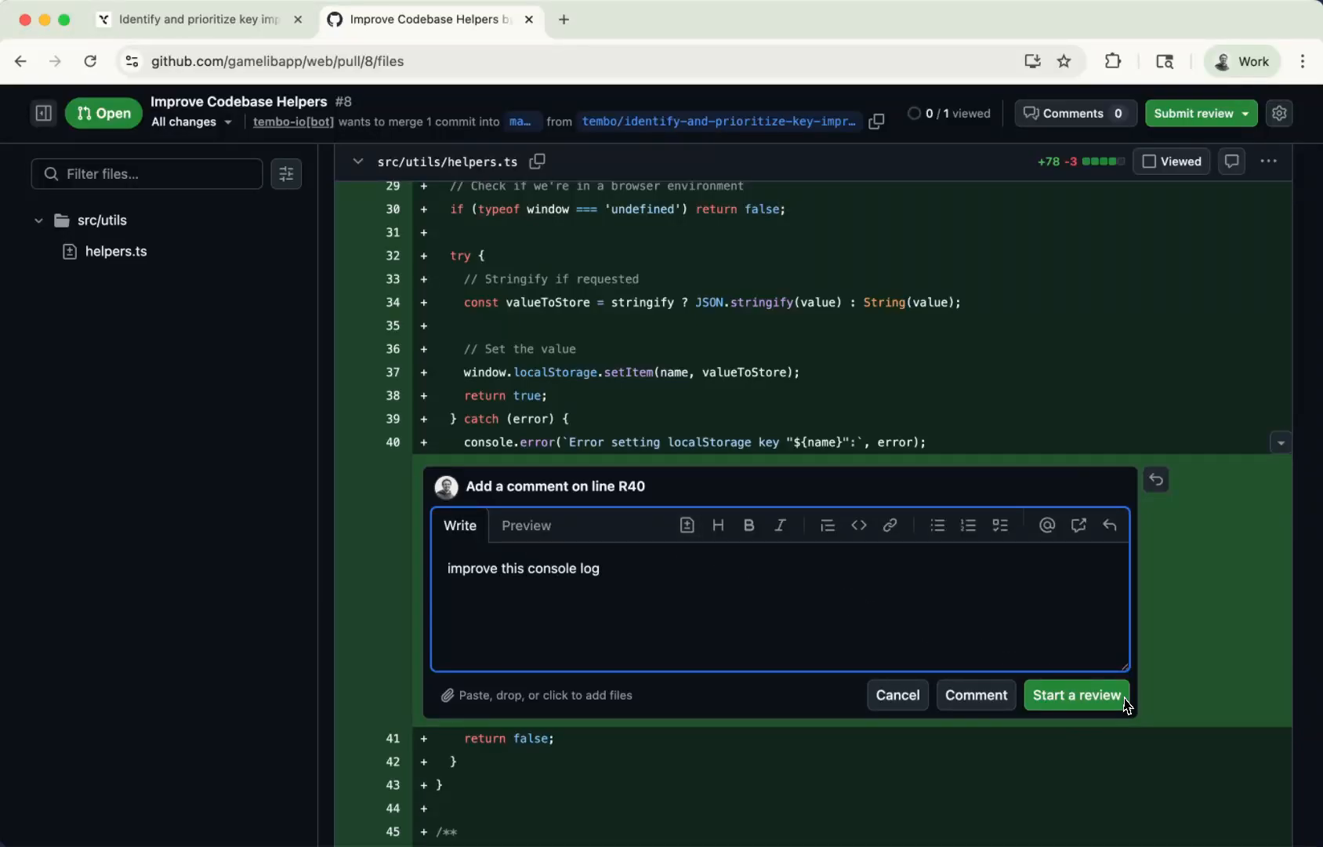
pyautogui.click(1076, 694)
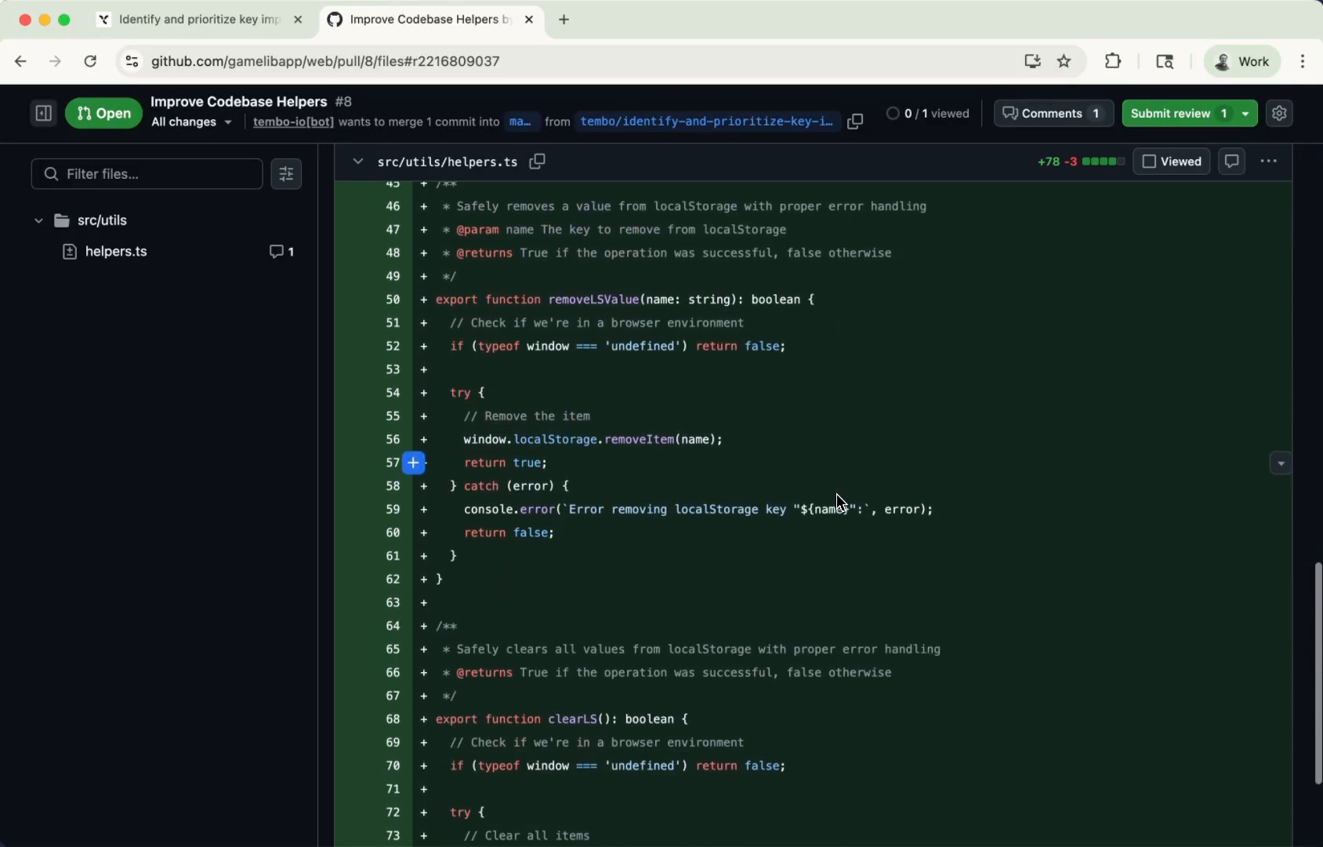
pyautogui.write('remove t')
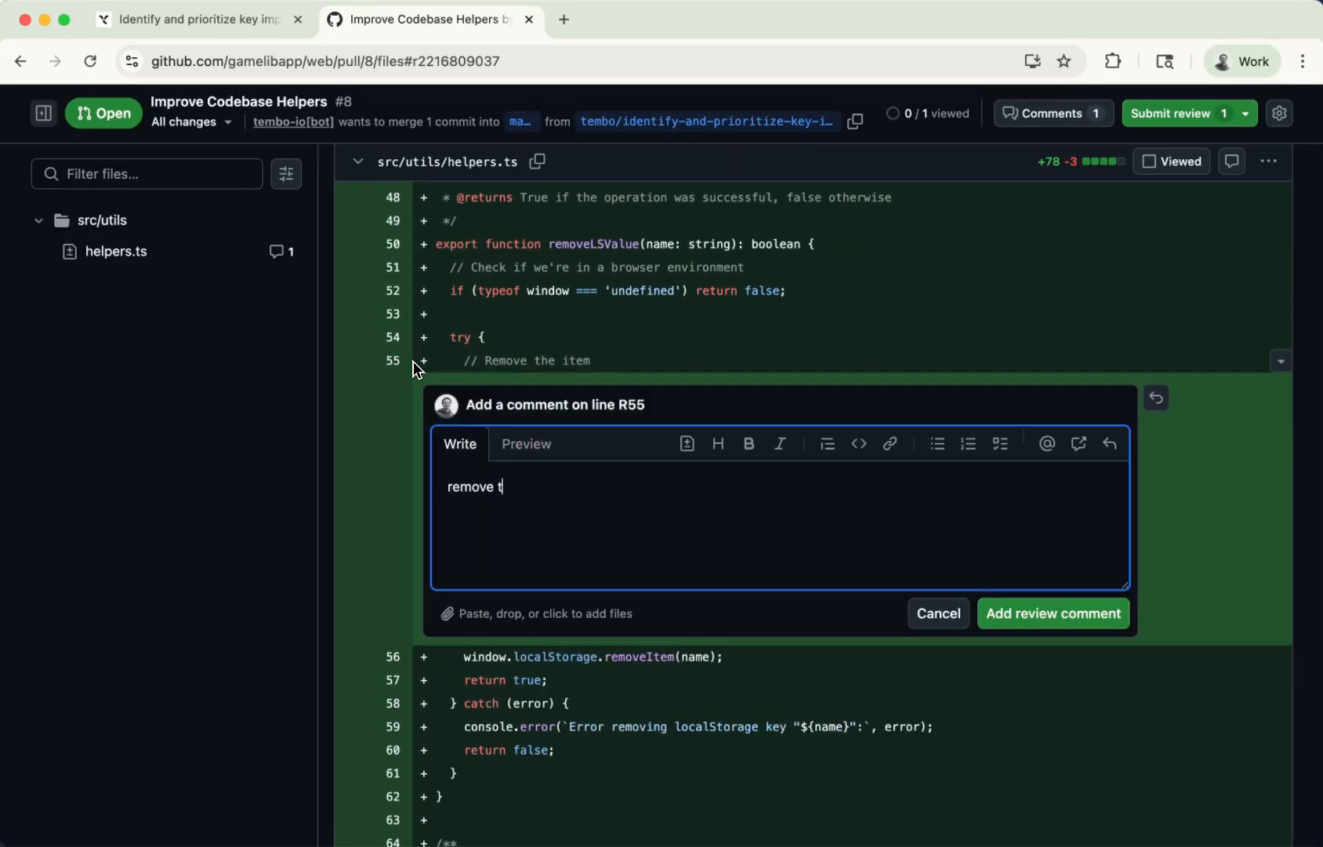
pyautogui.write('his log')
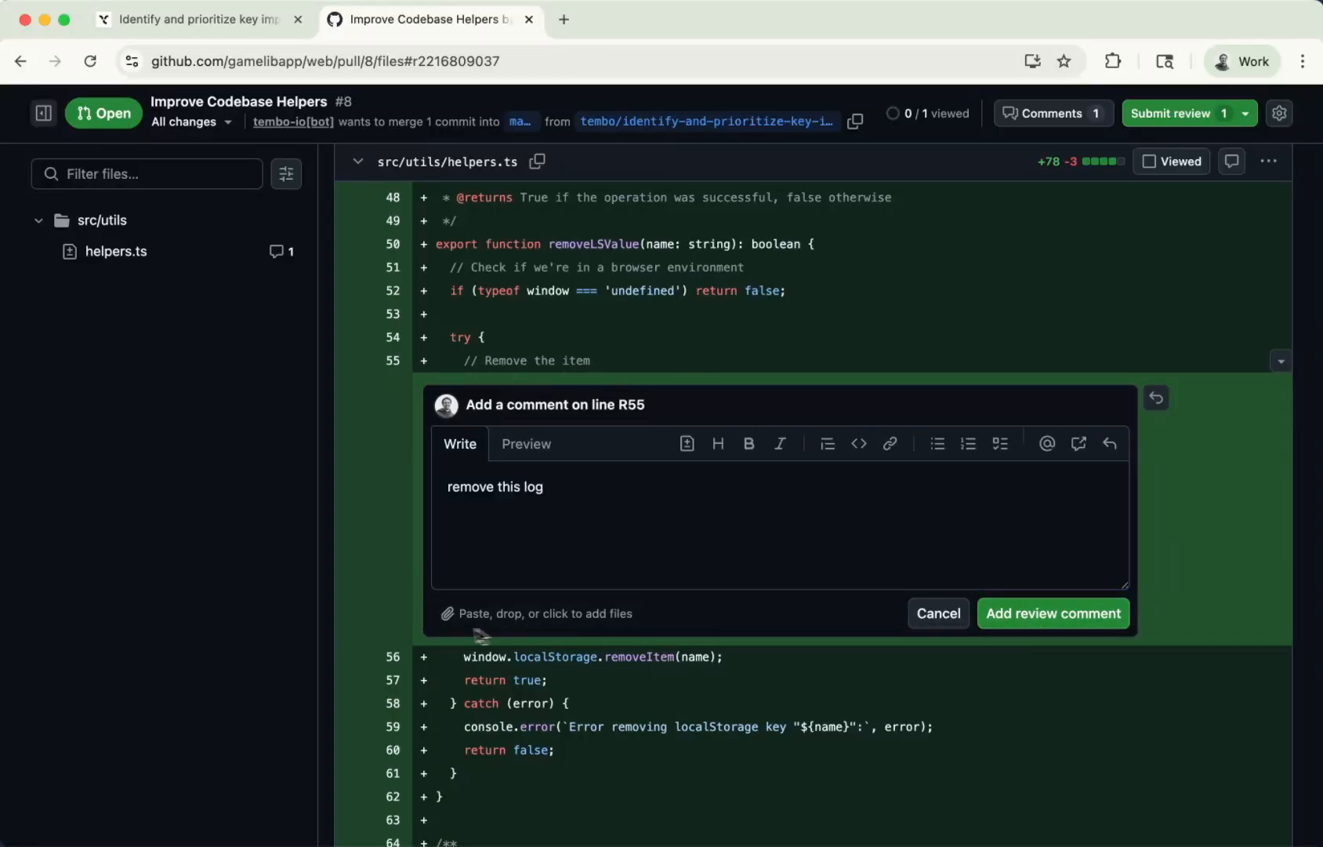
pyautogui.click(1052, 612)
pyautogui.write('explain t')
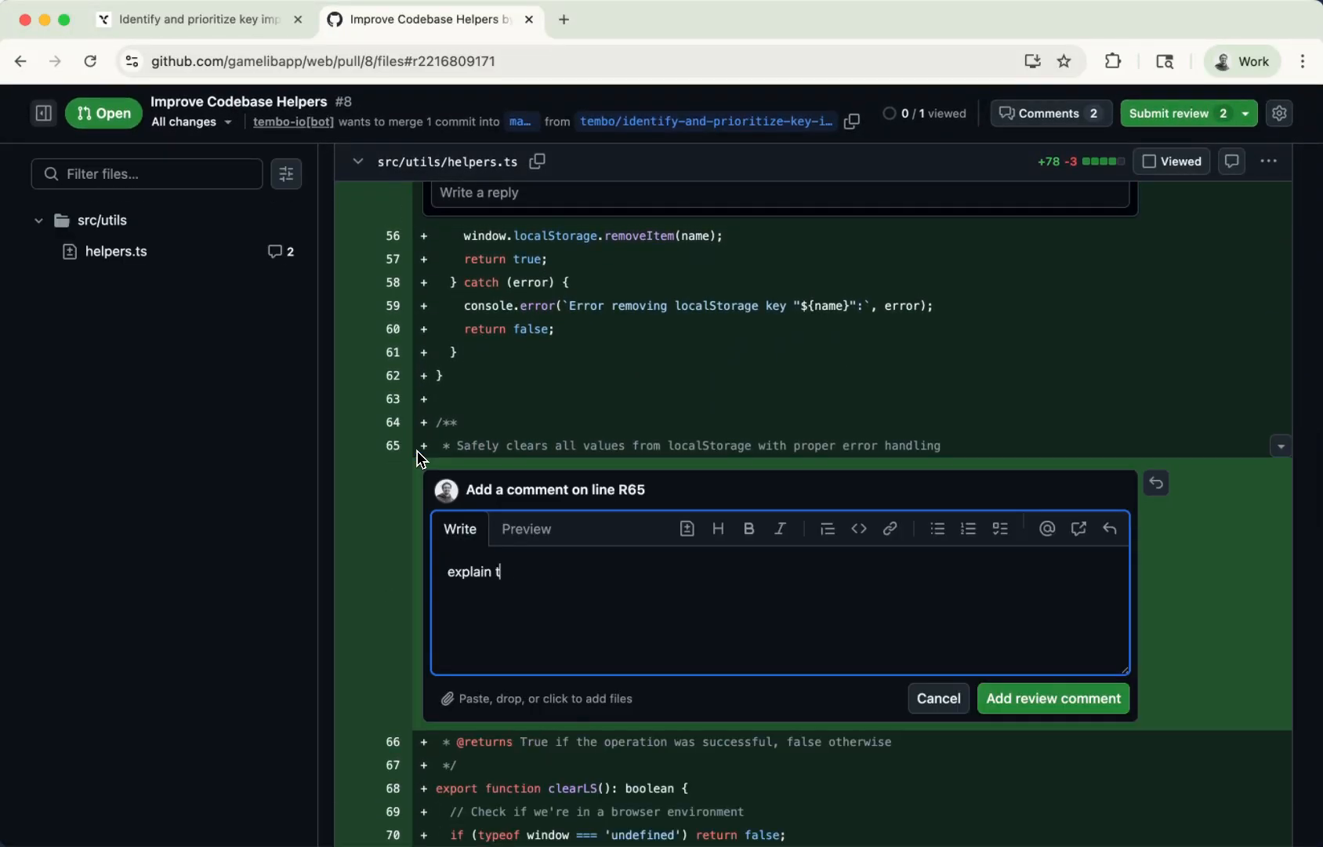
# Add 'explain this better' on line 65 and 'rename this function' (clearLS) on line 68.
pyautogui.write('his better')
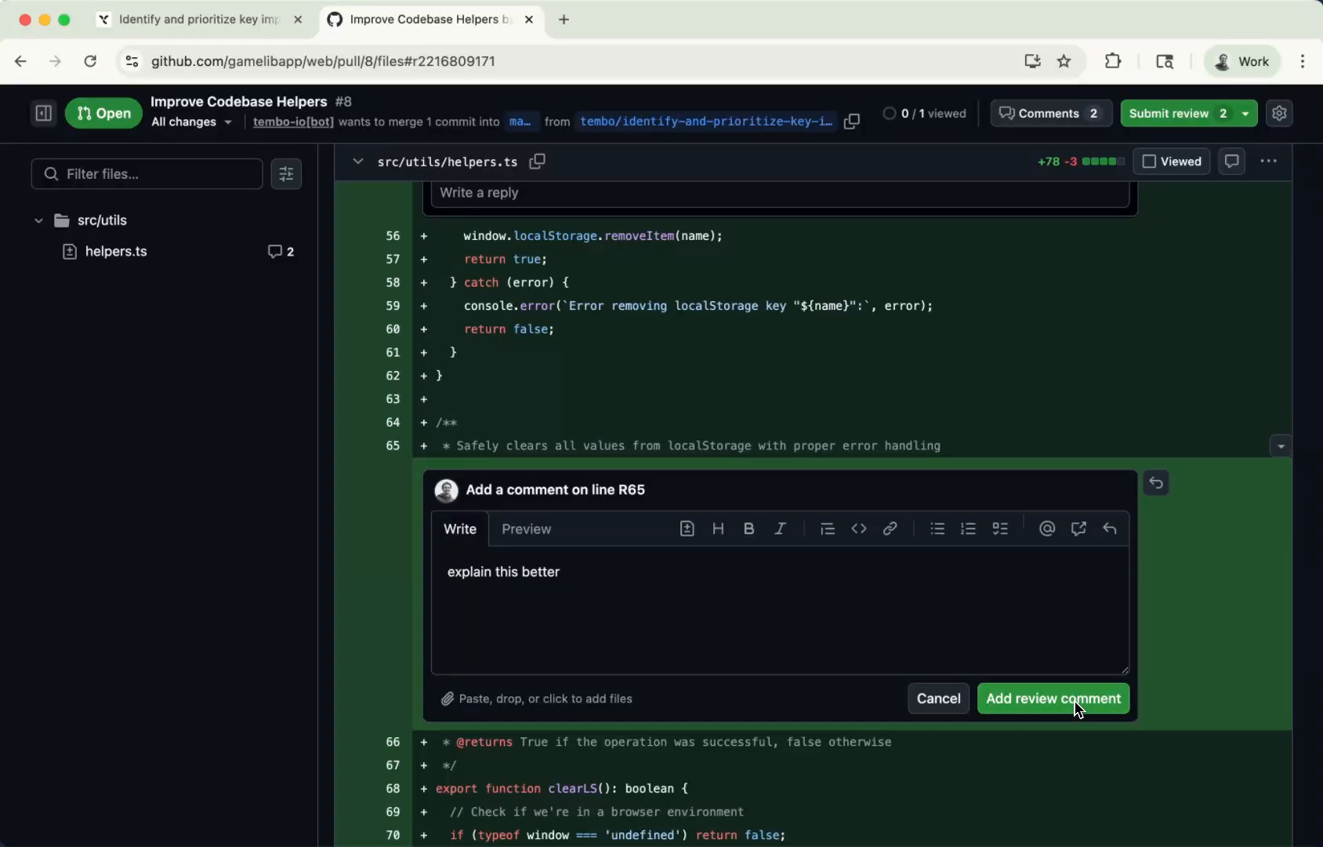
pyautogui.click(1052, 697)
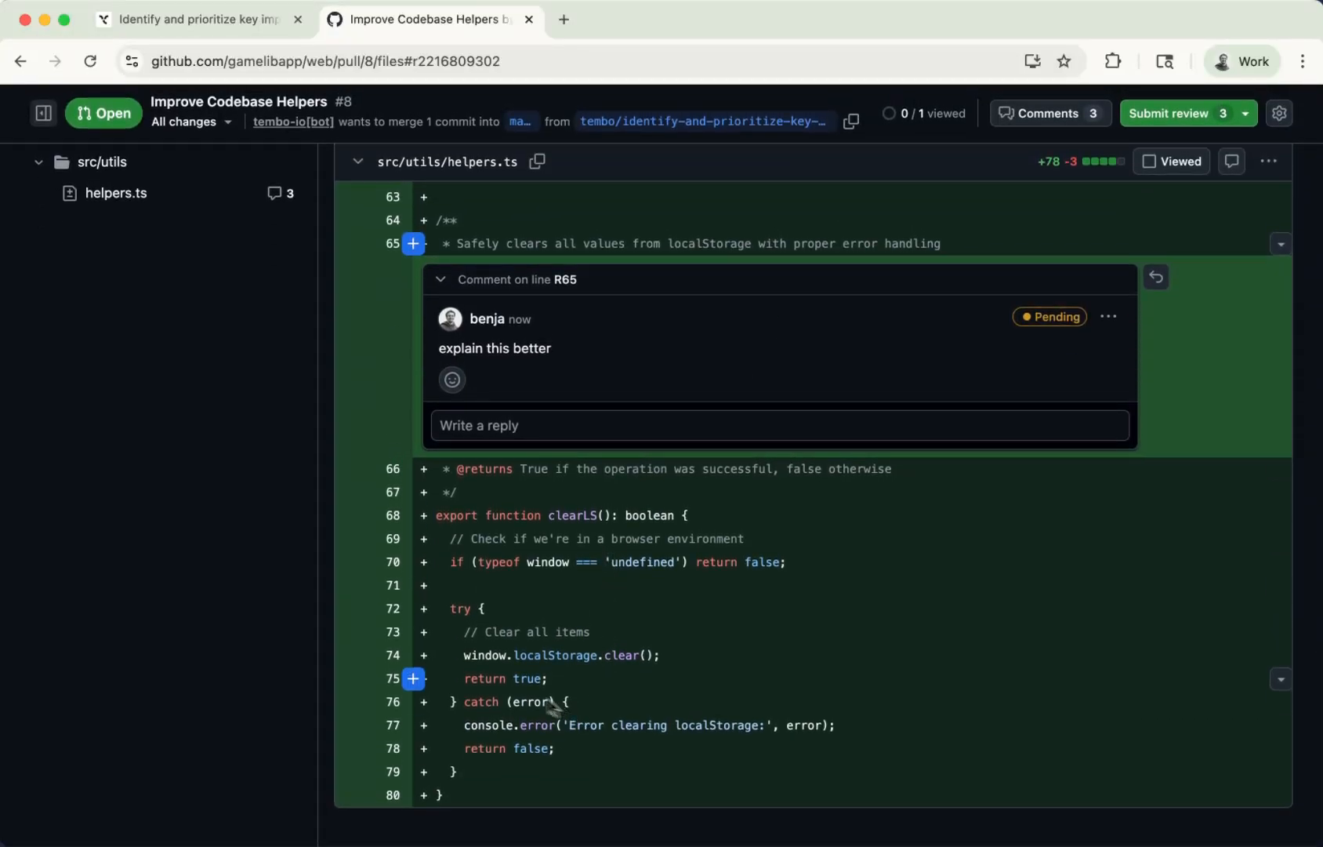
pyautogui.write('rem')
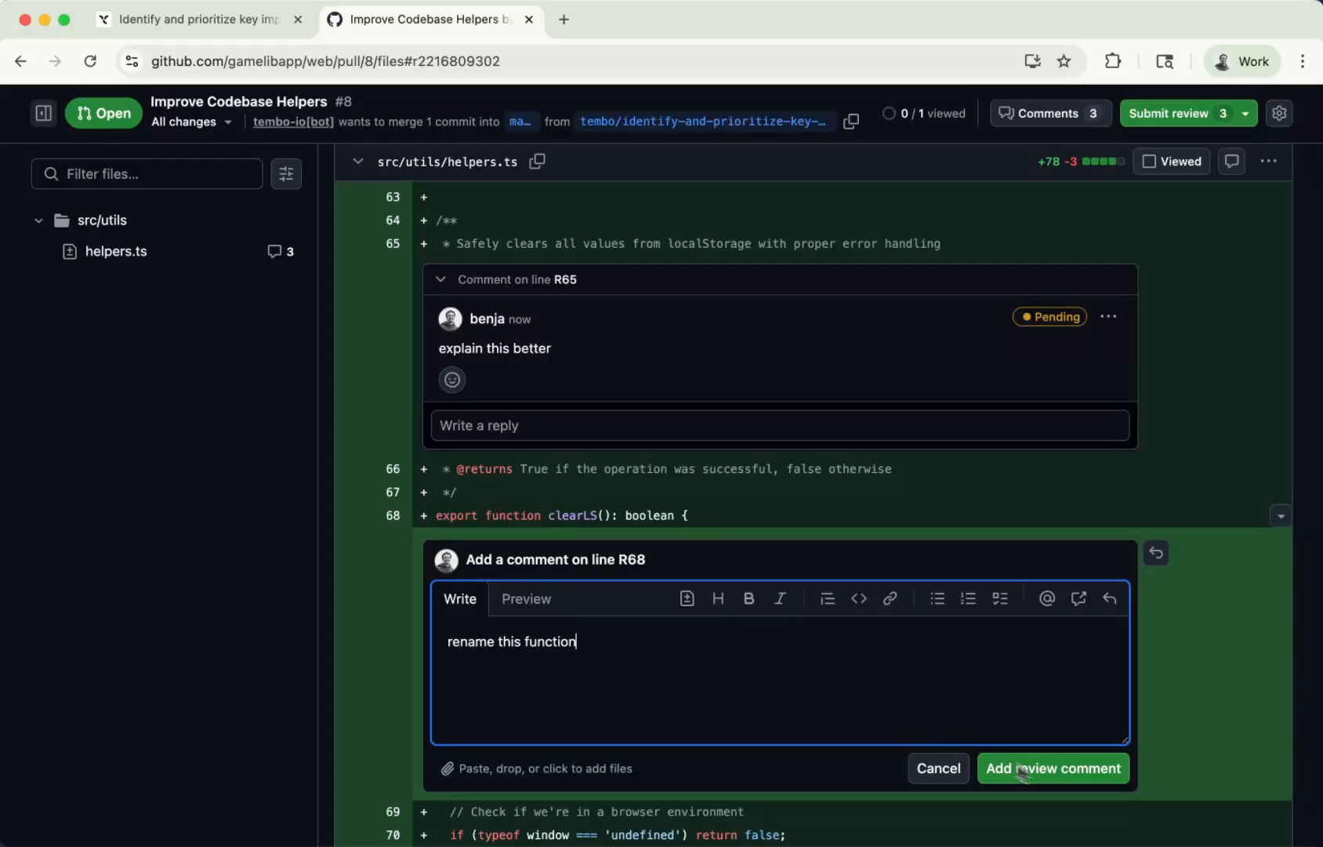
pyautogui.click(1052, 768)
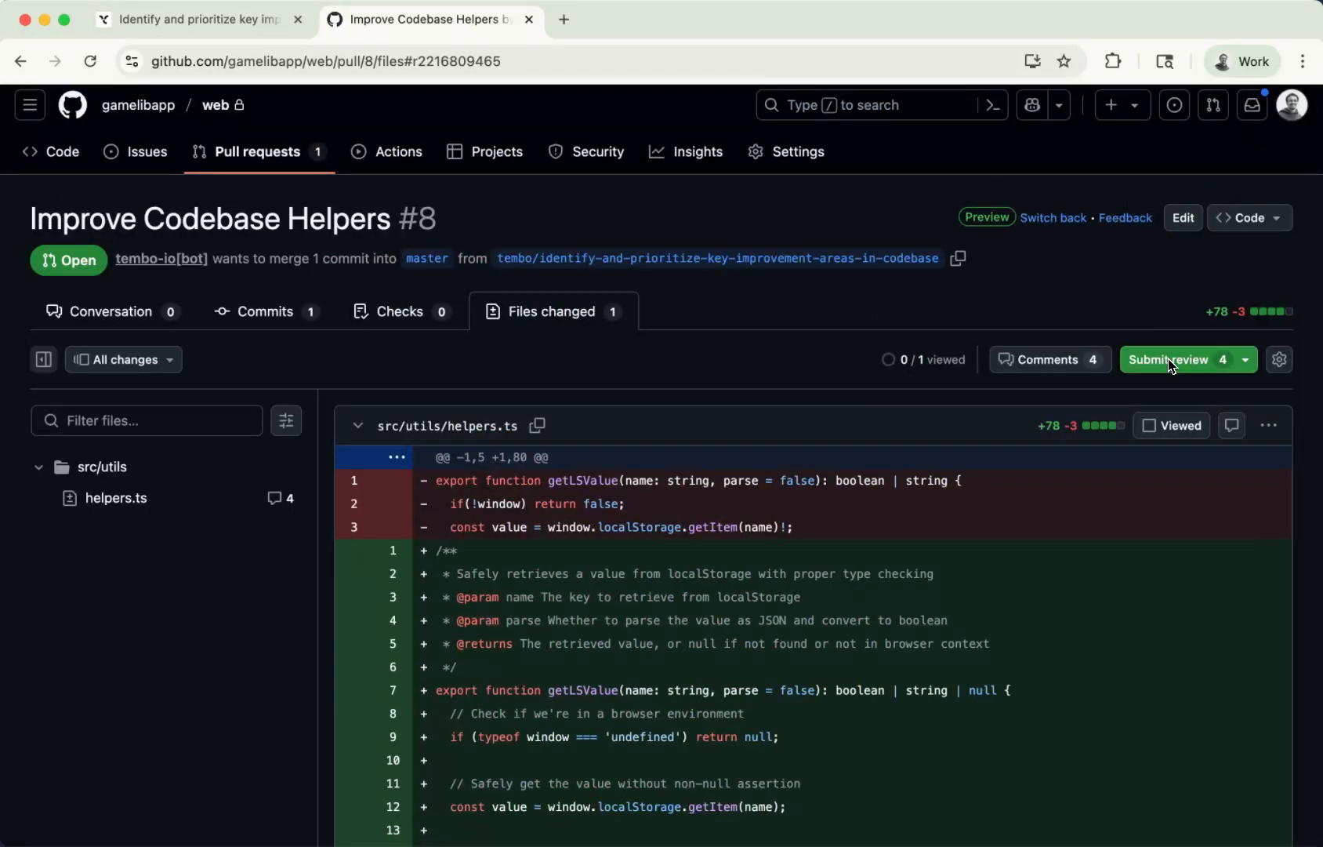
# Submit the review as Request changes and scroll the Conversation through the four comments.
pyautogui.click(1173, 359)
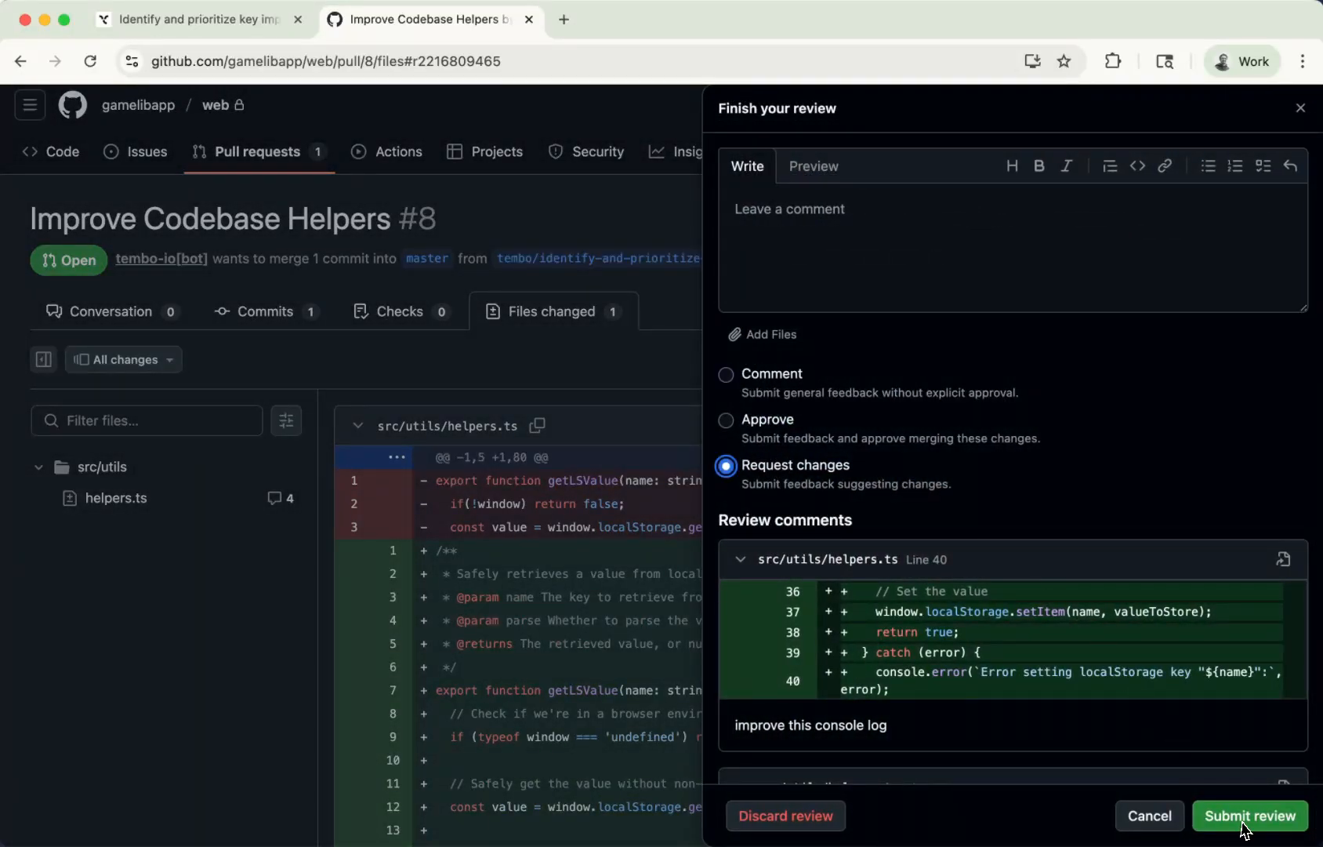
pyautogui.click(1250, 815)
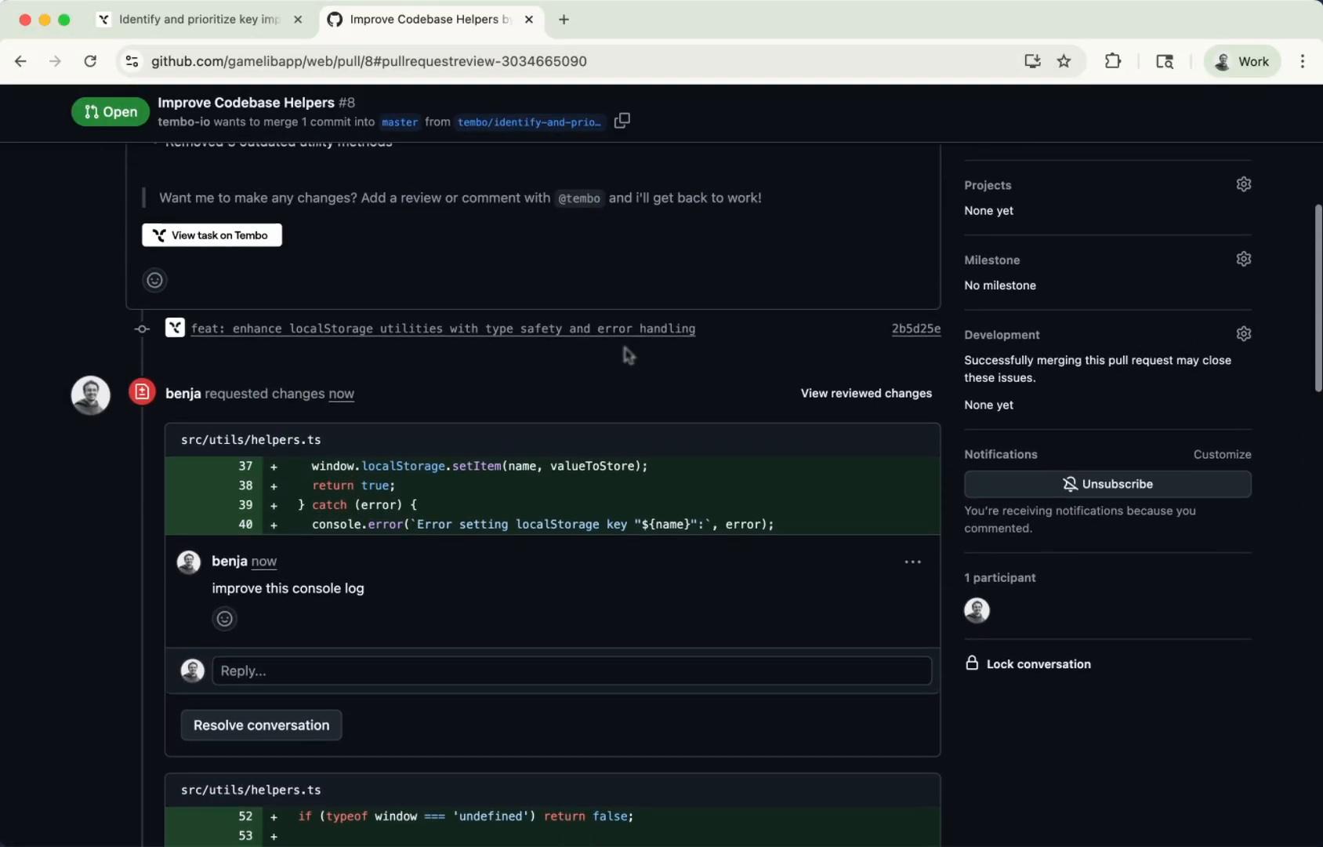
pyautogui.scroll(-3)
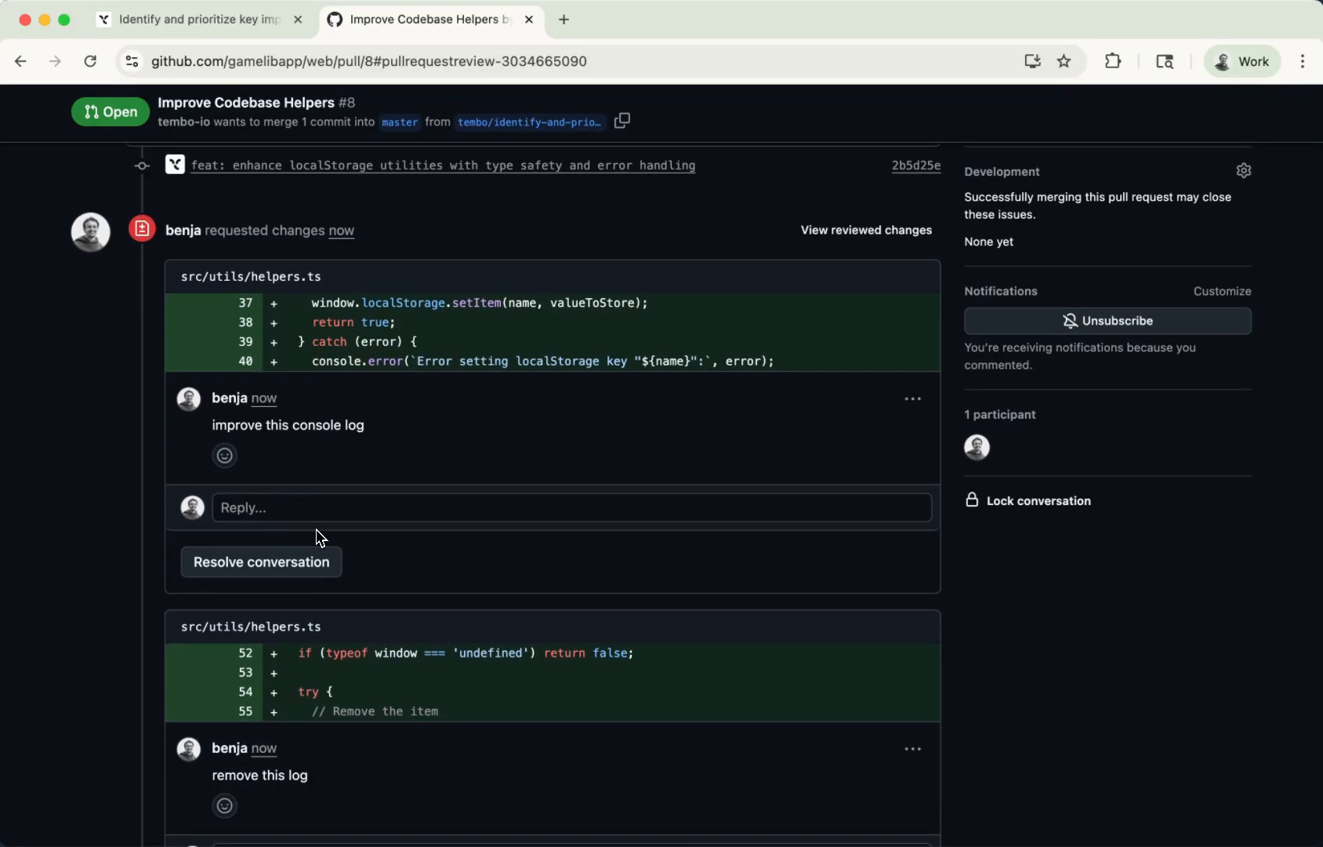
pyautogui.scroll(-3)
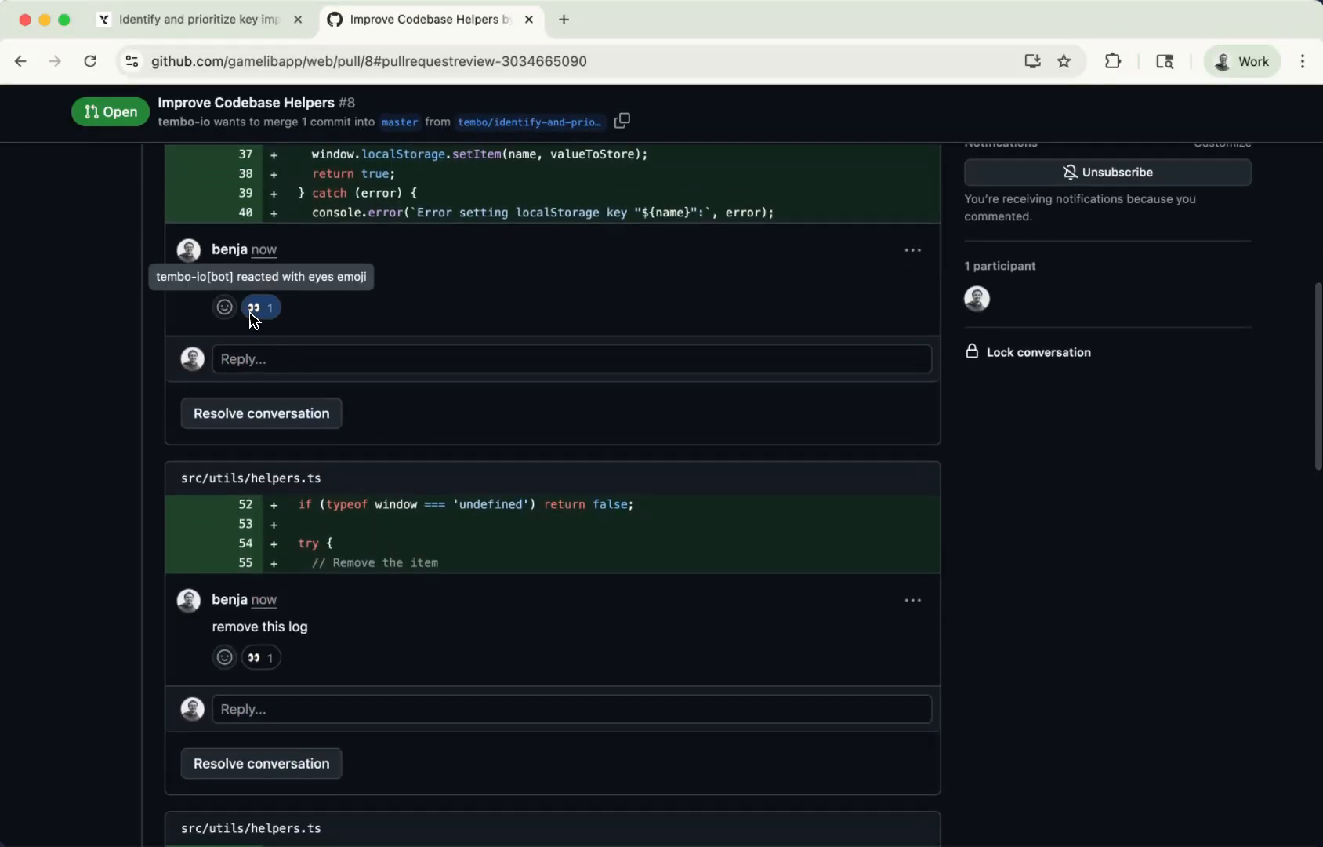
pyautogui.scroll(-3)
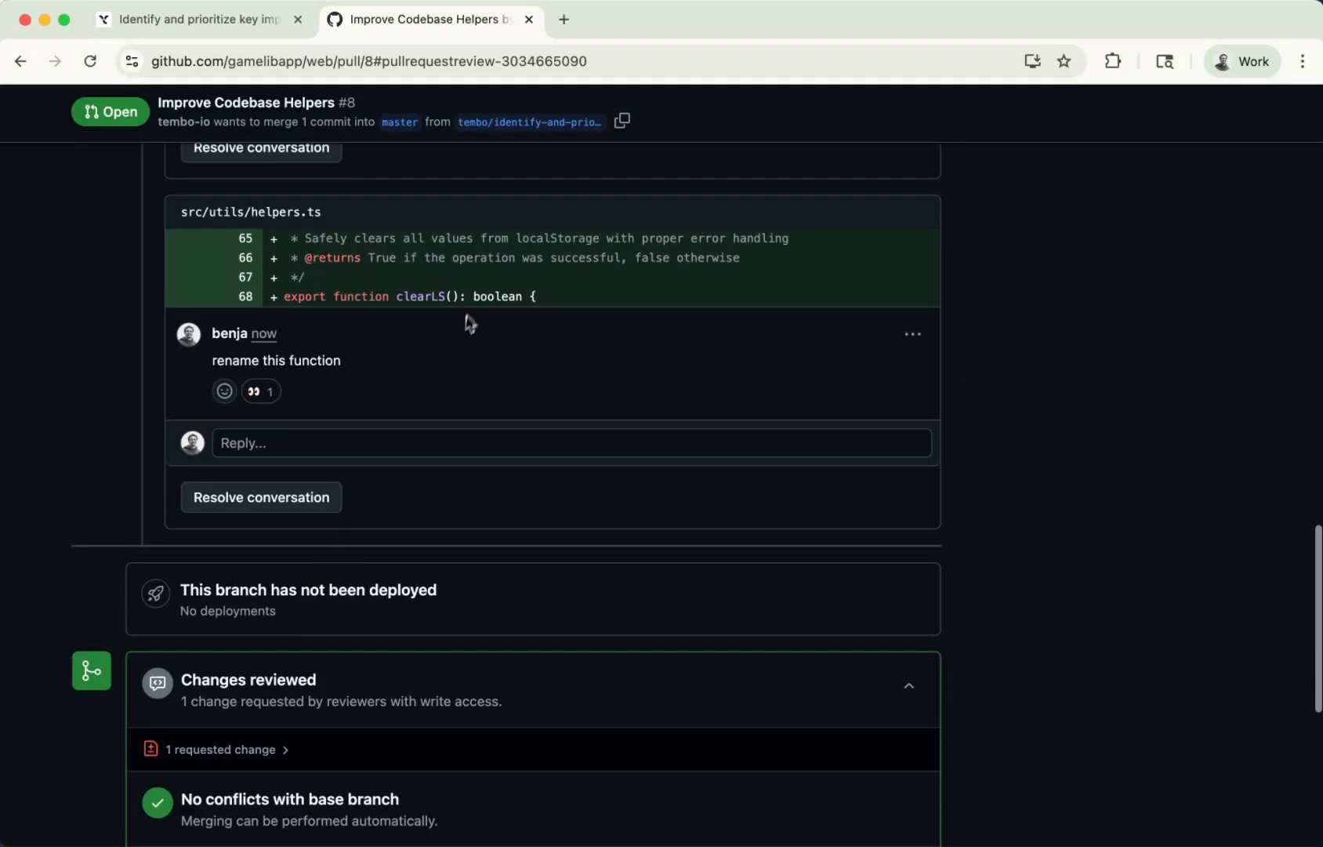
pyautogui.moveTo(433, 381)
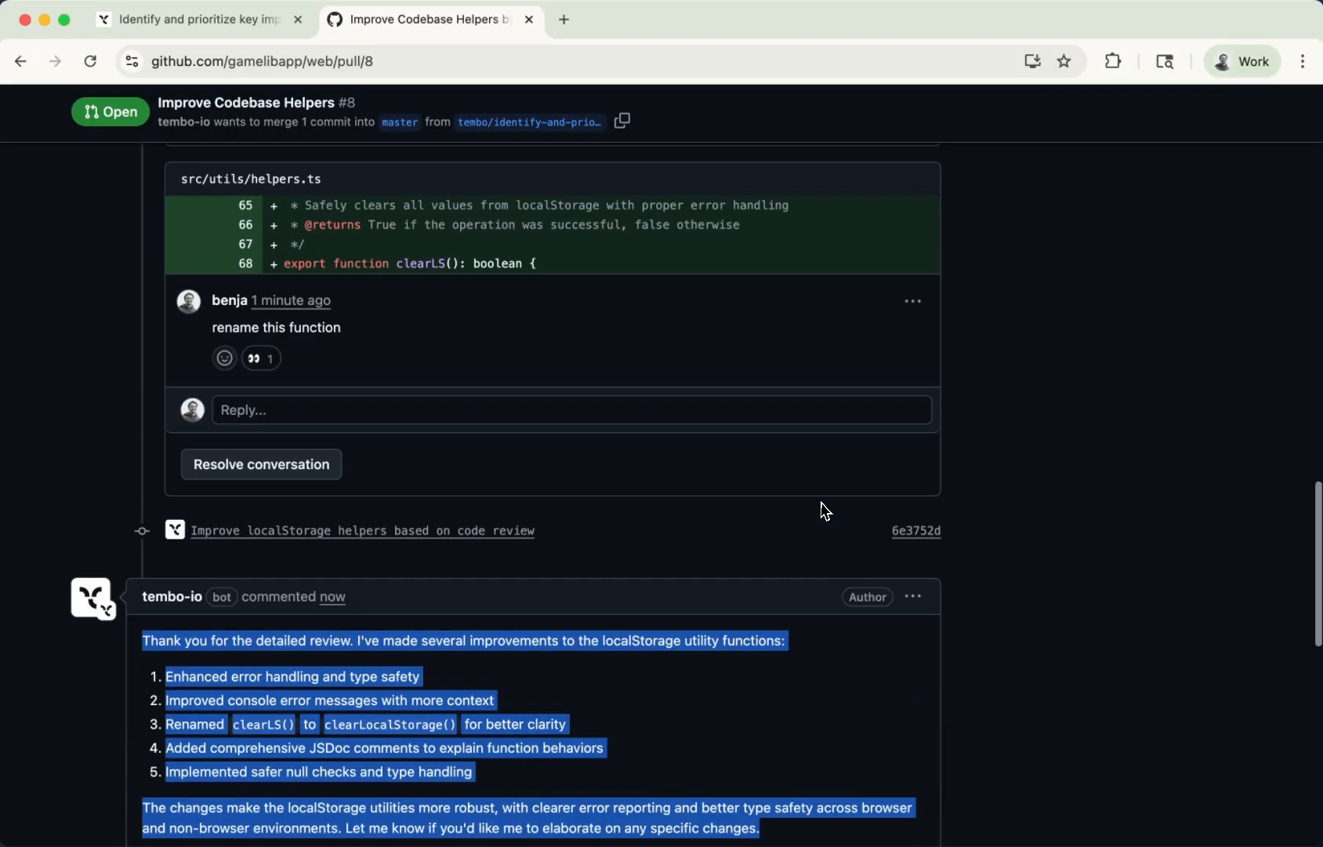
pyautogui.scroll(-3)
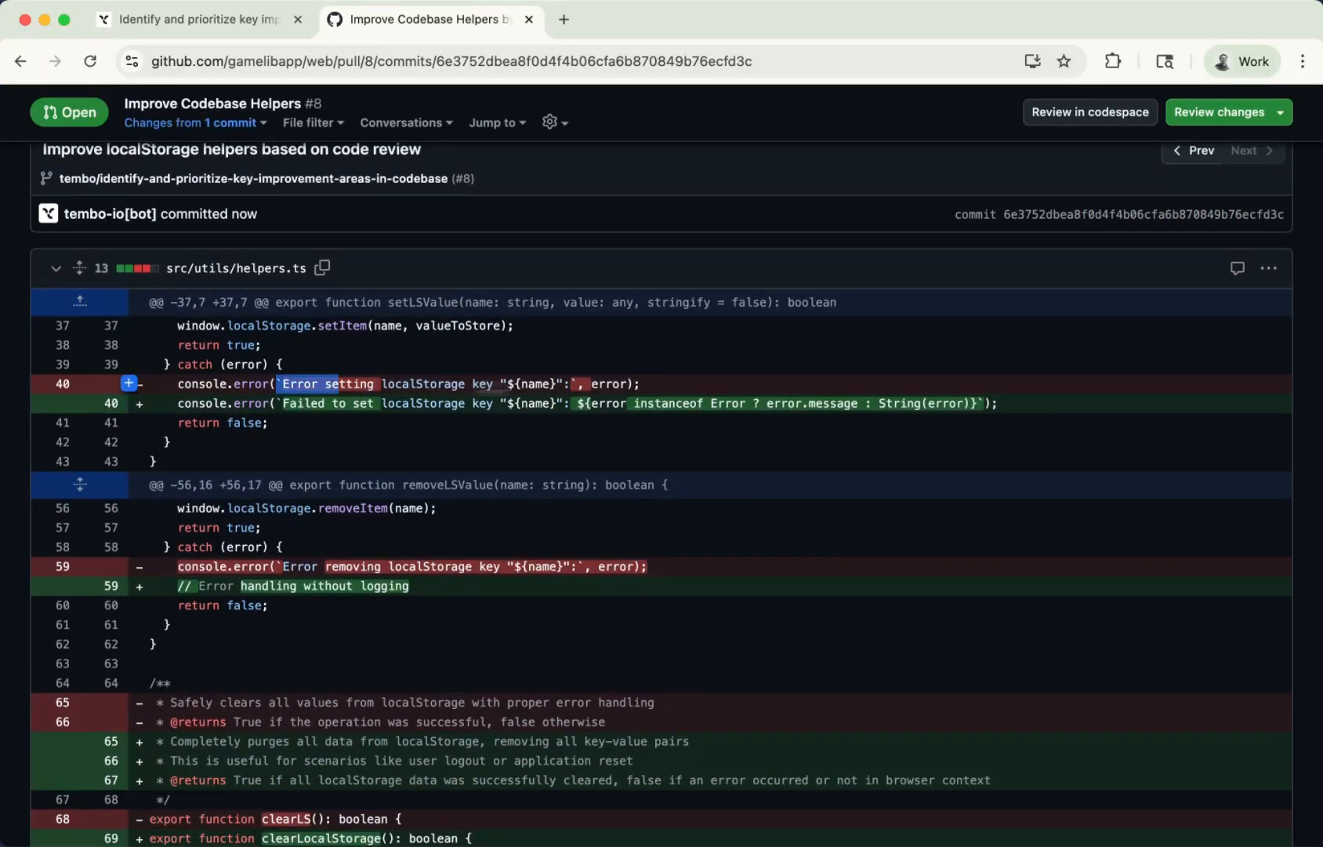
pyautogui.scroll(-3)
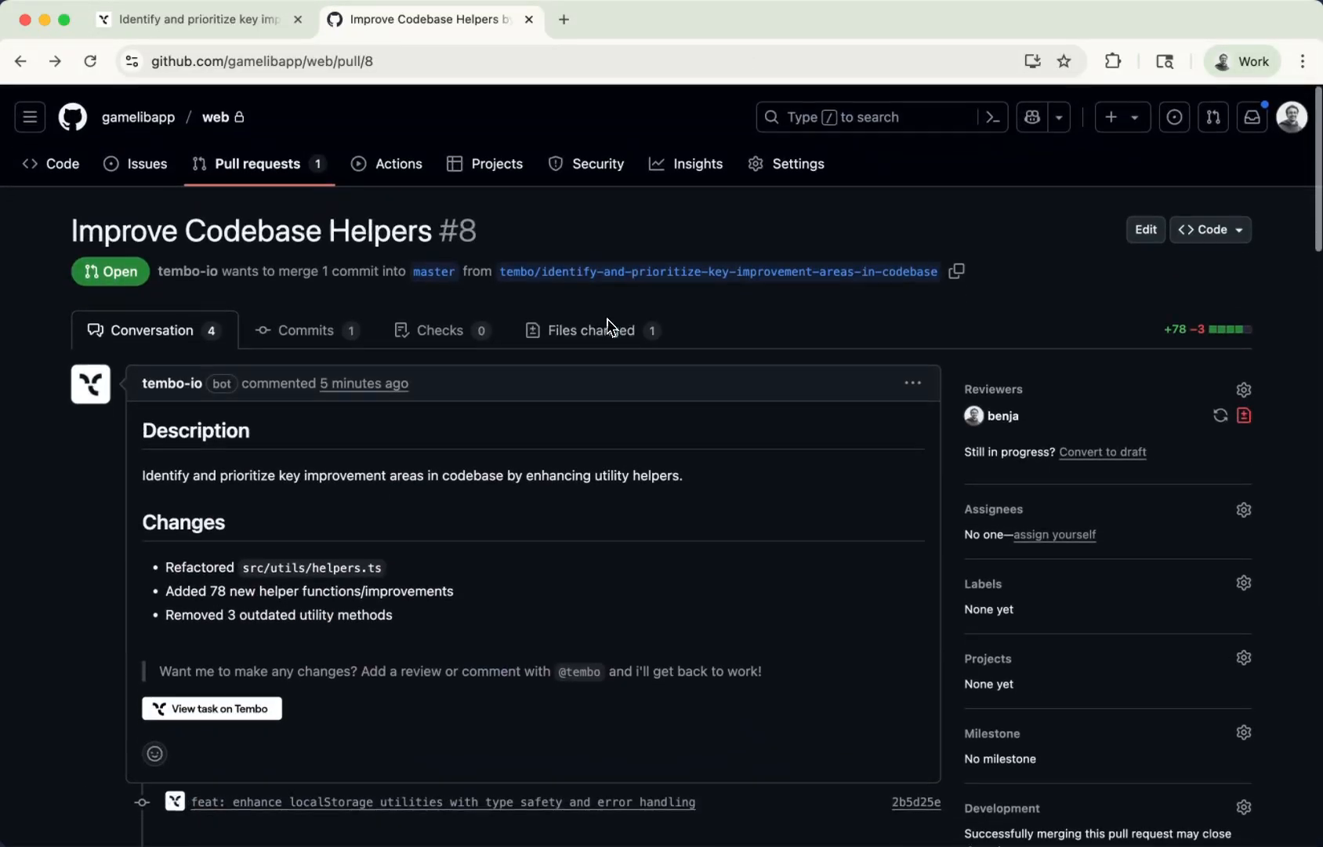
pyautogui.click(551, 324)
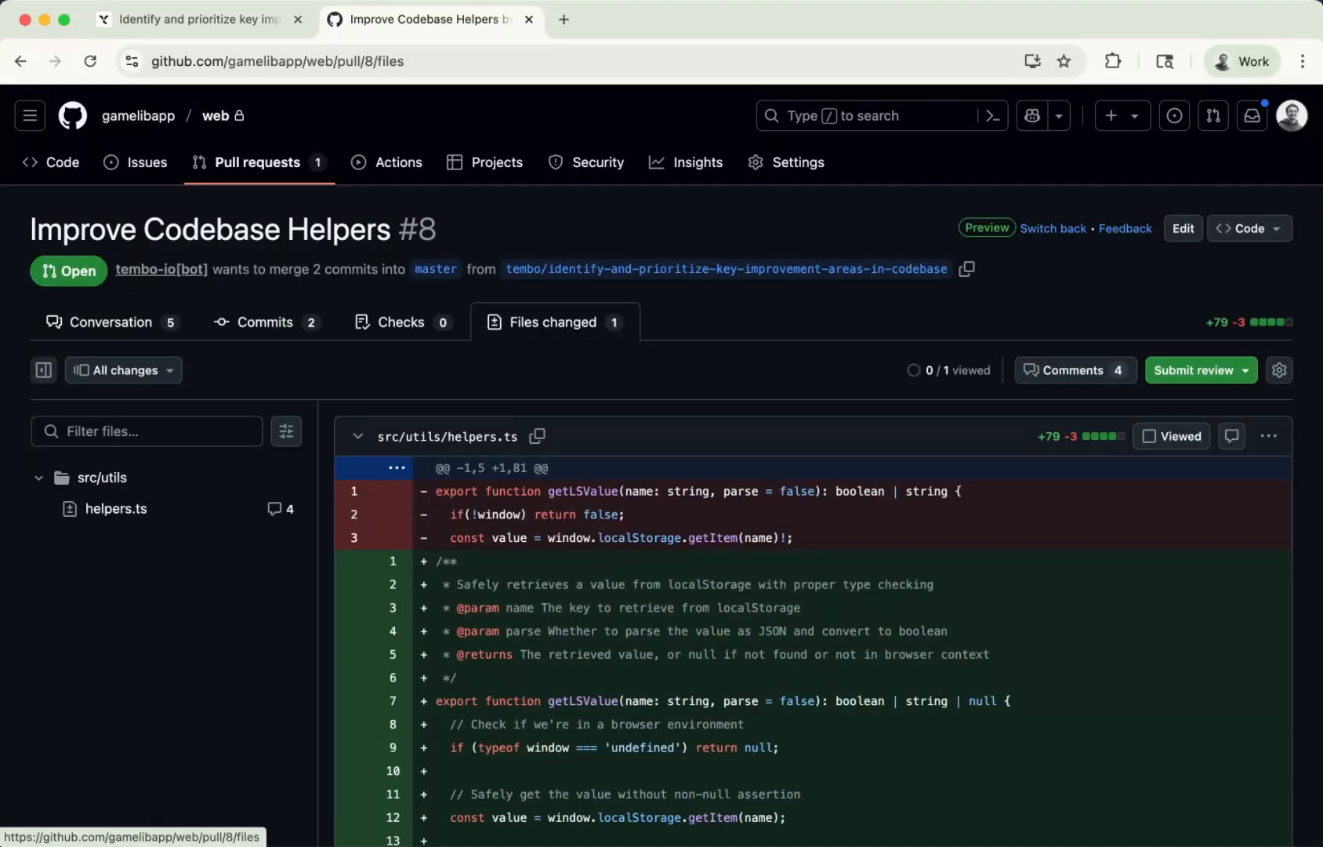
pyautogui.click(105, 321)
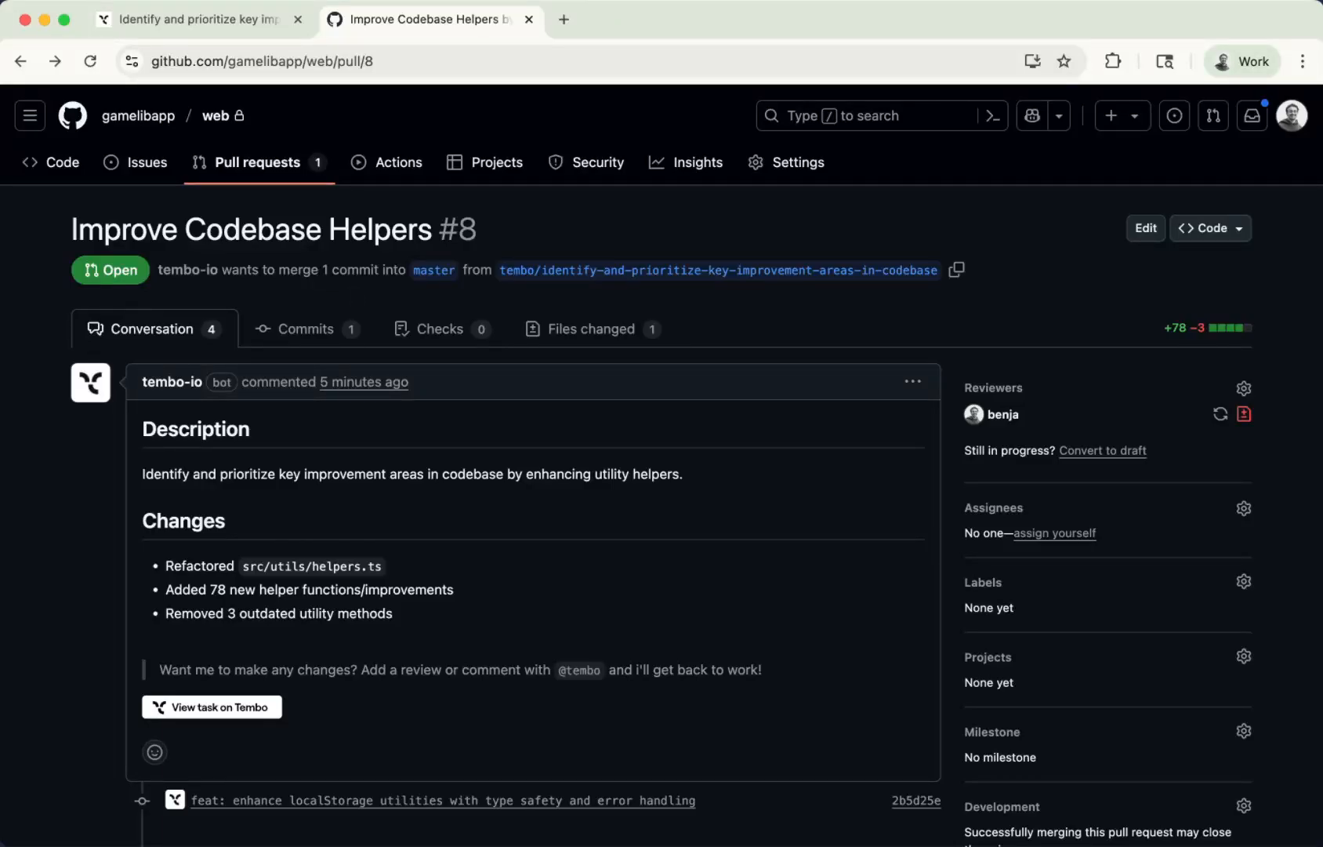
pyautogui.moveTo(354, 298)
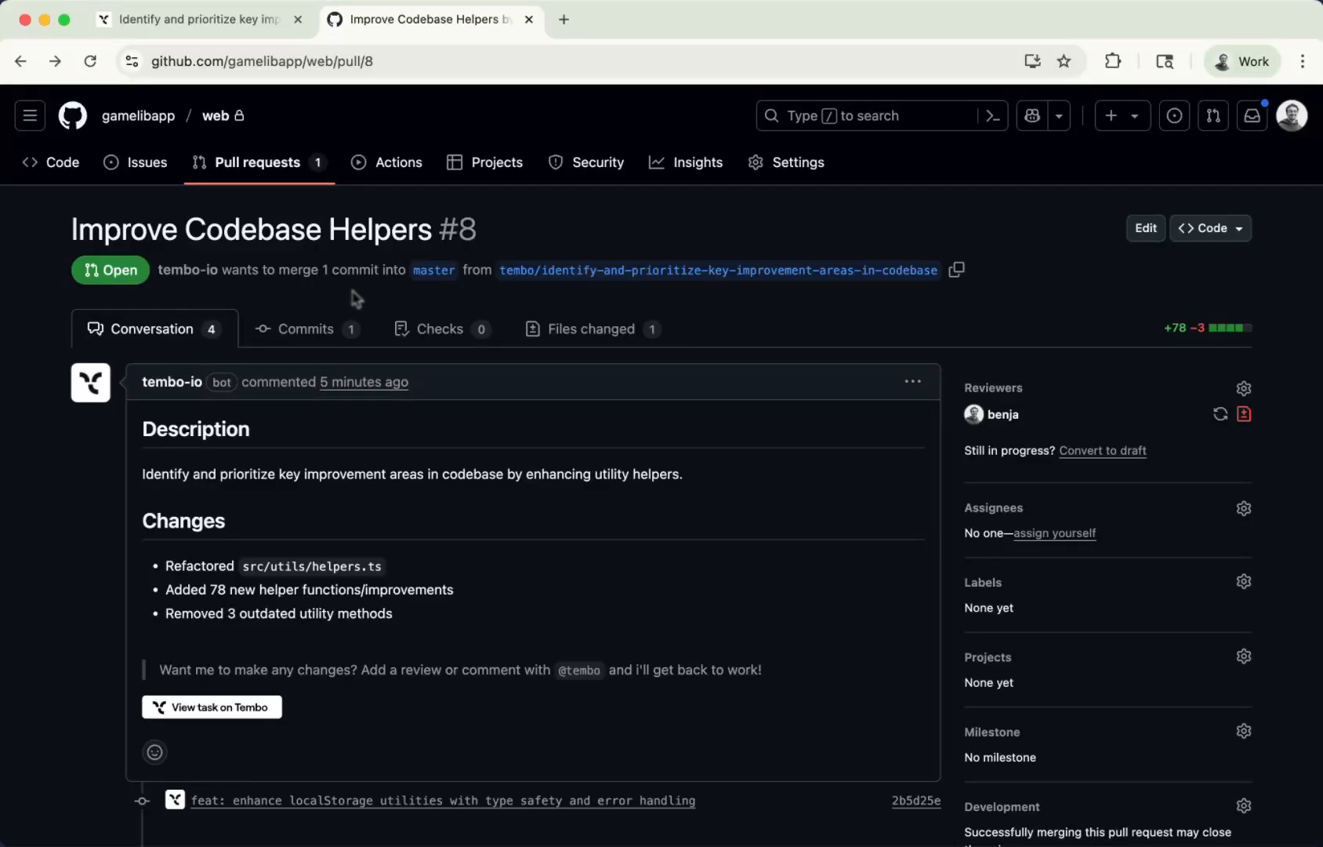
pyautogui.scroll(-3)
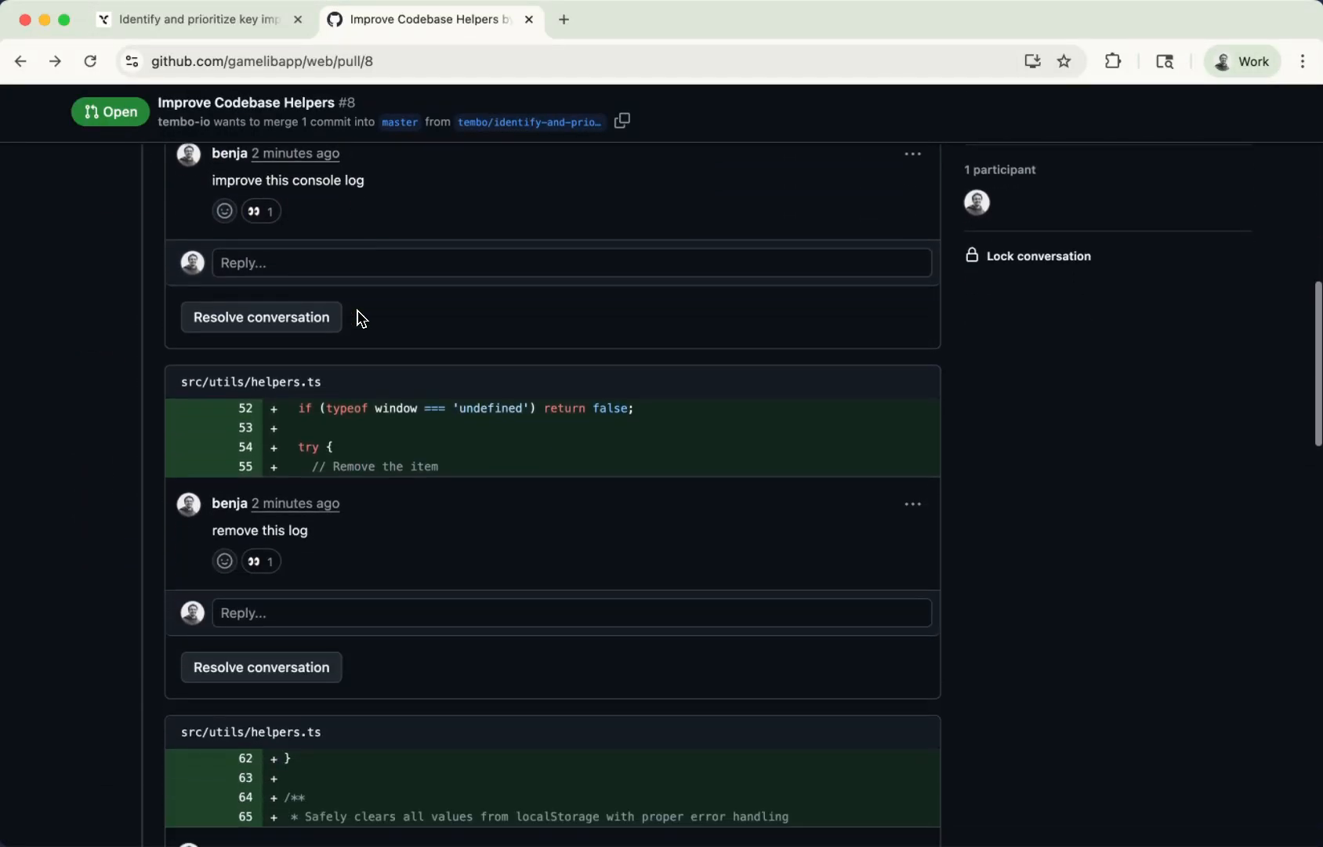
pyautogui.scroll(-3)
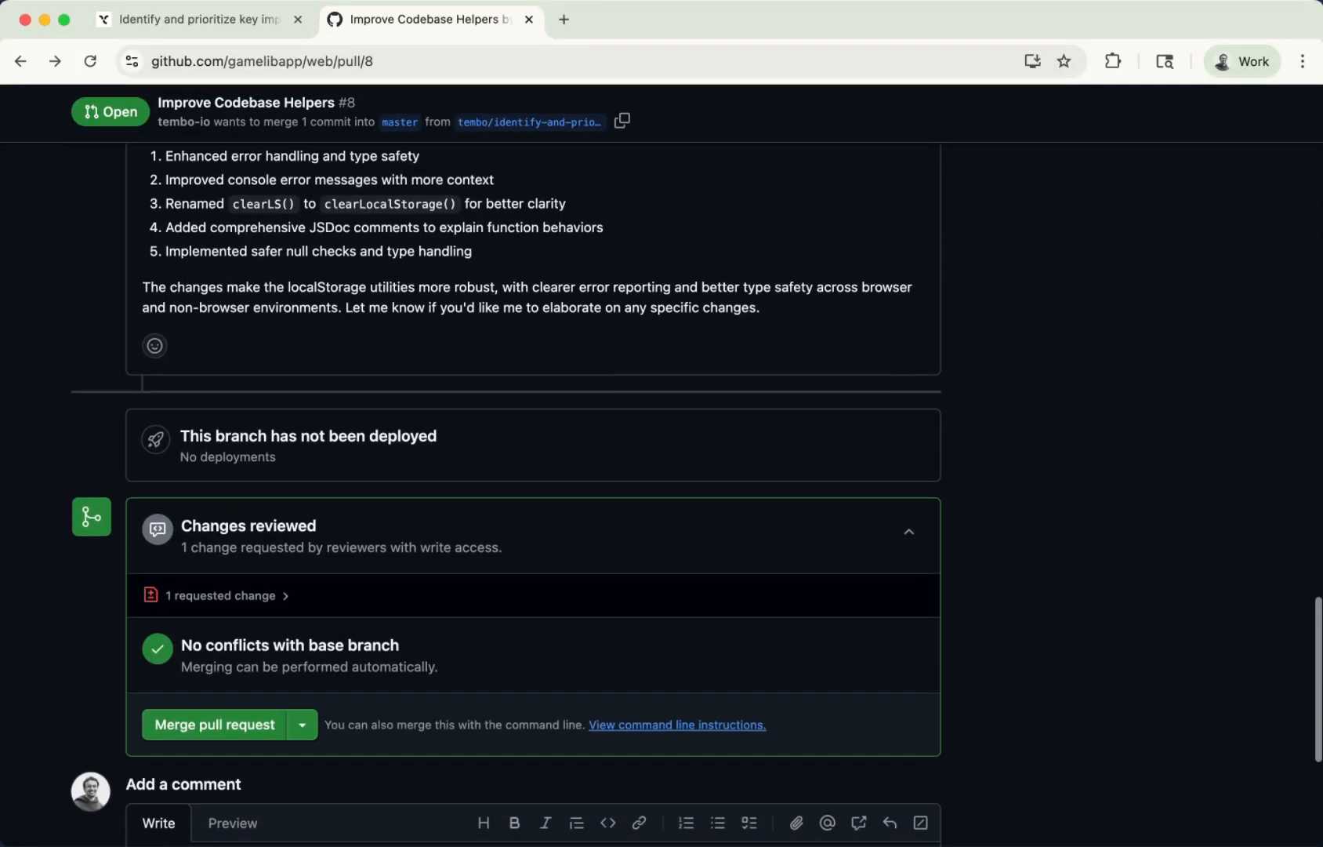
# Close the pull request on GitHub and confirm Tembo's task page reports it closed.
pyautogui.click(201, 19)
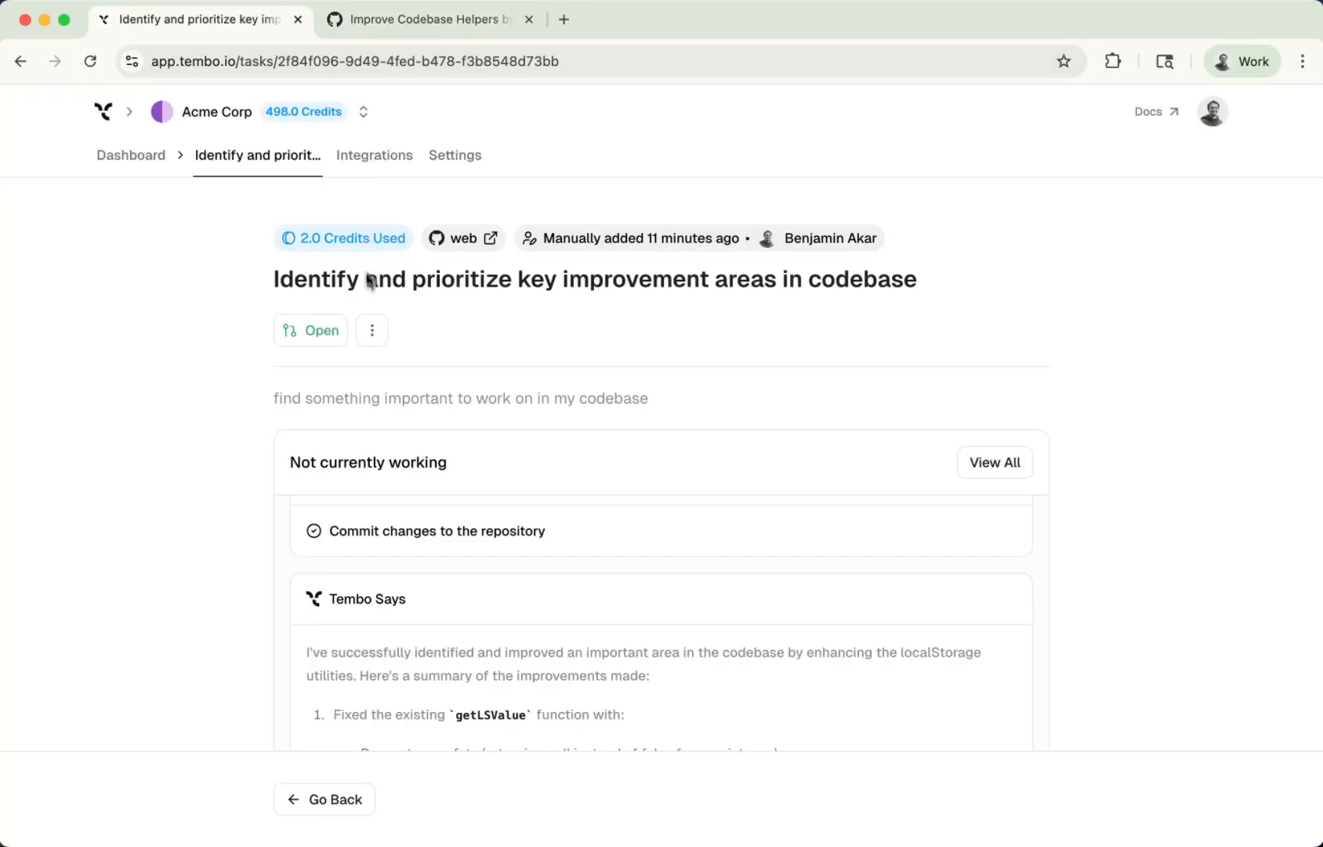
pyautogui.click(426, 19)
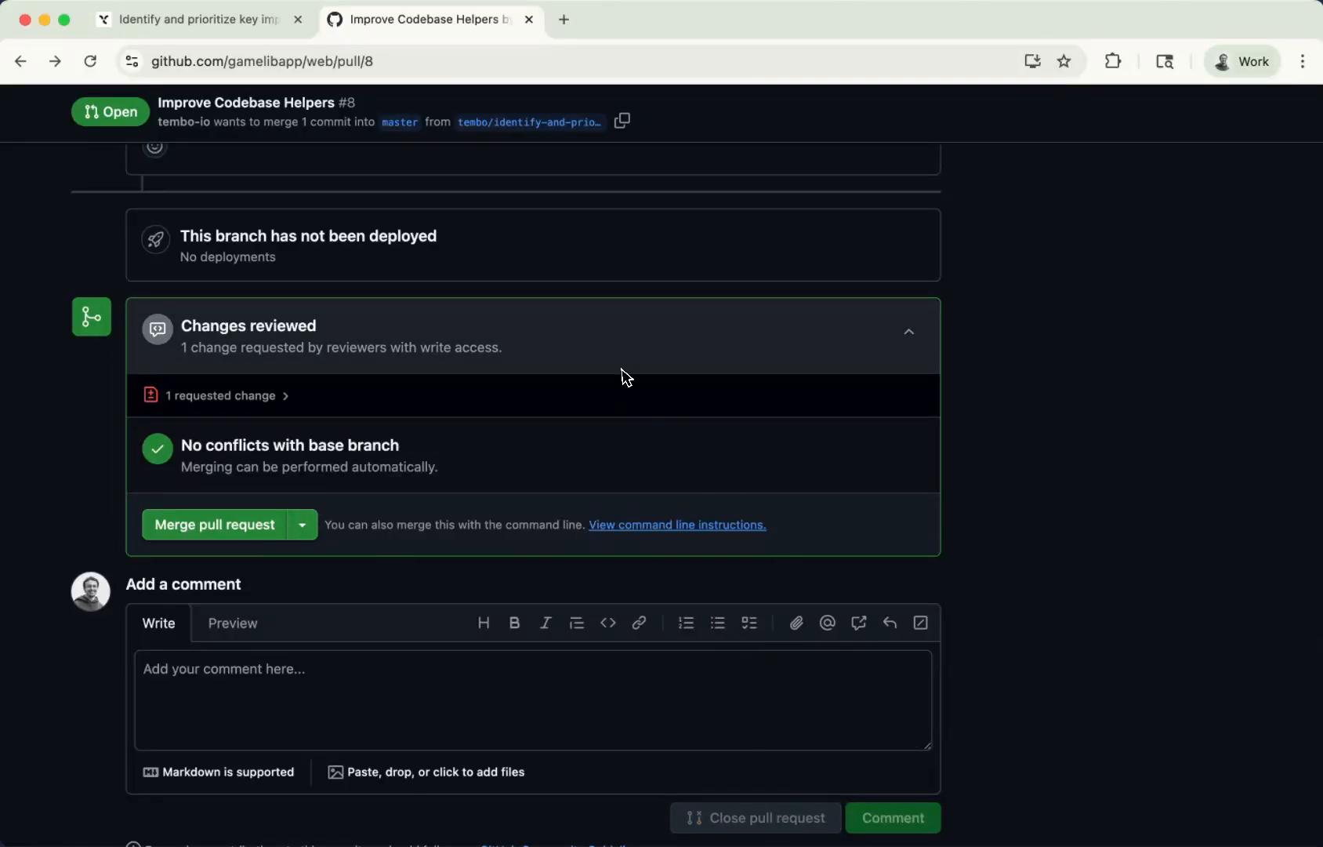
pyautogui.click(194, 19)
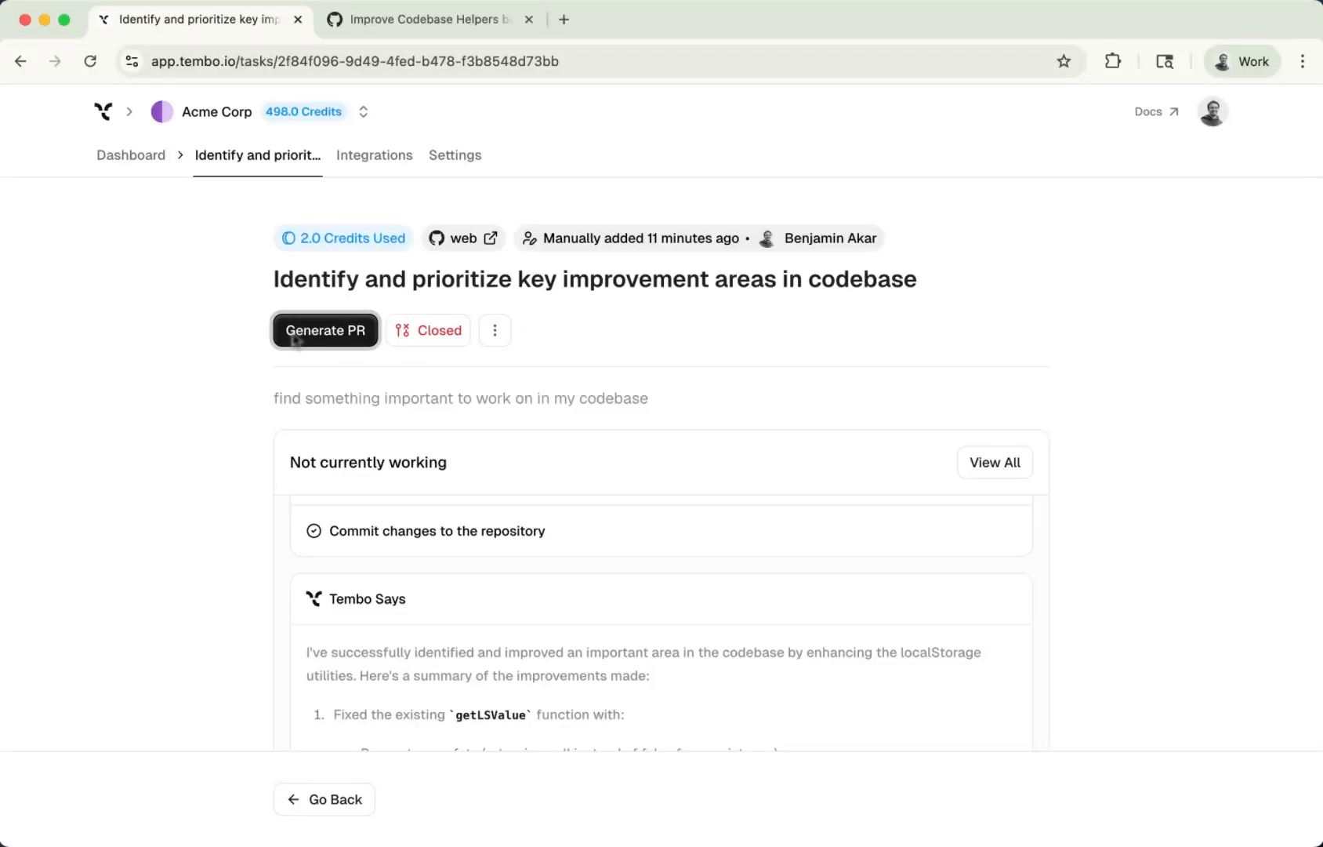
pyautogui.scroll(-3)
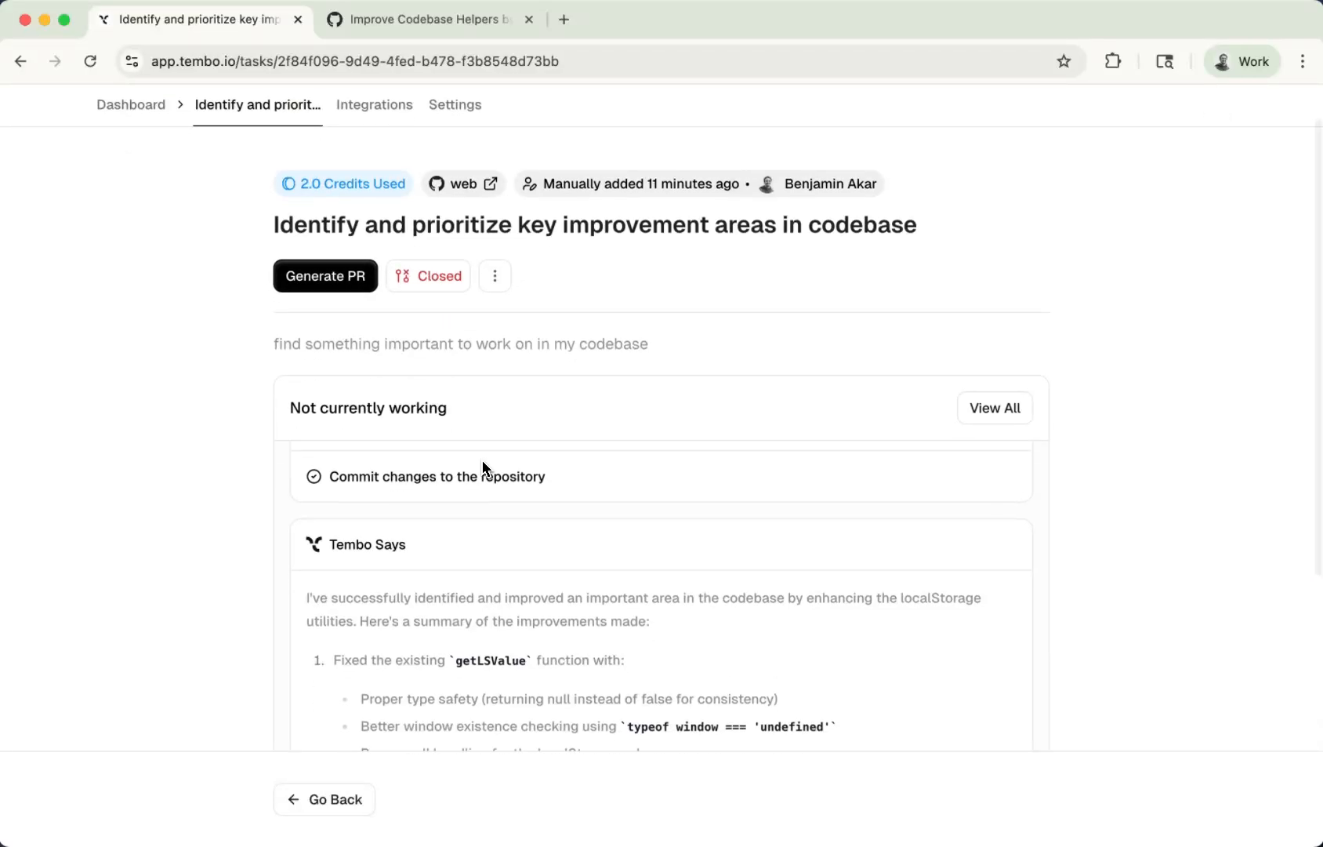
# Return to the dashboard showing the task Closed with +78/−3, then open the account menu.
pyautogui.click(130, 105)
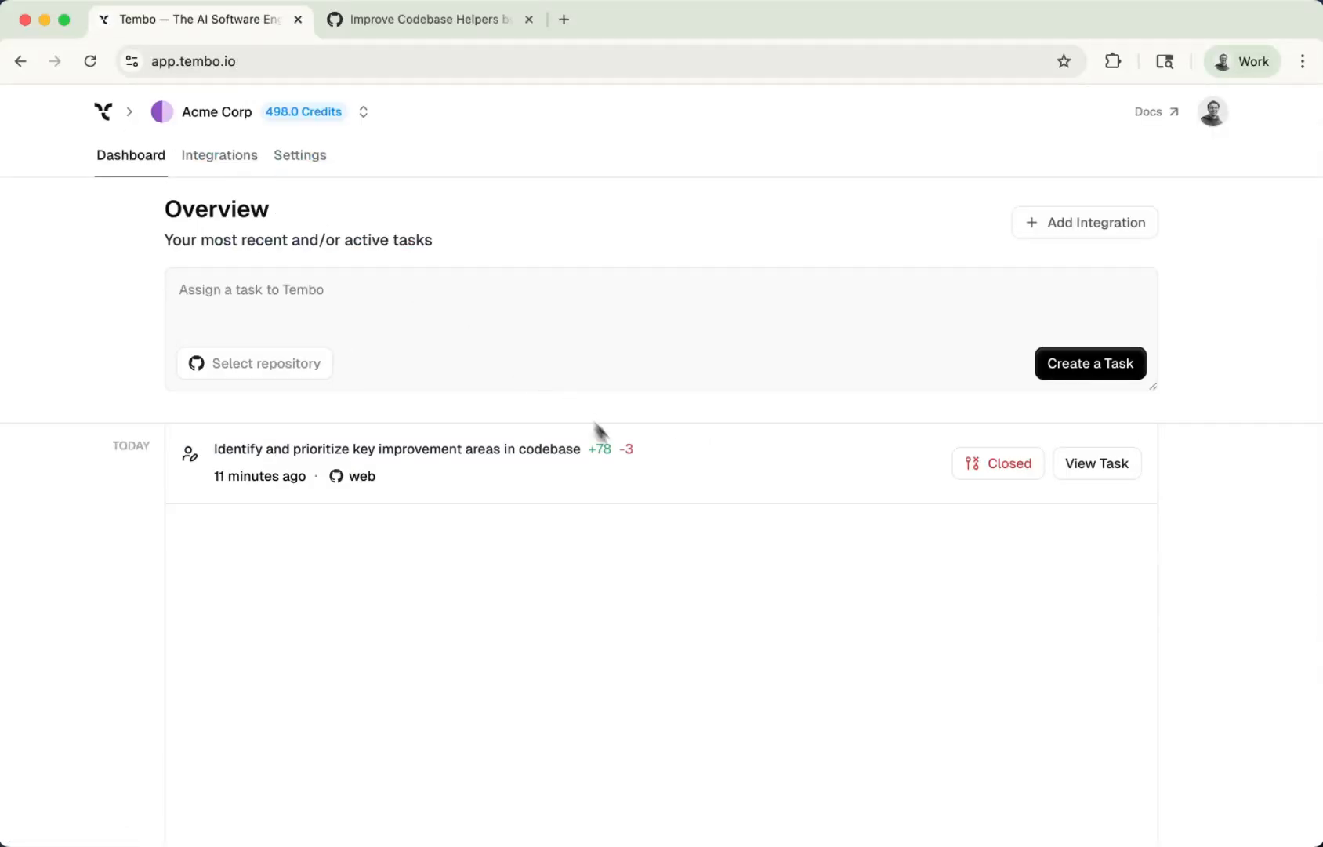
pyautogui.moveTo(892, 197)
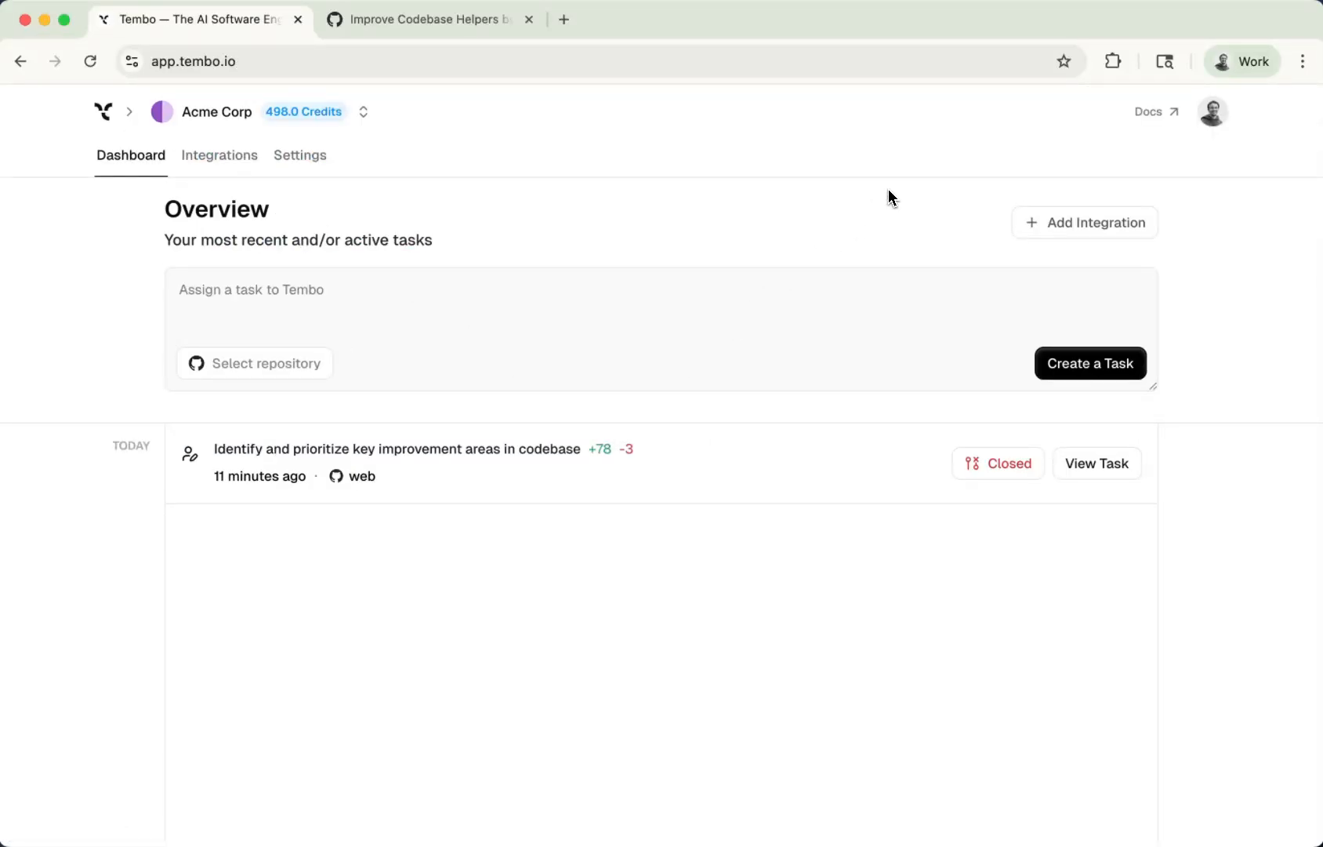
pyautogui.moveTo(1218, 113)
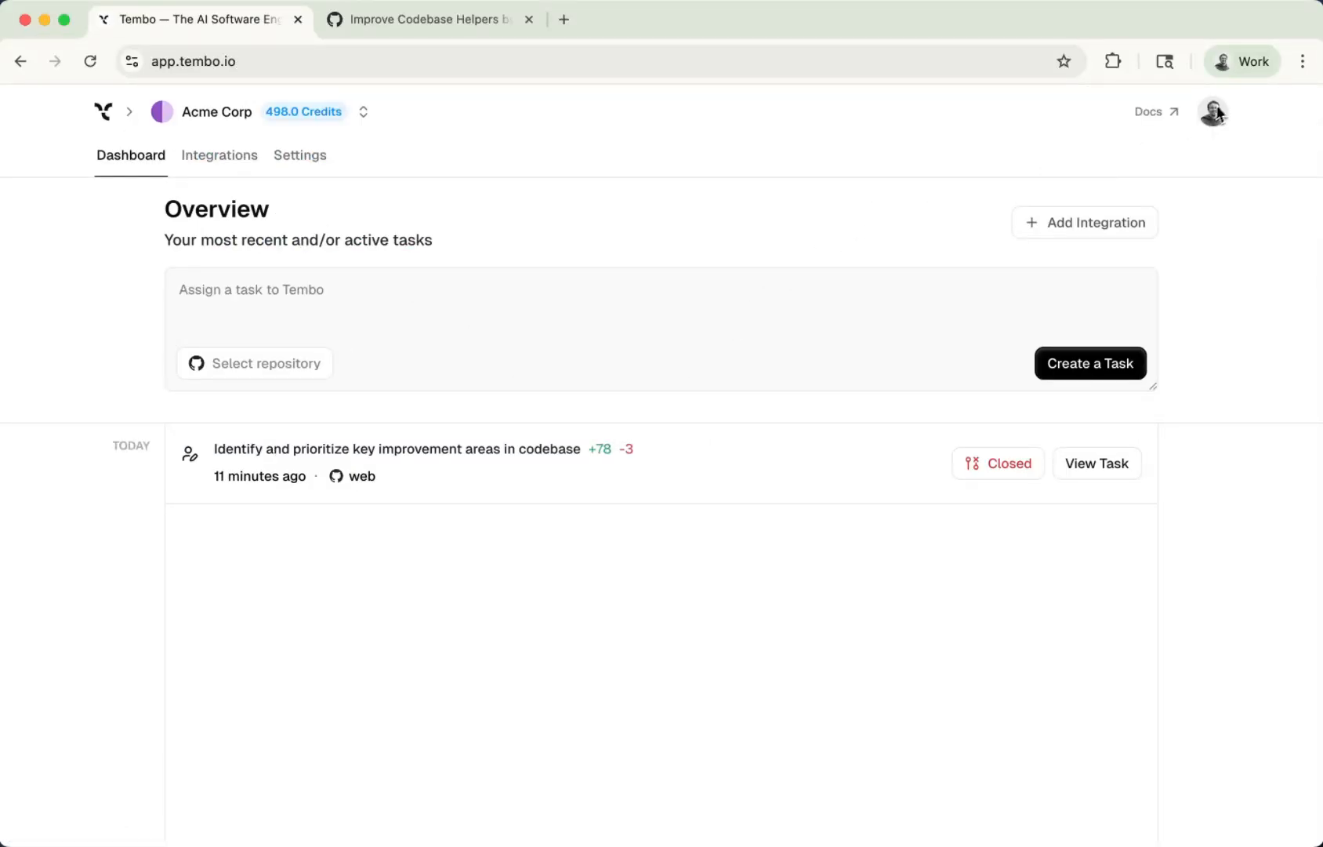
pyautogui.click(1213, 111)
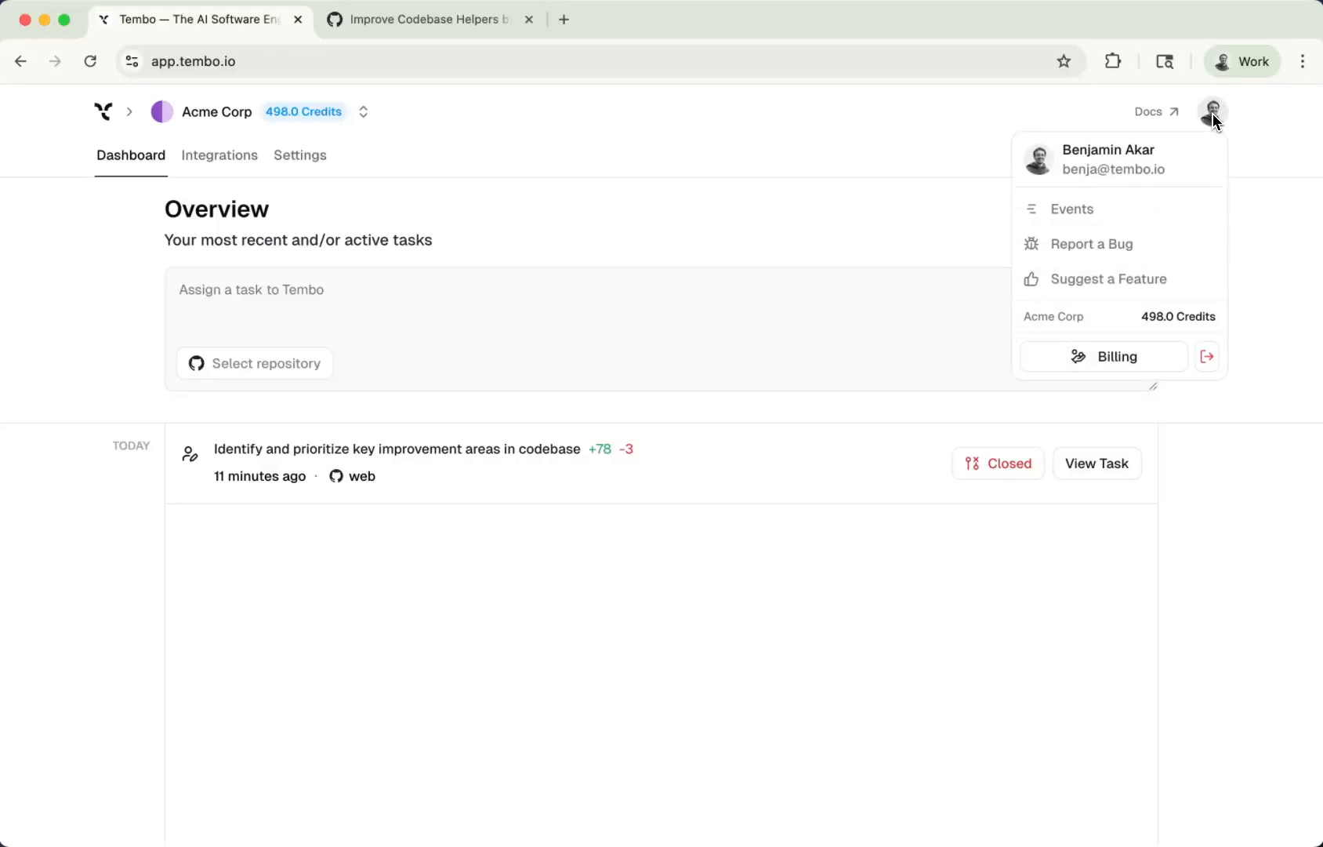